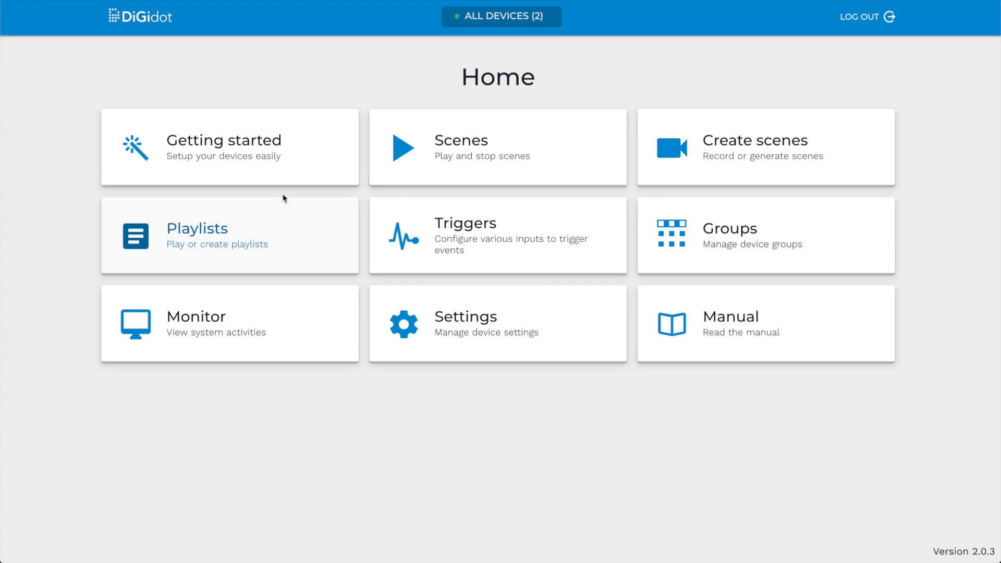
{"action": "mouse_move", "coordinate": [281, 176]}
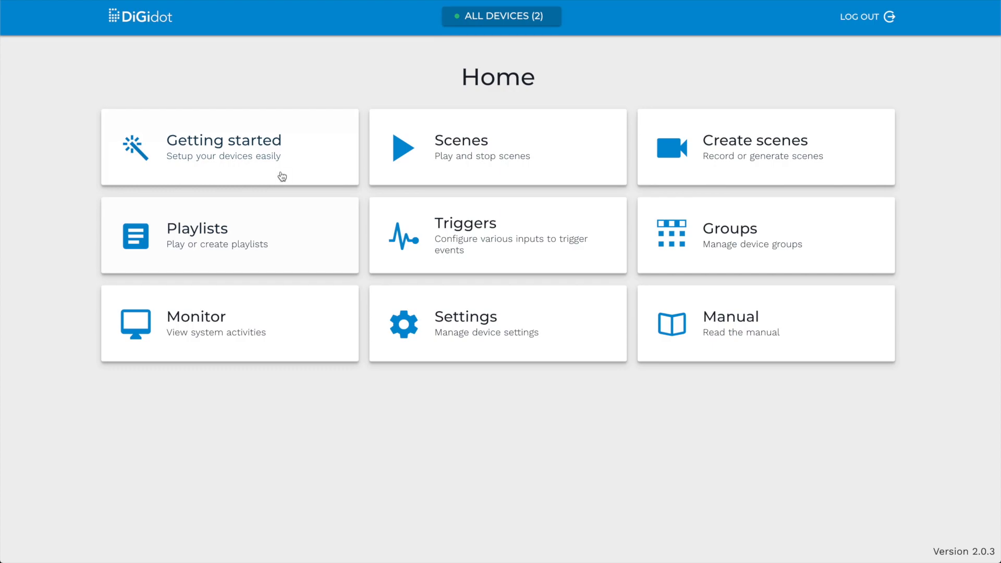
Launch the Getting started setup wizard from the Home dashboard.
{"action": "left_click", "coordinate": [228, 147]}
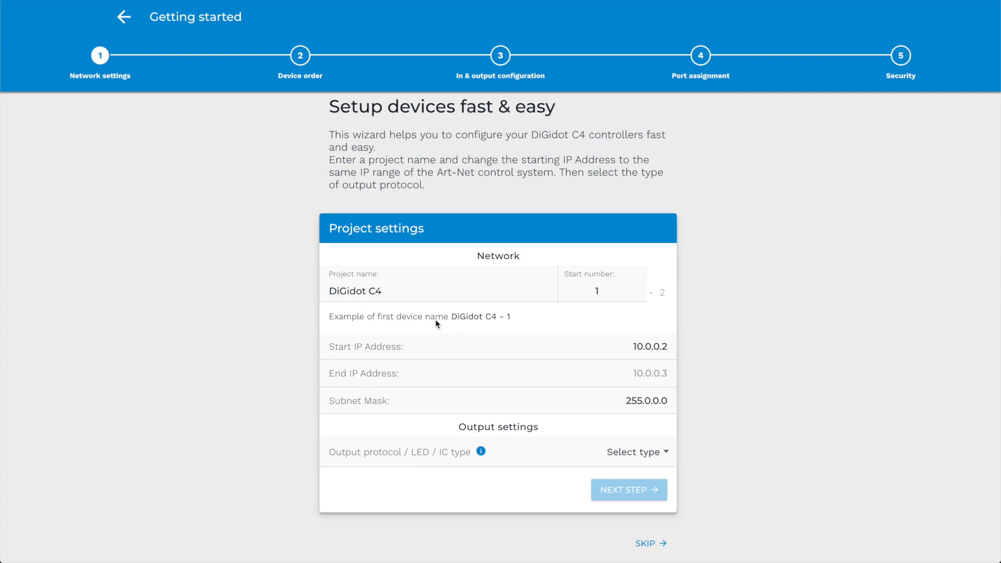
Rename the project to Demoboard.
{"action": "left_click", "coordinate": [439, 291]}
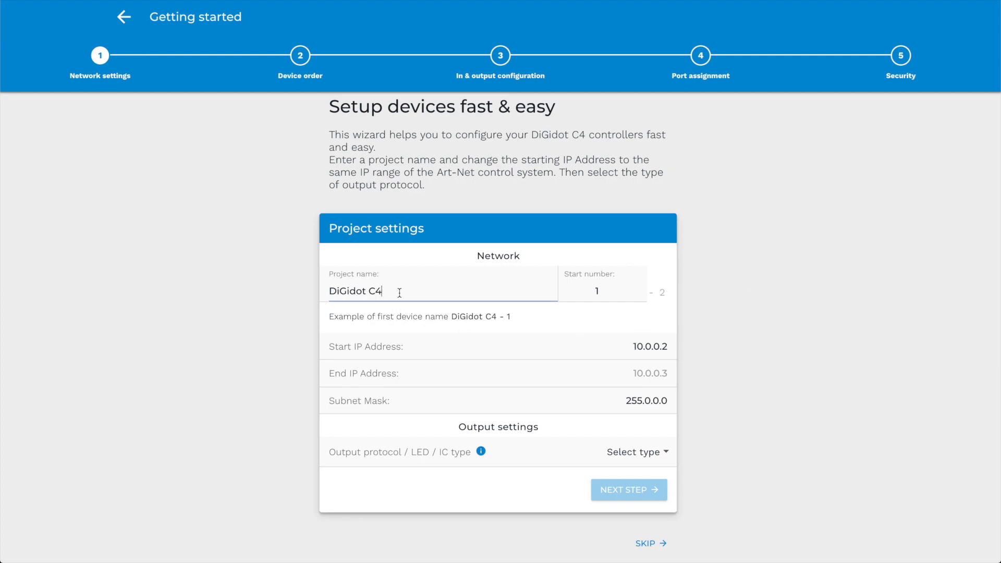
{"action": "key", "text": "BackSpace"}
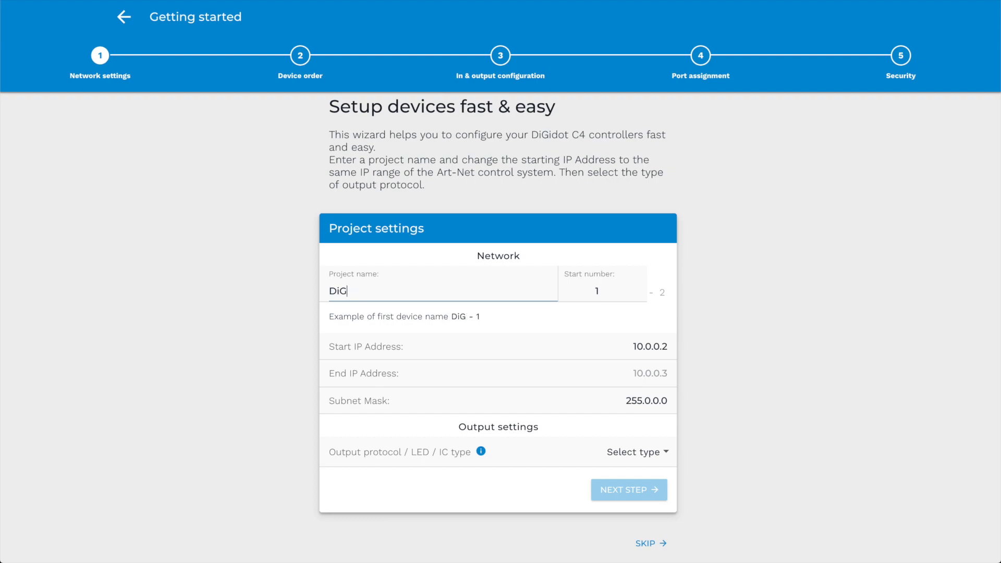
{"action": "type", "text": "Demoboard"}
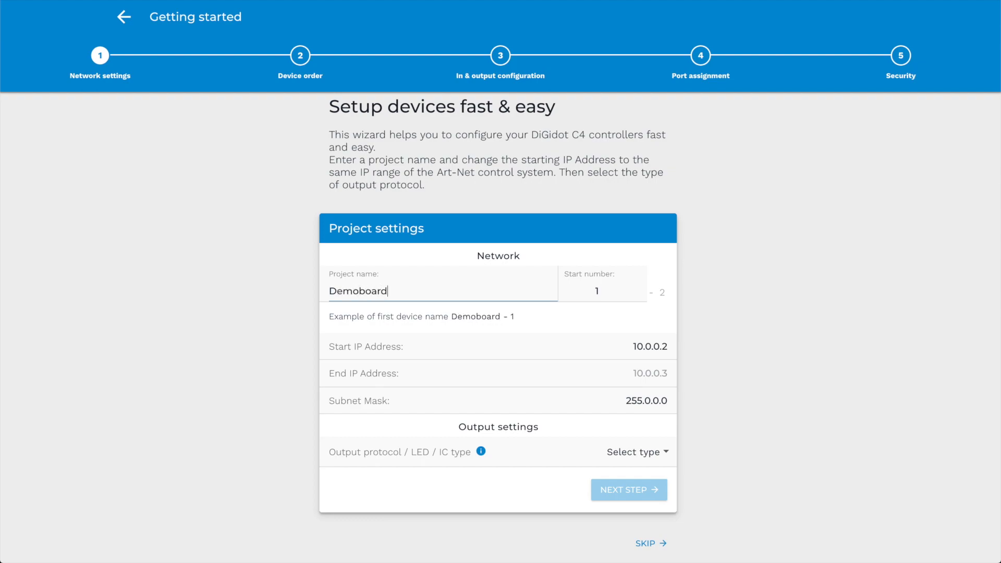
{"action": "mouse_move", "coordinate": [506, 318]}
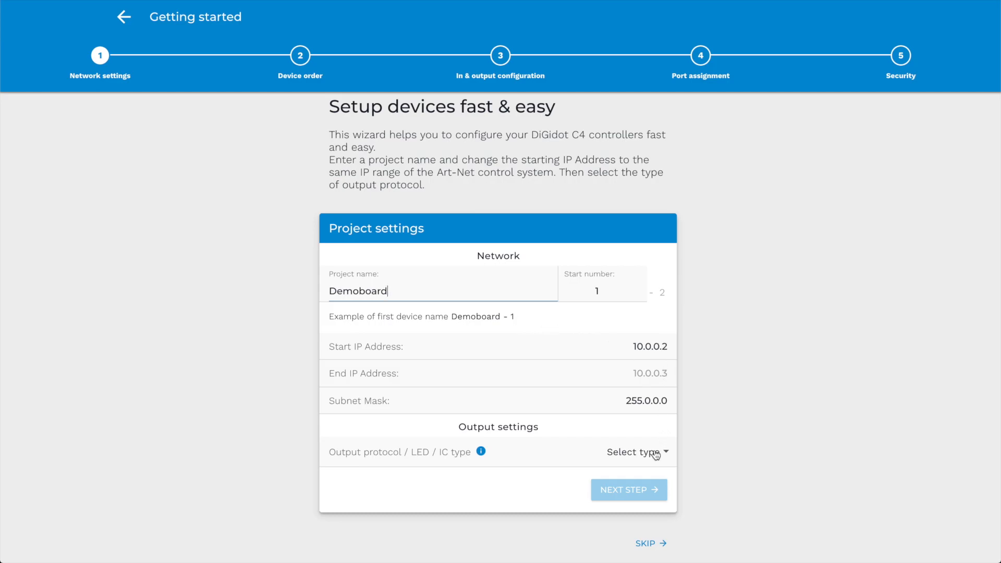
Set the output LED type to WS2812S.
{"action": "left_click", "coordinate": [632, 451]}
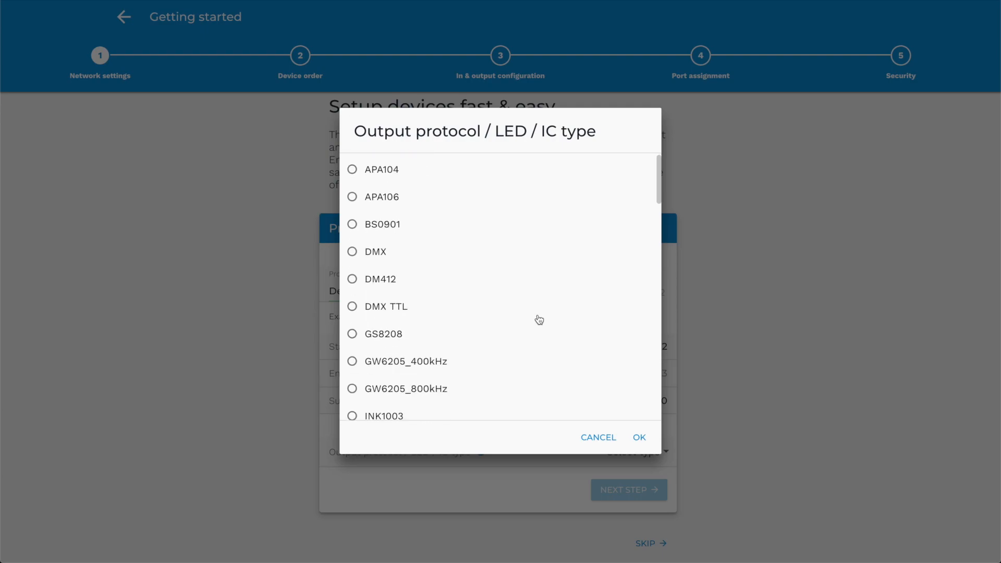
{"action": "scroll", "scroll_direction": "down", "scroll_amount": 3}
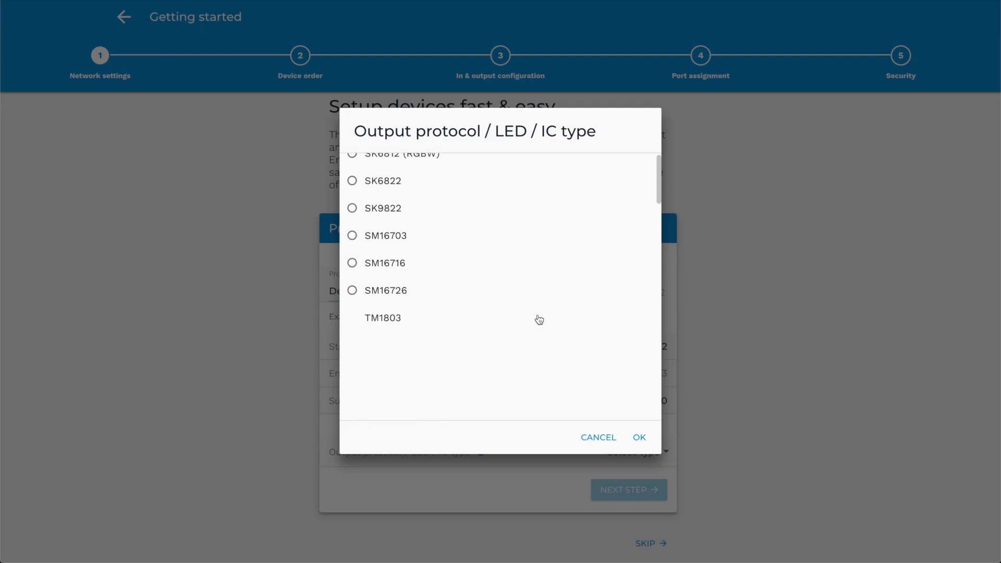
{"action": "scroll", "scroll_direction": "down", "scroll_amount": 3}
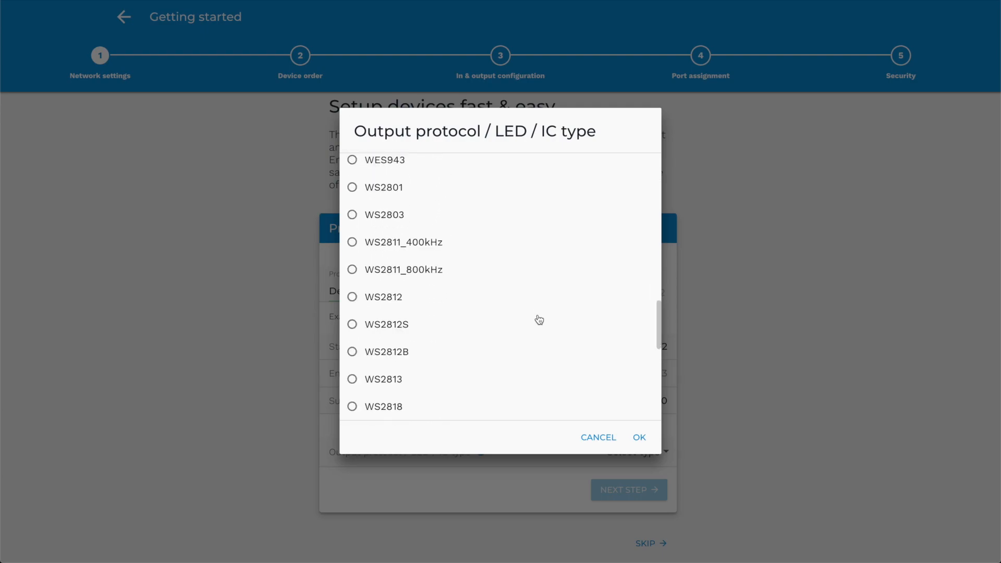
{"action": "left_click", "coordinate": [352, 325]}
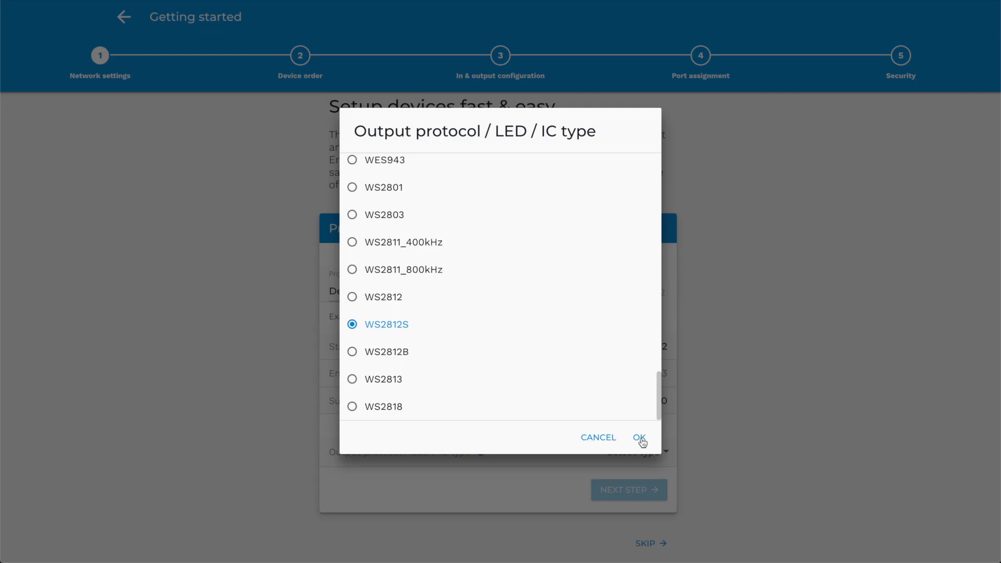
{"action": "left_click", "coordinate": [639, 437]}
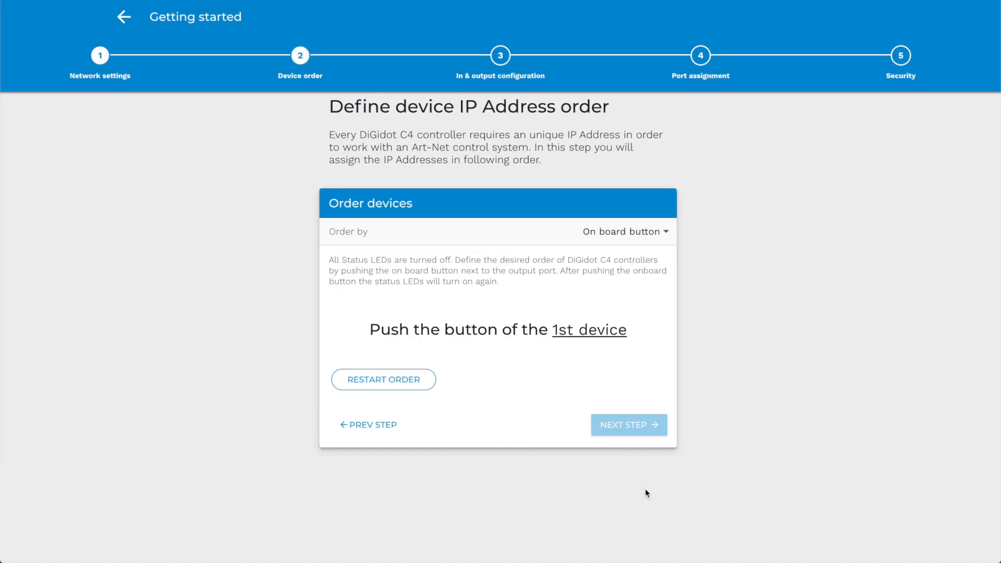
{"action": "mouse_move", "coordinate": [770, 386]}
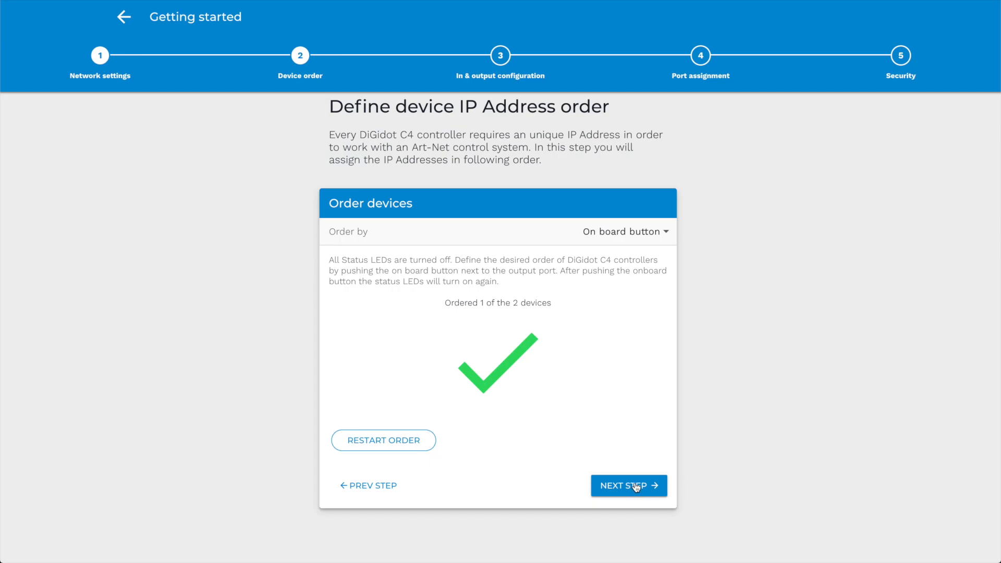
Confirm the controller order and continue to the universes and channels step.
{"action": "left_click", "coordinate": [628, 485]}
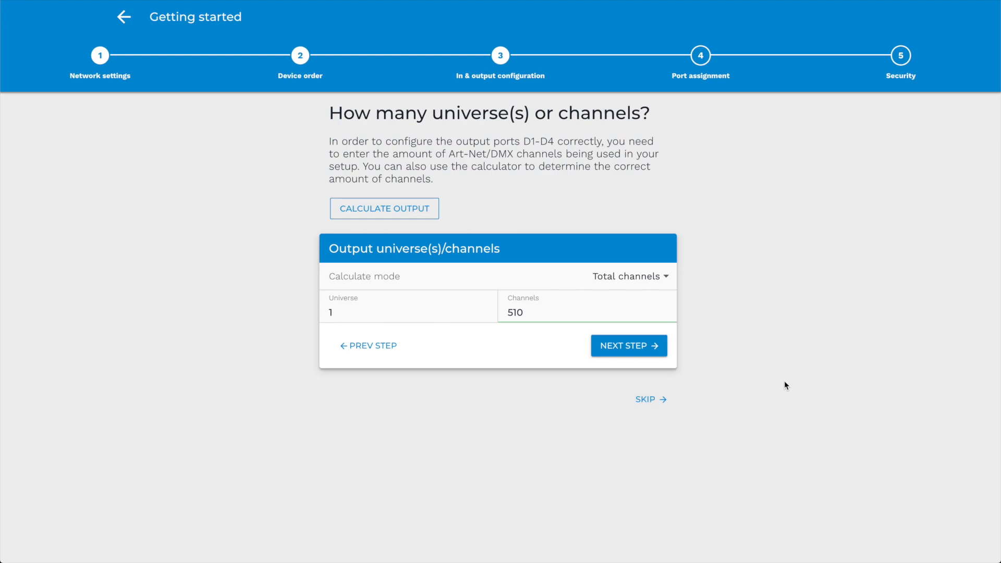
{"action": "mouse_move", "coordinate": [561, 468]}
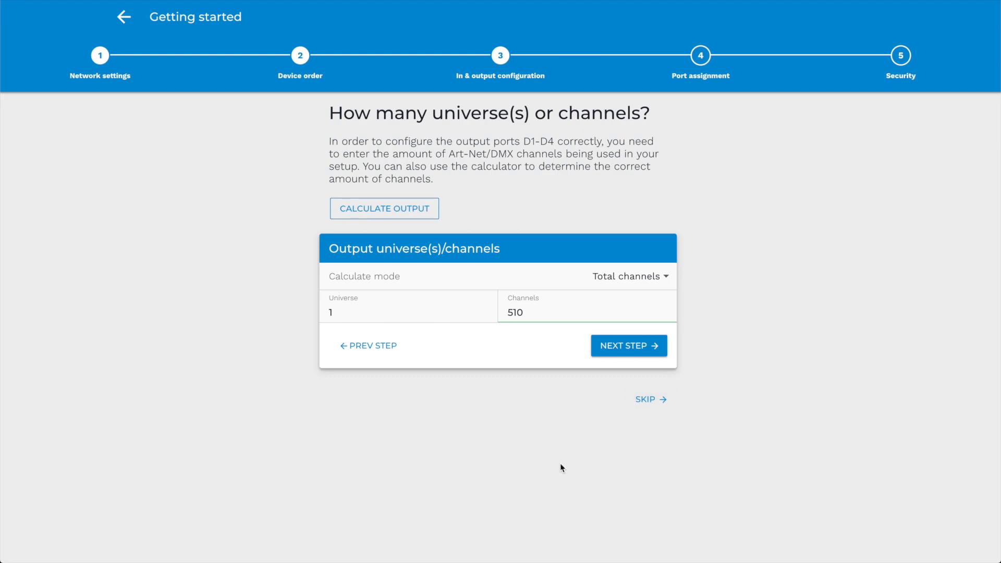
{"action": "mouse_move", "coordinate": [431, 325]}
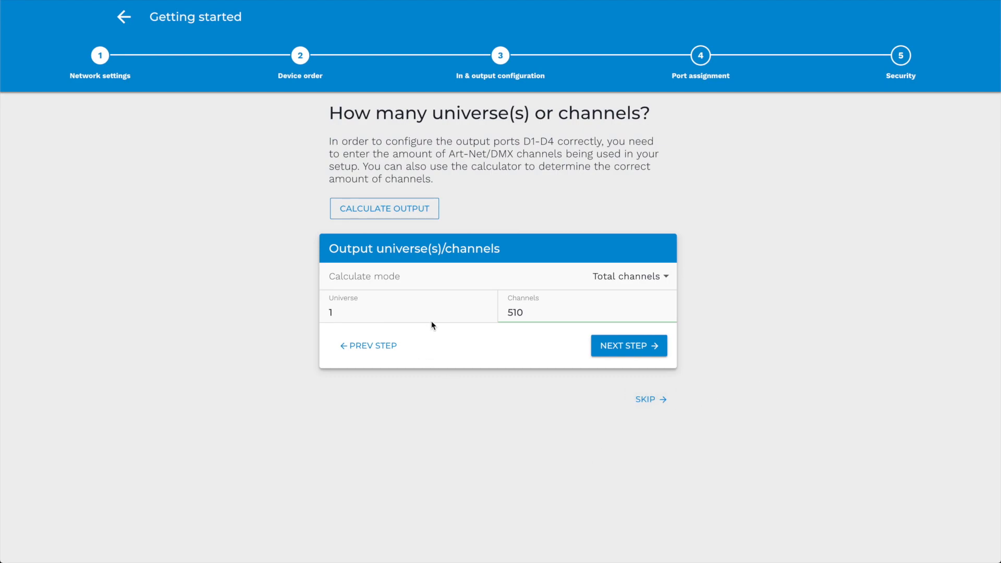
Enter 8 universes (4080 channels) and continue to port assignment.
{"action": "type", "text": "4"}
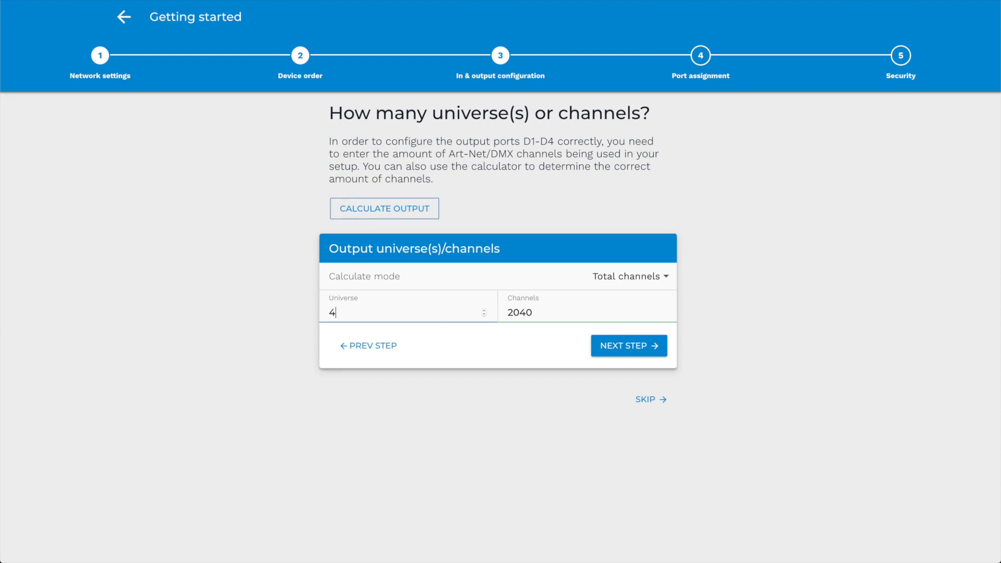
{"action": "type", "text": "9"}
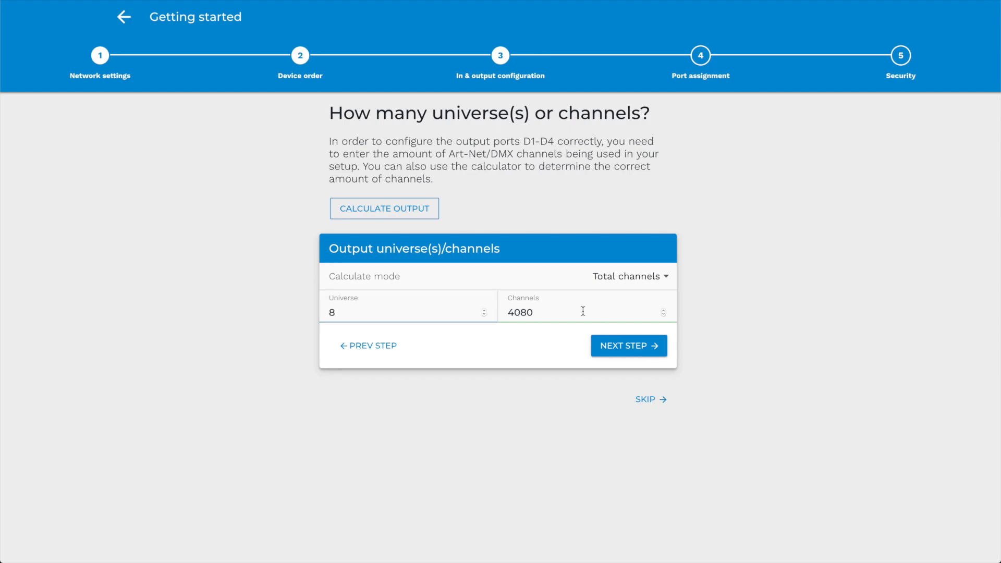
{"action": "left_click", "coordinate": [628, 345]}
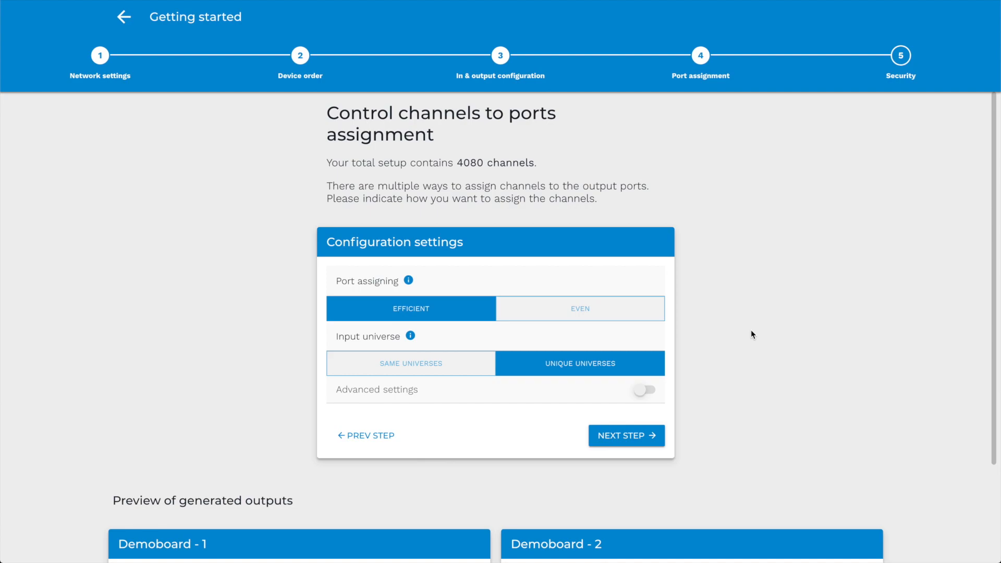
Accept default port assignment and security settings, finish the wizard, and return Home.
{"action": "scroll", "scroll_direction": "down", "scroll_amount": 3}
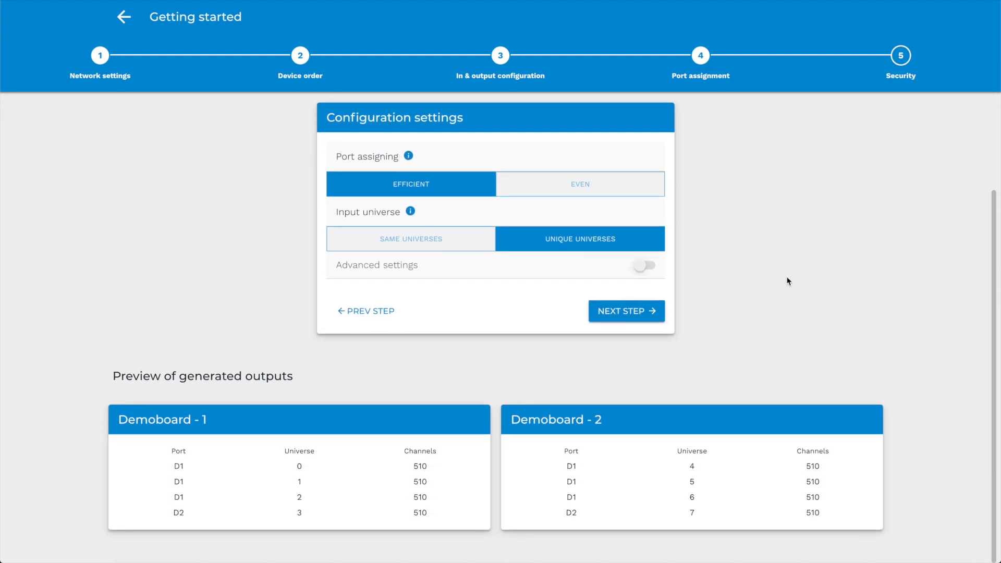
{"action": "mouse_move", "coordinate": [666, 185]}
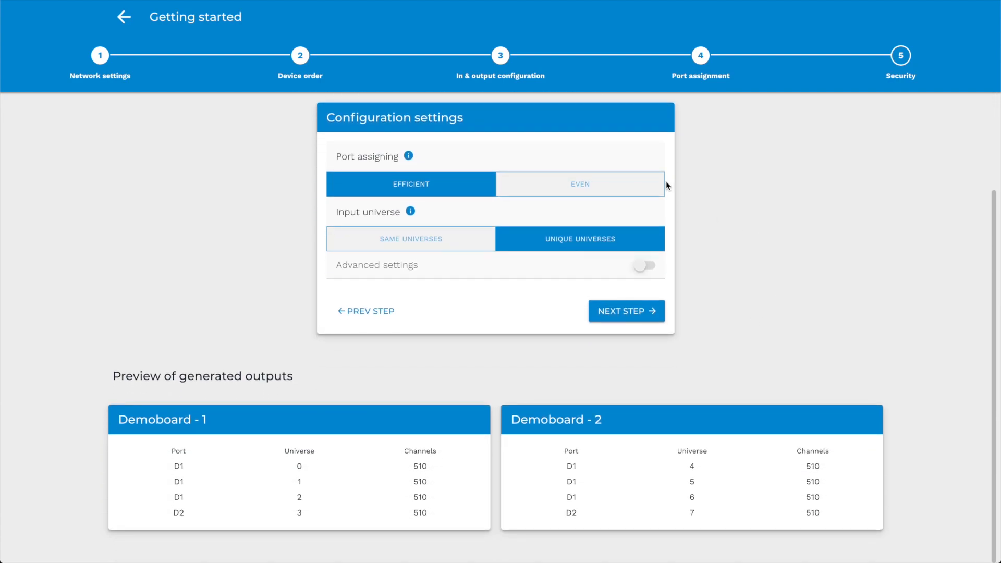
{"action": "left_click", "coordinate": [626, 311]}
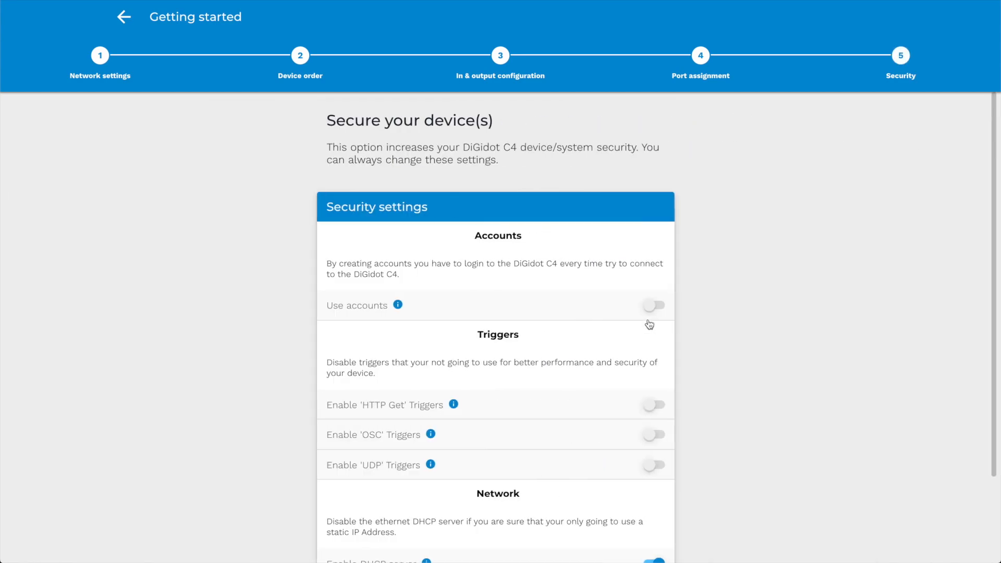
{"action": "scroll", "scroll_direction": "down", "scroll_amount": 3}
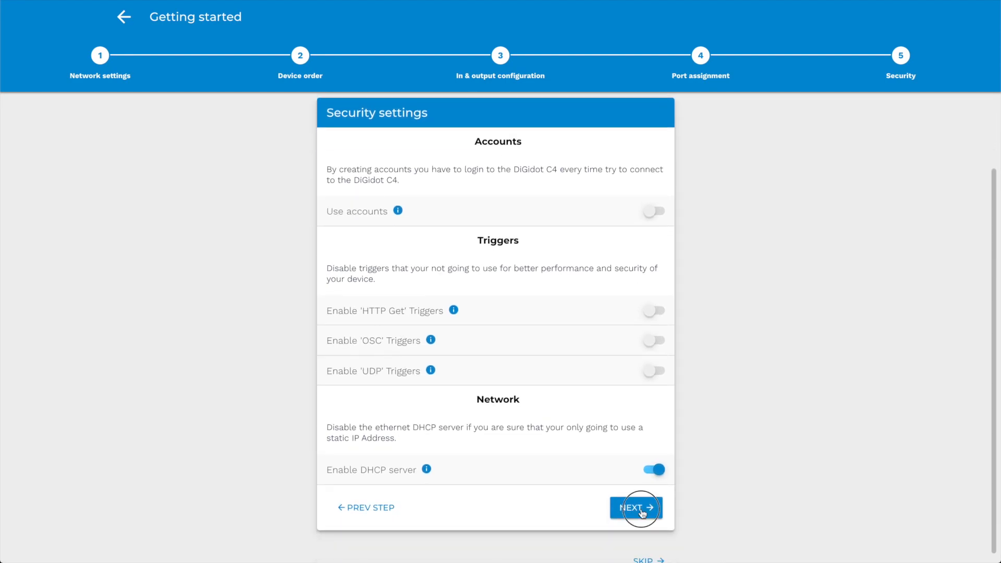
{"action": "left_click", "coordinate": [635, 507]}
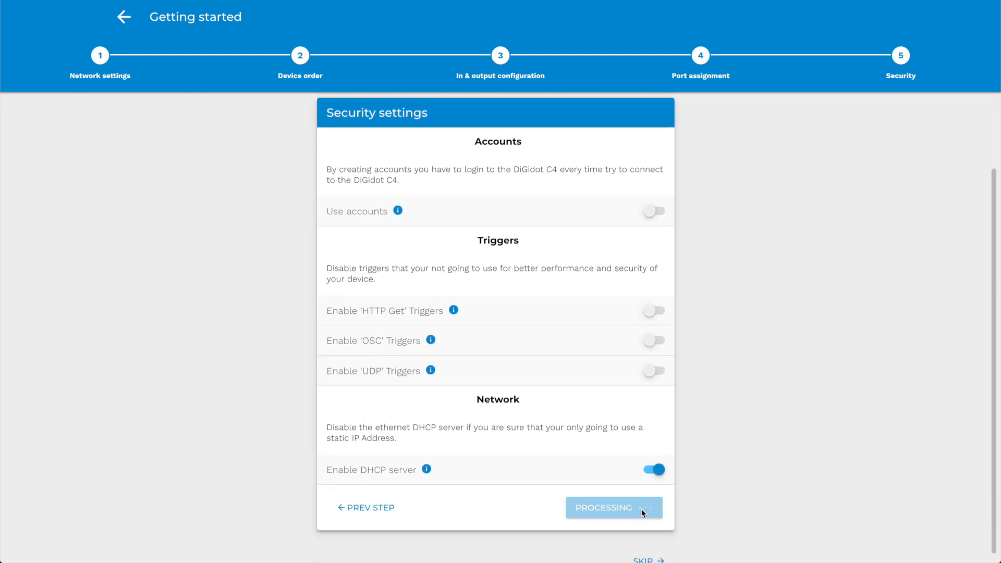
{"action": "left_click", "coordinate": [611, 507]}
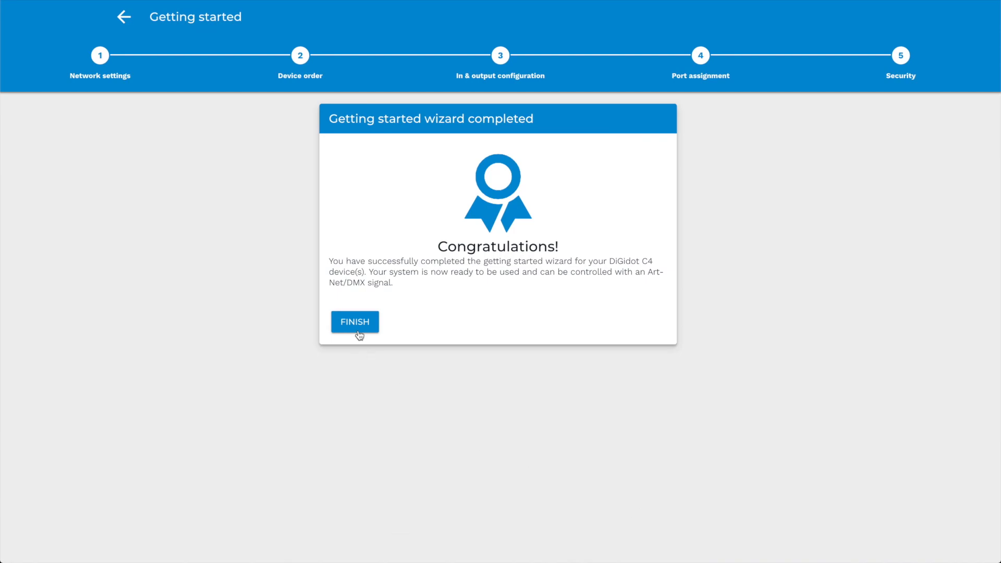
{"action": "left_click", "coordinate": [355, 321]}
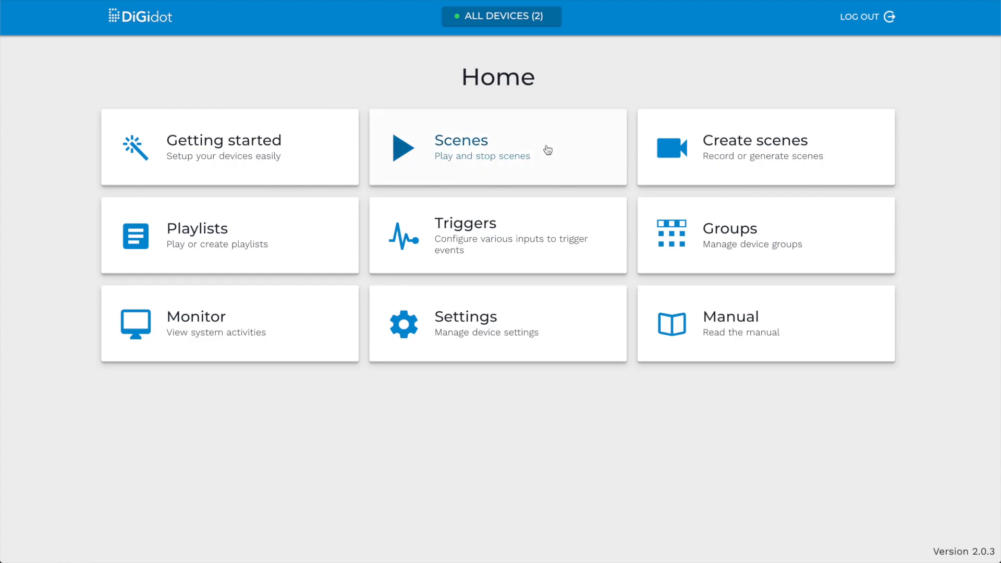
Play the Clouds scene, set its speed to 205%, and push colour shift to minimum.
{"action": "left_click", "coordinate": [497, 147]}
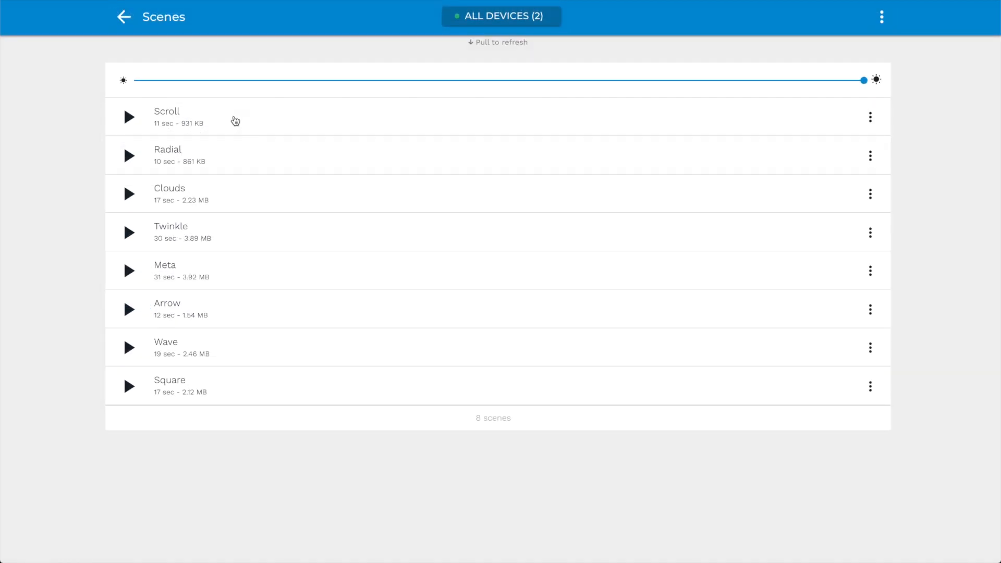
{"action": "left_click", "coordinate": [128, 117]}
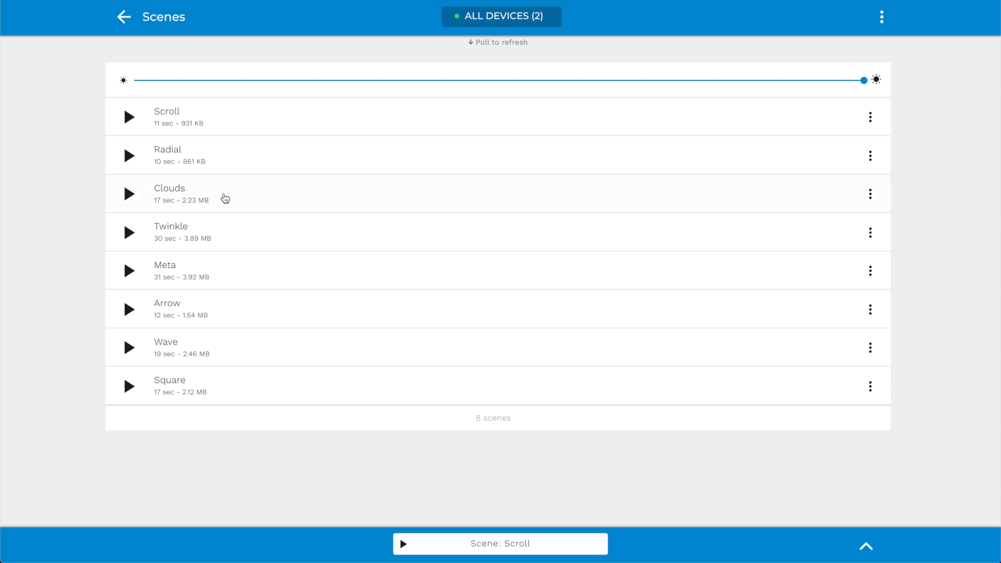
{"action": "left_click", "coordinate": [168, 193]}
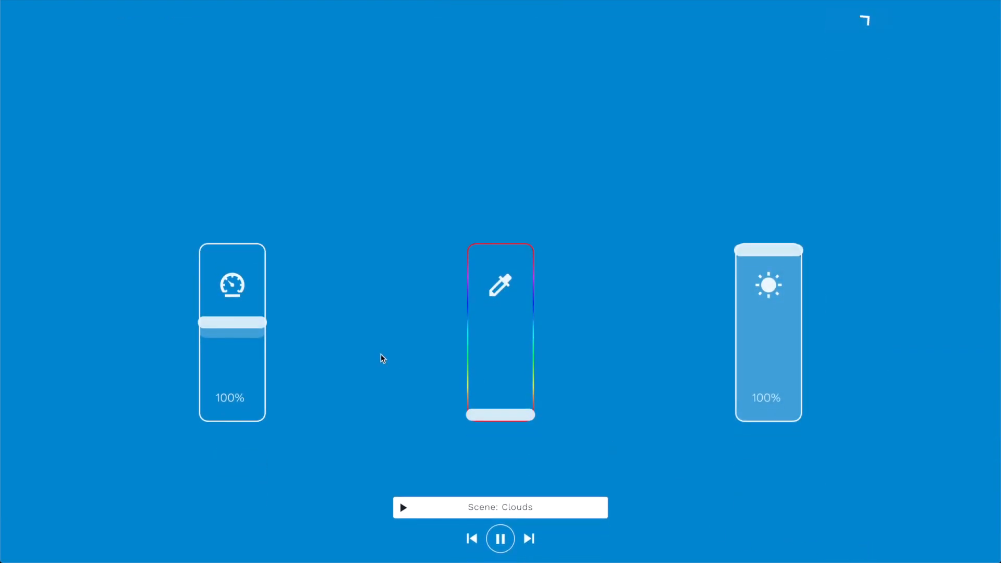
{"action": "left_click_drag", "start_coordinate": [231, 322], "coordinate": [231, 375]}
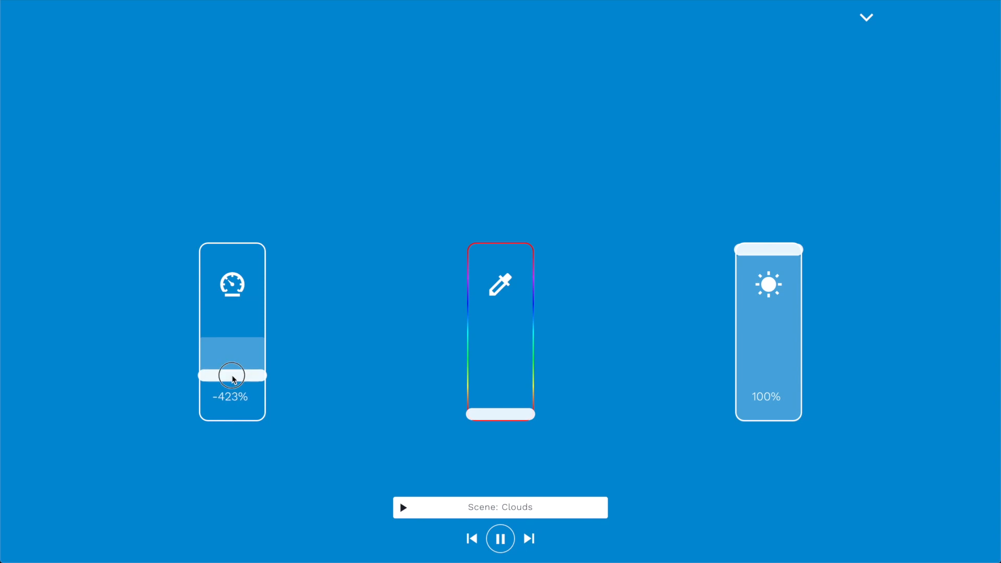
{"action": "left_click_drag", "start_coordinate": [232, 375], "coordinate": [231, 311]}
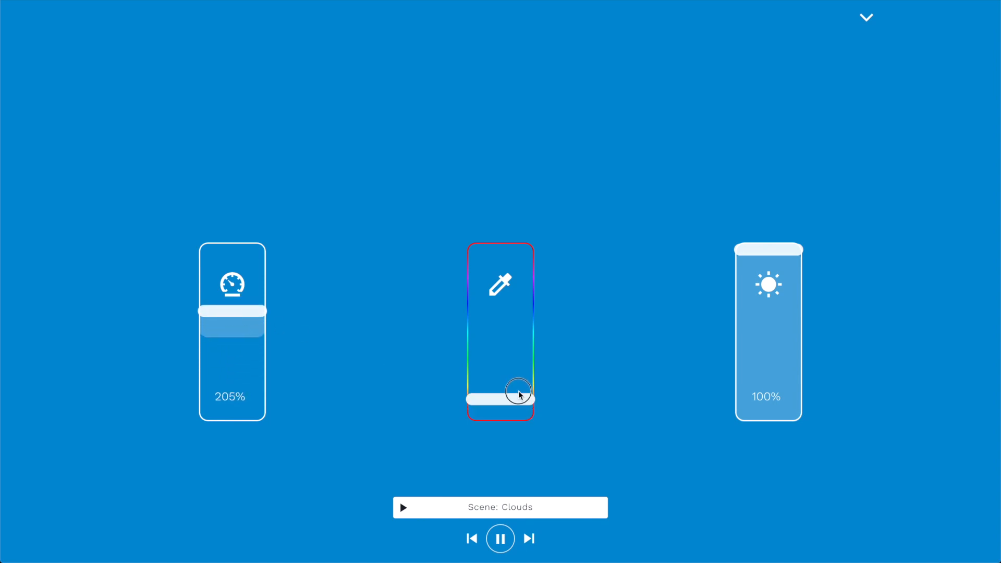
{"action": "left_click_drag", "start_coordinate": [518, 394], "coordinate": [528, 413]}
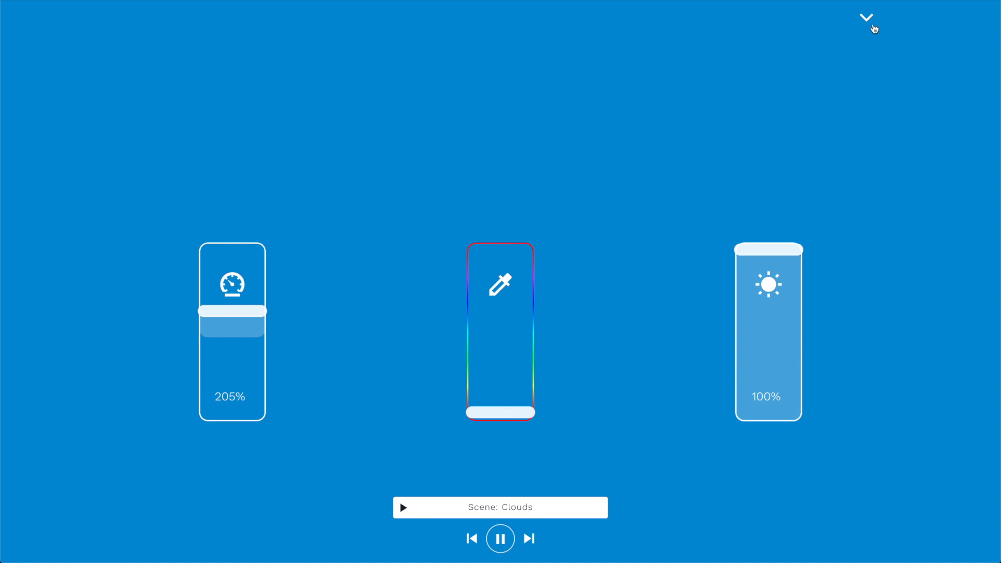
Collapse the live scene controls, finish the reordered scene list, and return Home.
{"action": "left_click", "coordinate": [865, 17]}
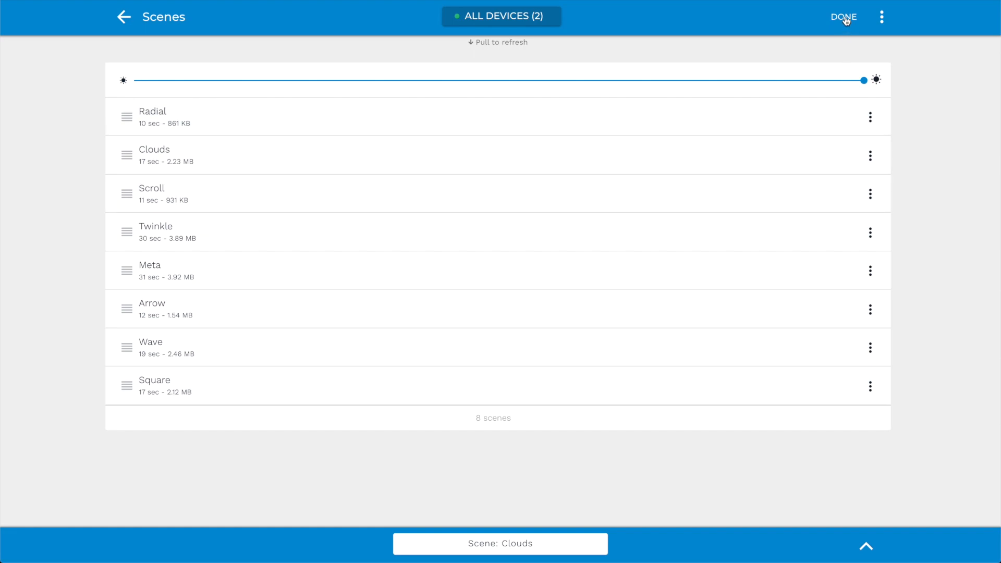
{"action": "left_click", "coordinate": [842, 17]}
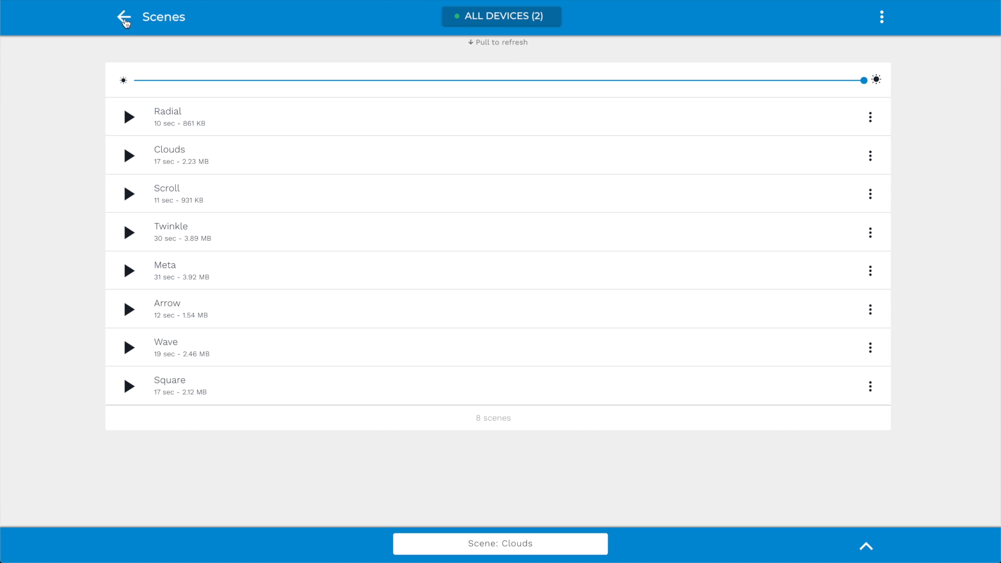
{"action": "left_click", "coordinate": [123, 17]}
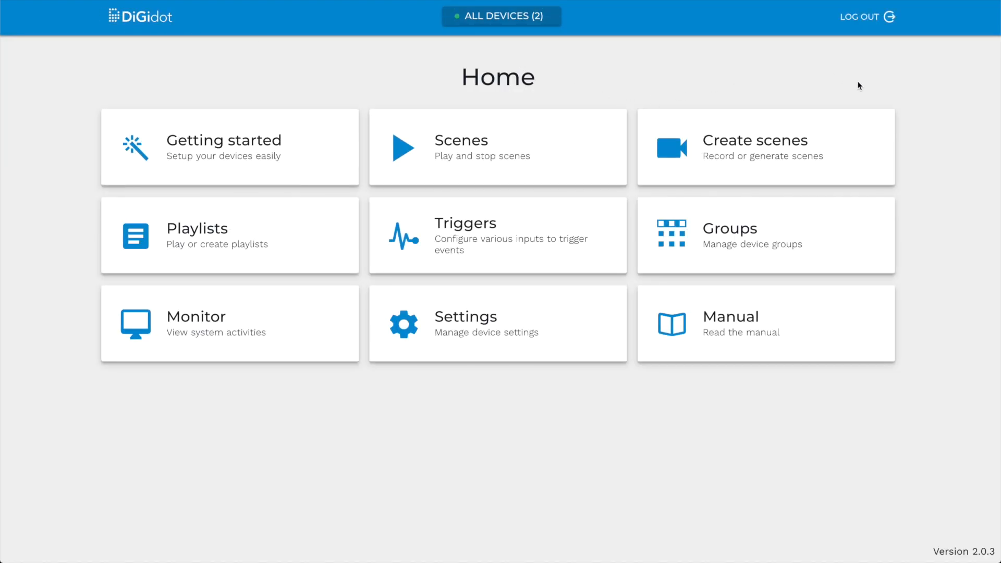
{"action": "mouse_move", "coordinate": [958, 126]}
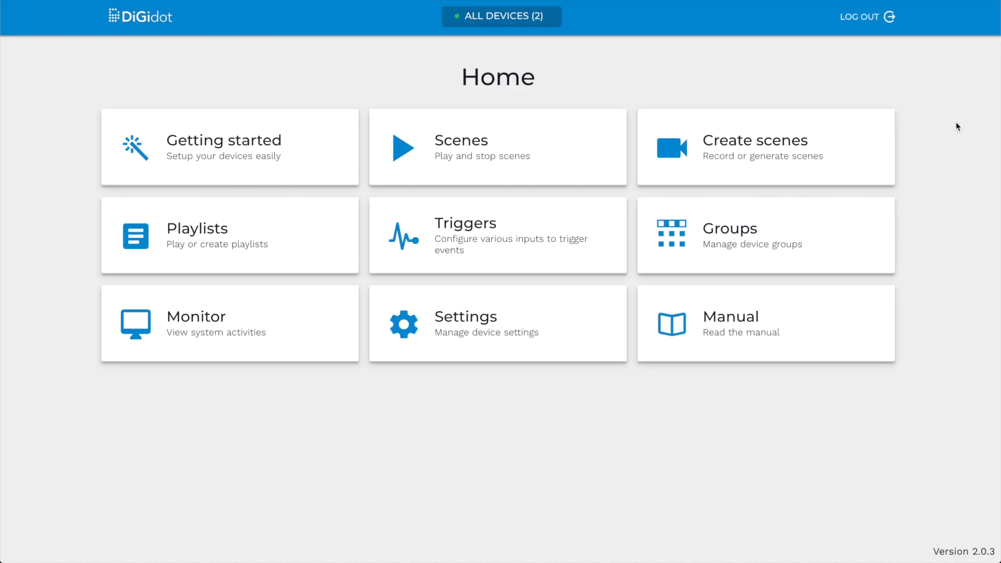
Open the scene generator and change the first Colorscroll colour to orange.
{"action": "left_click", "coordinate": [764, 147]}
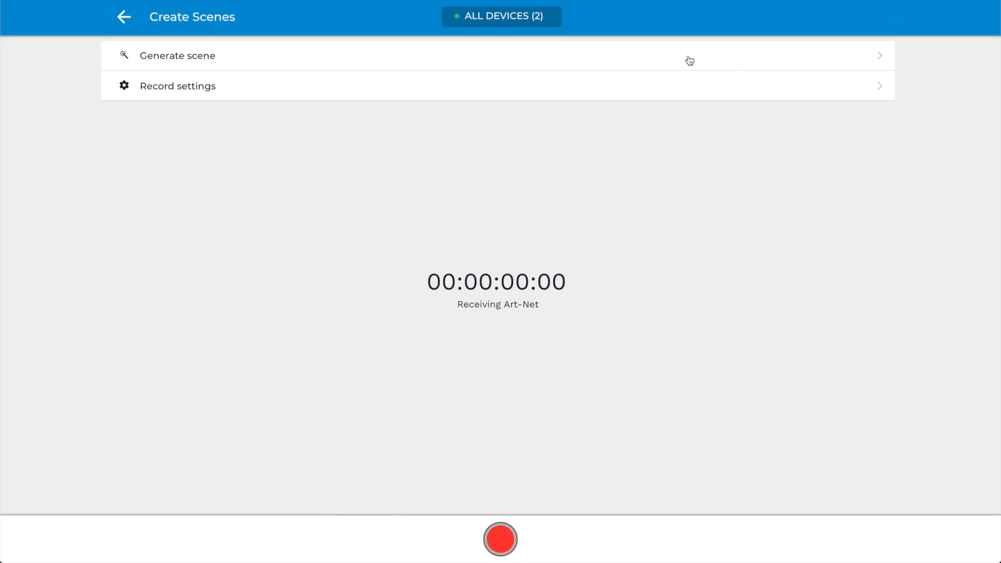
{"action": "mouse_move", "coordinate": [587, 62]}
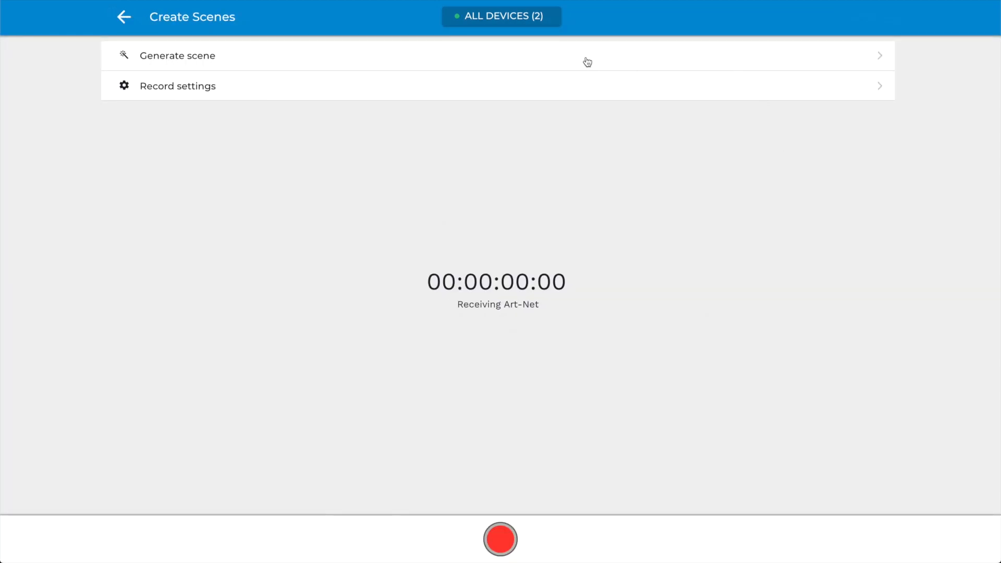
{"action": "mouse_move", "coordinate": [502, 364]}
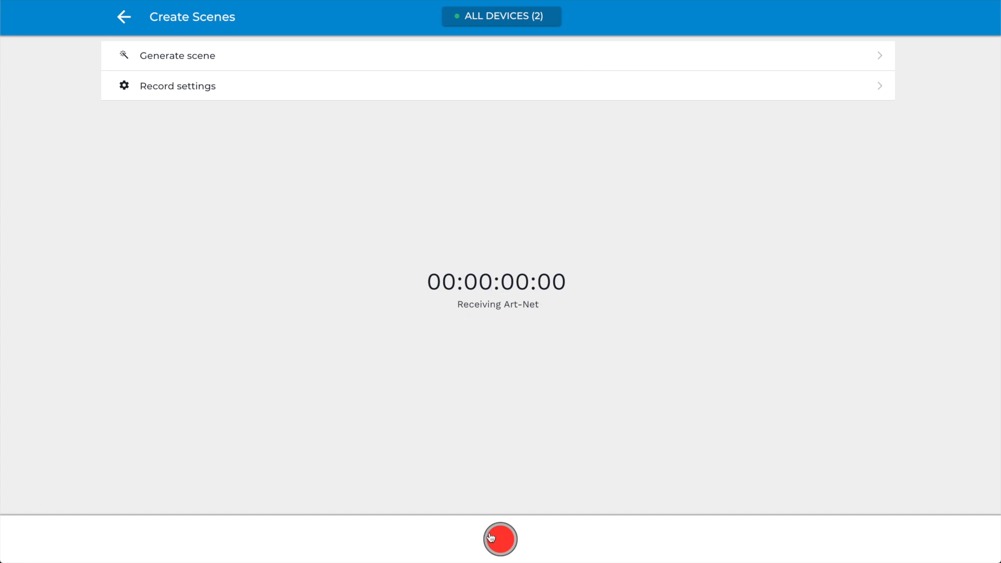
{"action": "mouse_move", "coordinate": [331, 63]}
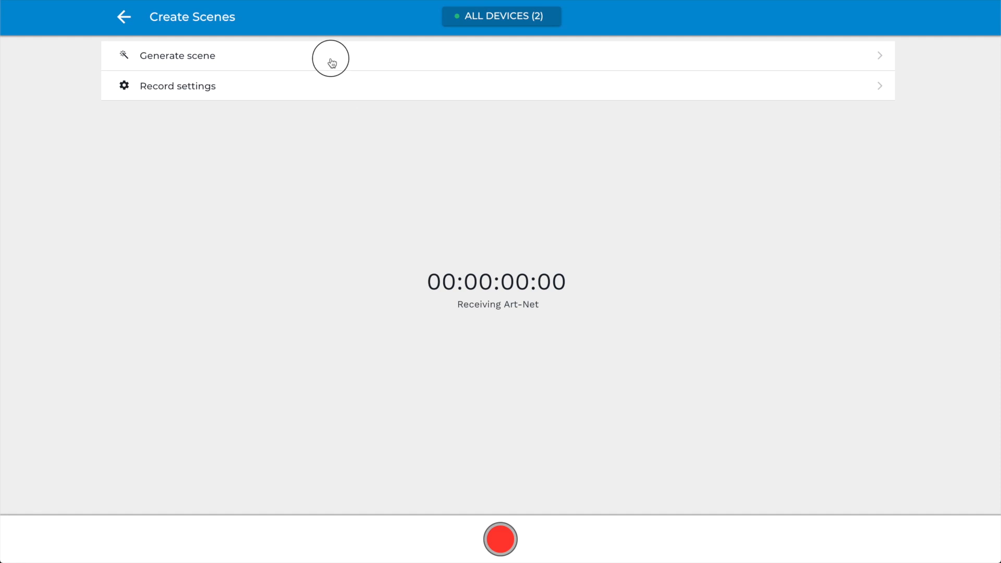
{"action": "left_click", "coordinate": [178, 56]}
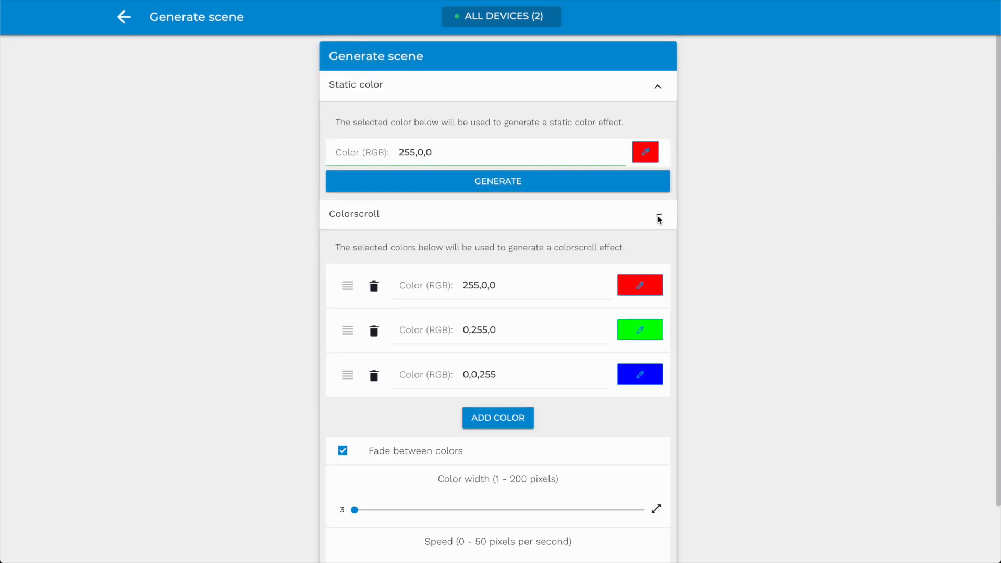
{"action": "scroll", "scroll_direction": "down", "scroll_amount": 3}
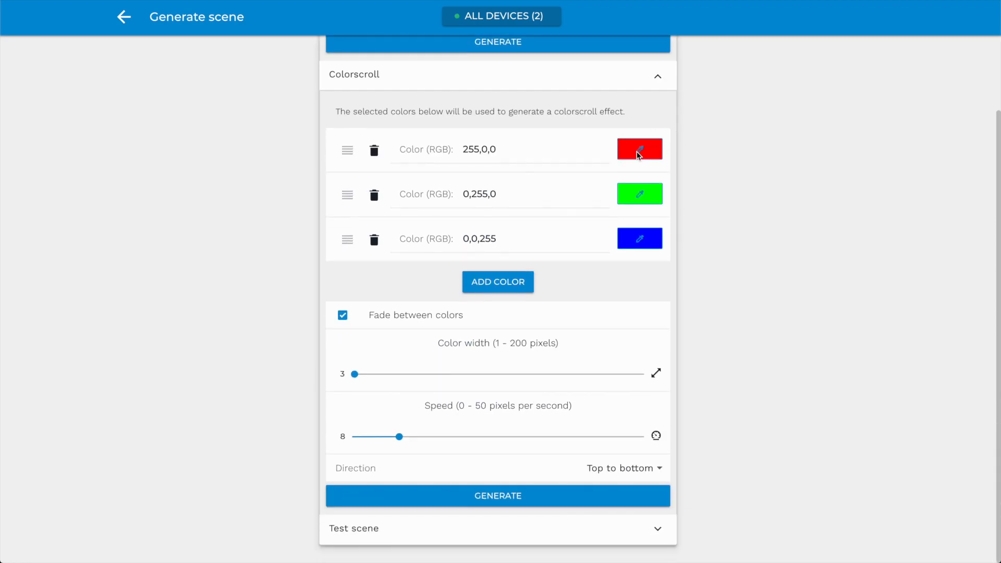
{"action": "left_click", "coordinate": [638, 150]}
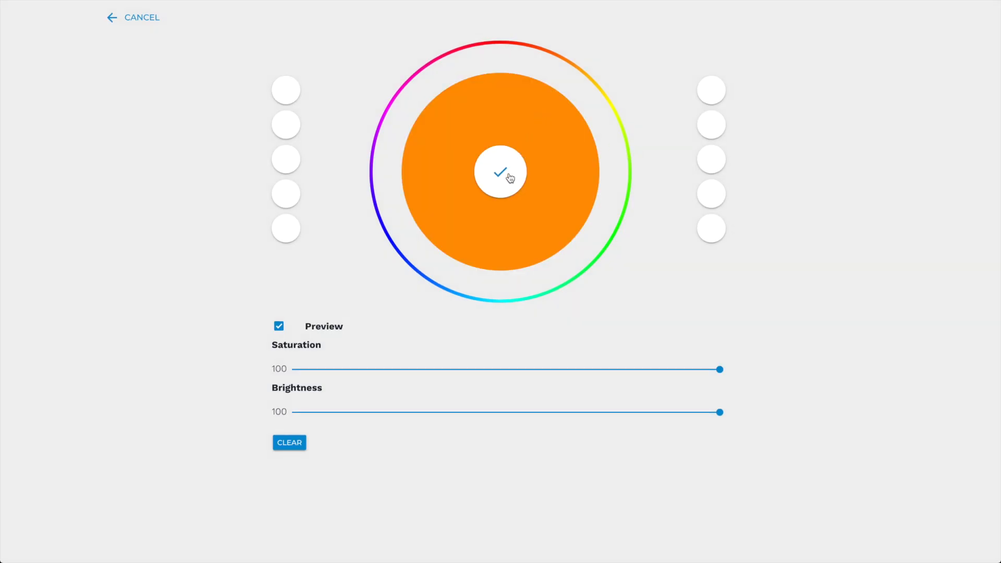
{"action": "left_click", "coordinate": [500, 171]}
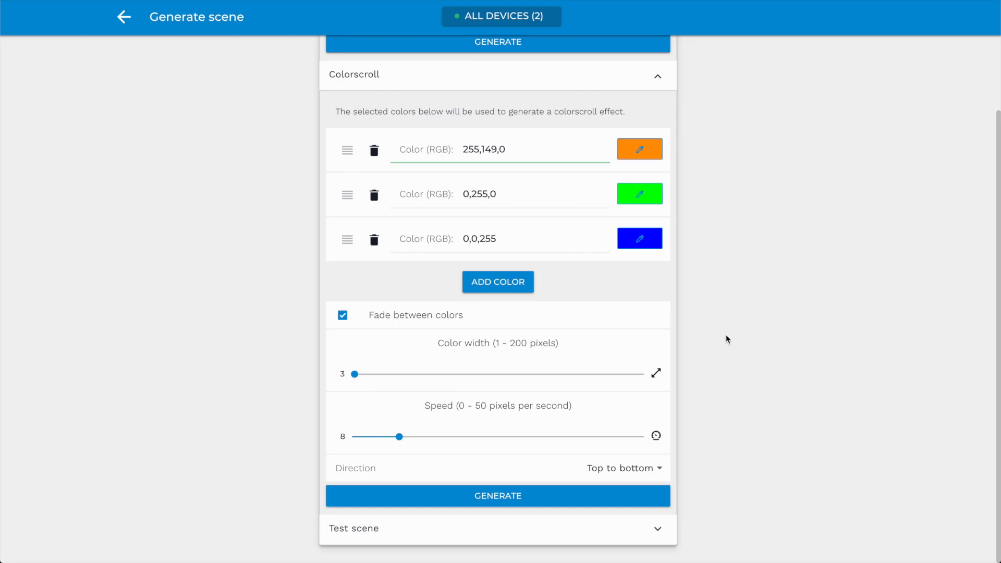
Generate the orange-green-blue scene and save it as Demoboa.
{"action": "left_click", "coordinate": [497, 495]}
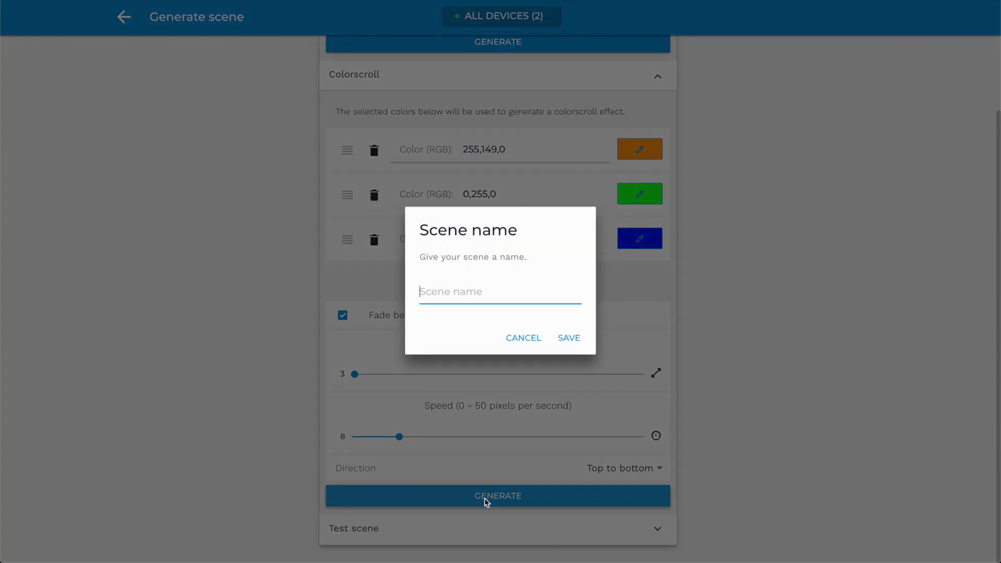
{"action": "type", "text": "Demoboa"}
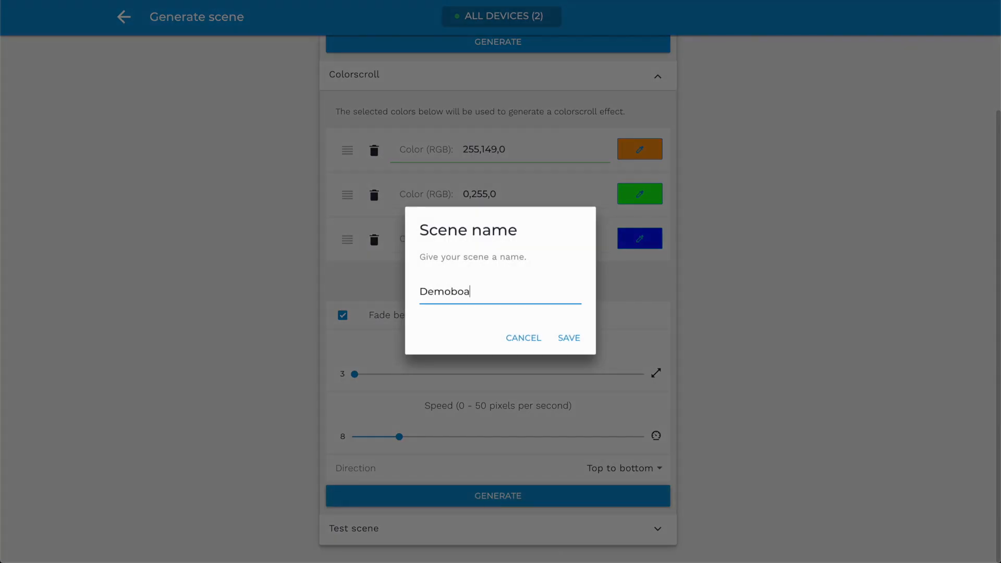
{"action": "left_click", "coordinate": [568, 338]}
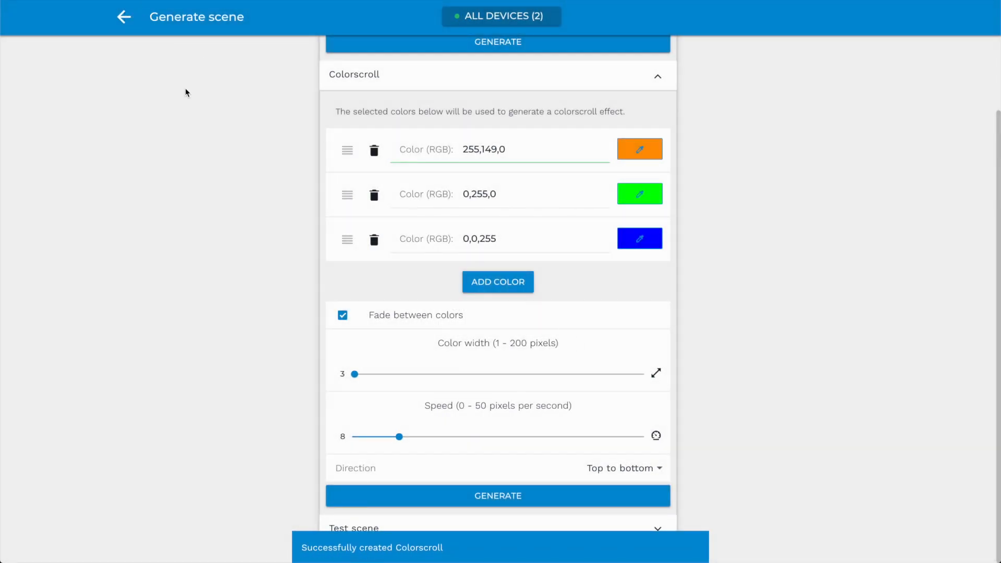
{"action": "left_click", "coordinate": [123, 17]}
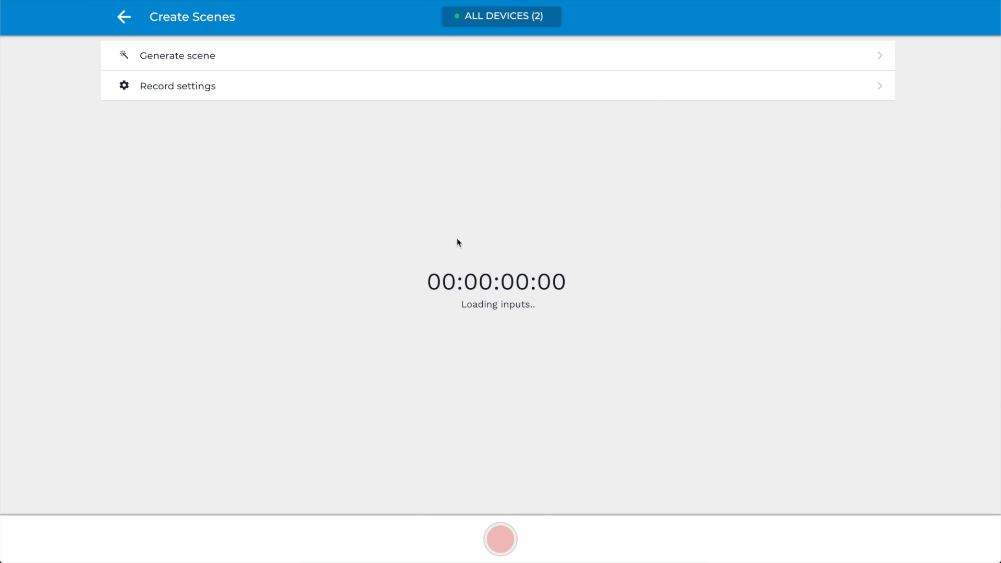
Record about 4.74 seconds (294 frames) of the incoming Art-Net light show.
{"action": "left_click", "coordinate": [501, 538]}
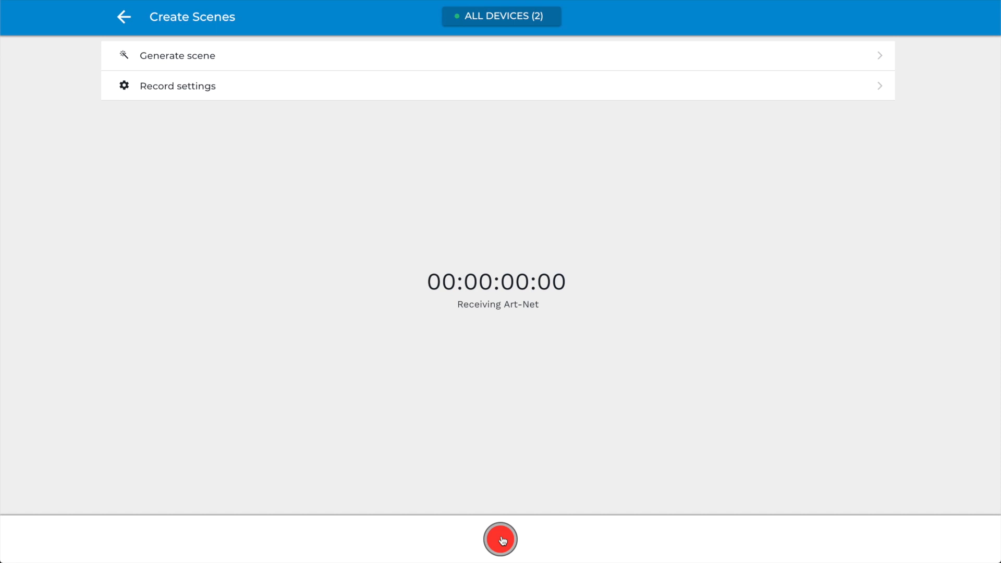
{"action": "left_click", "coordinate": [500, 539]}
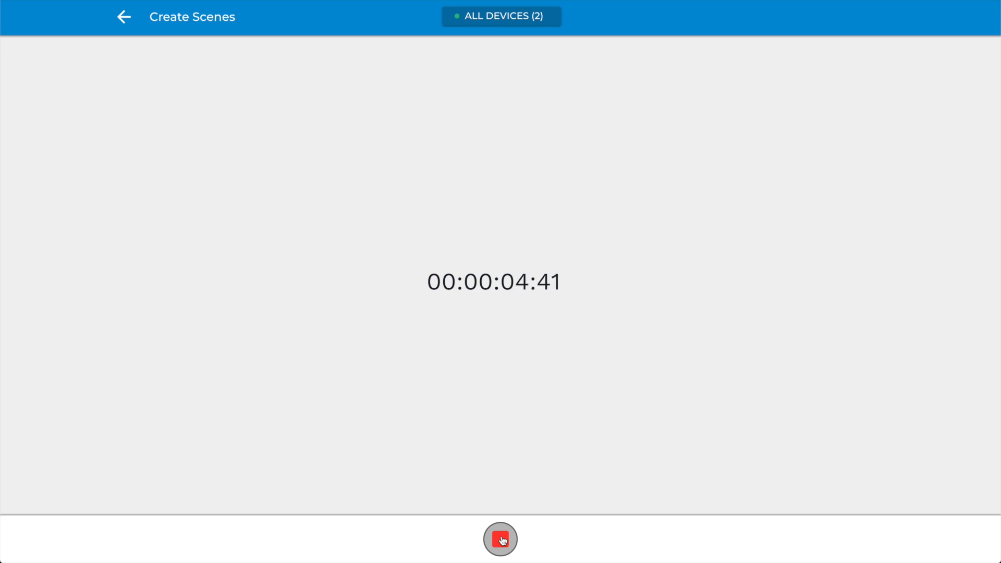
{"action": "left_click", "coordinate": [500, 538]}
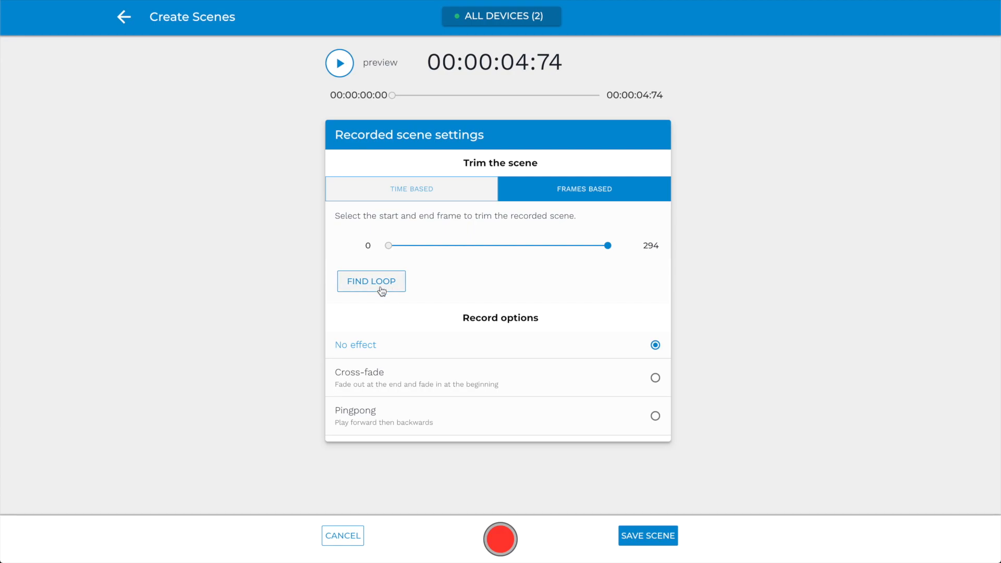
{"action": "mouse_move", "coordinate": [394, 284]}
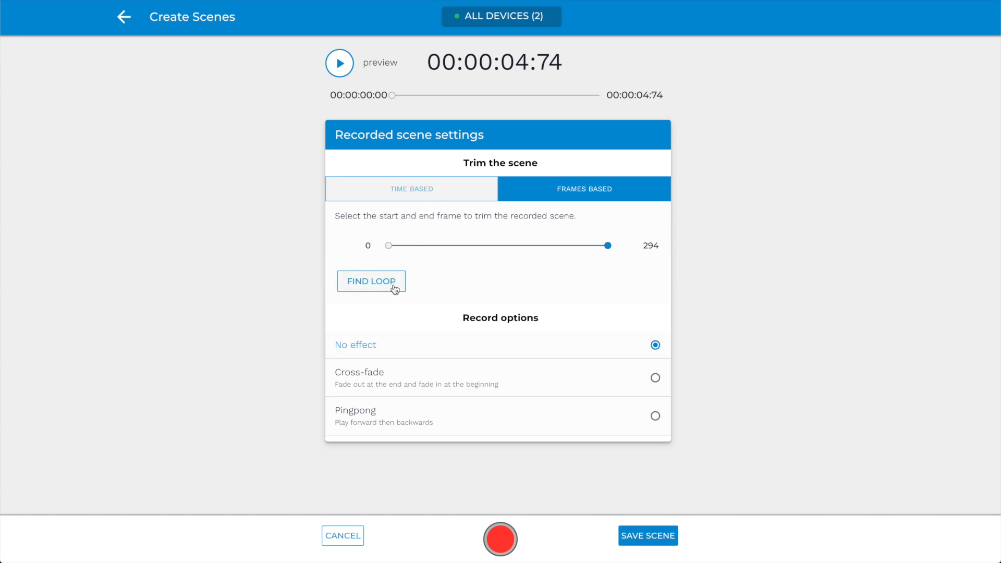
Find a seamless 215-frame loop and leave the trim start at frame 0.
{"action": "left_click", "coordinate": [370, 281]}
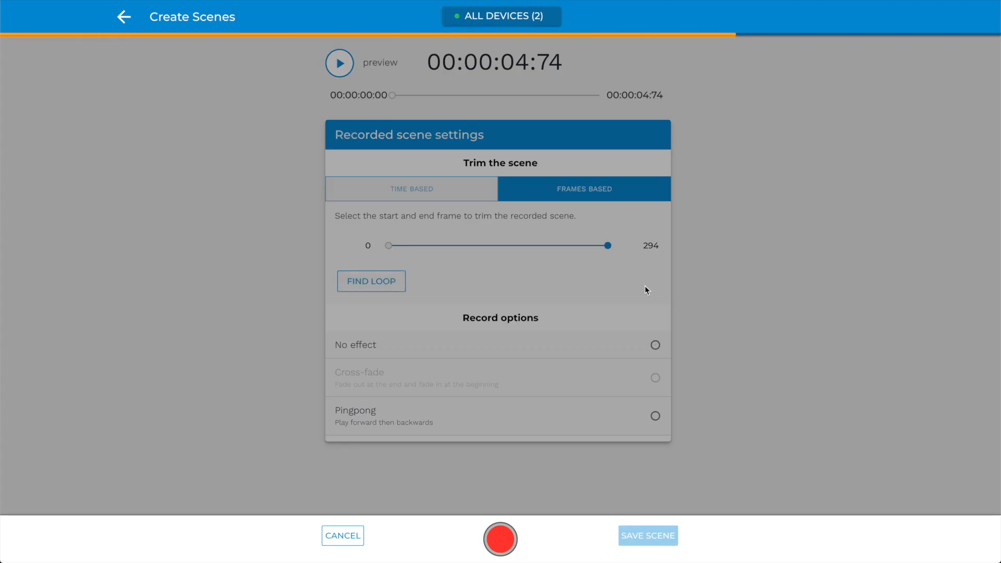
{"action": "left_click", "coordinate": [370, 280]}
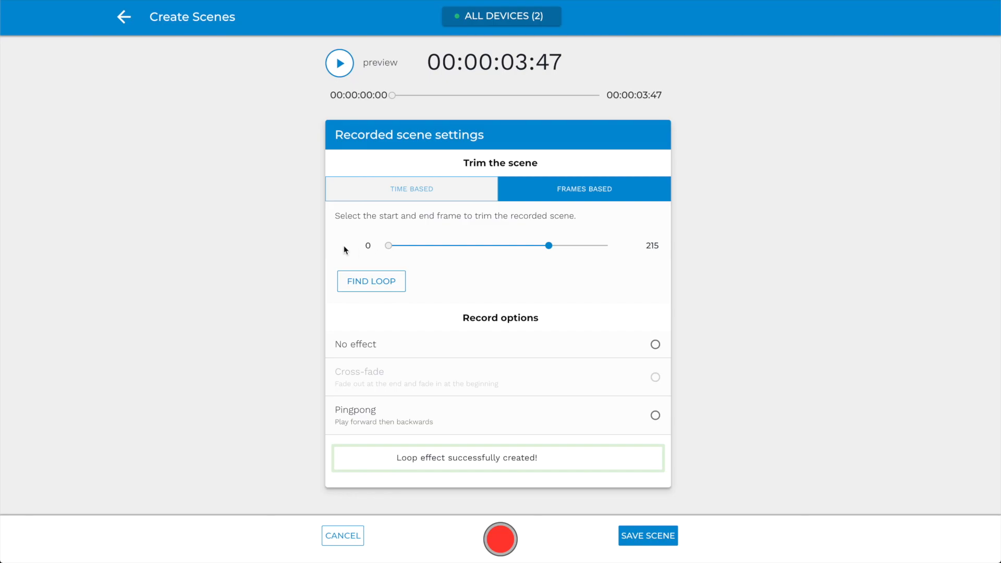
{"action": "left_click_drag", "start_coordinate": [388, 245], "coordinate": [399, 247]}
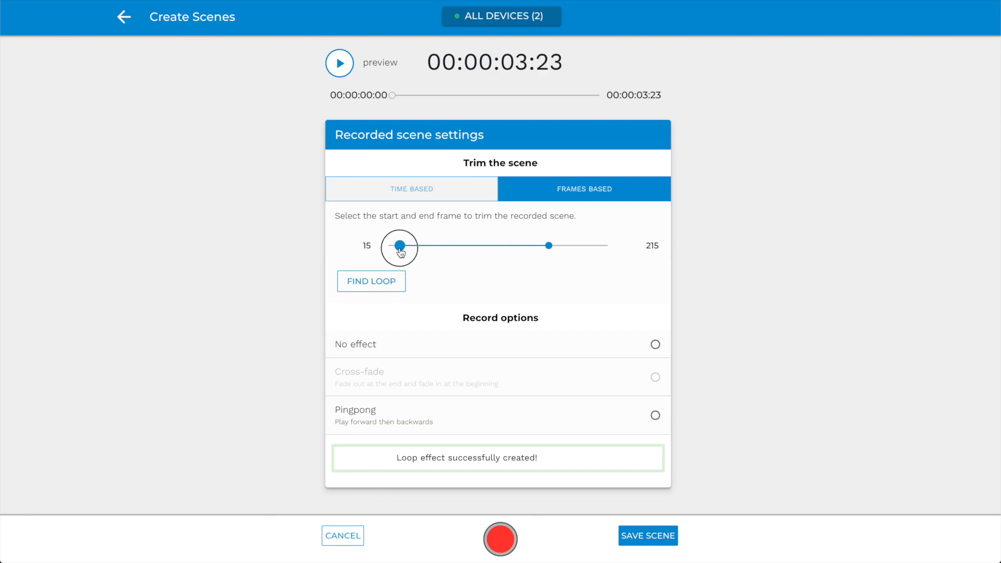
{"action": "left_click_drag", "start_coordinate": [399, 246], "coordinate": [388, 246]}
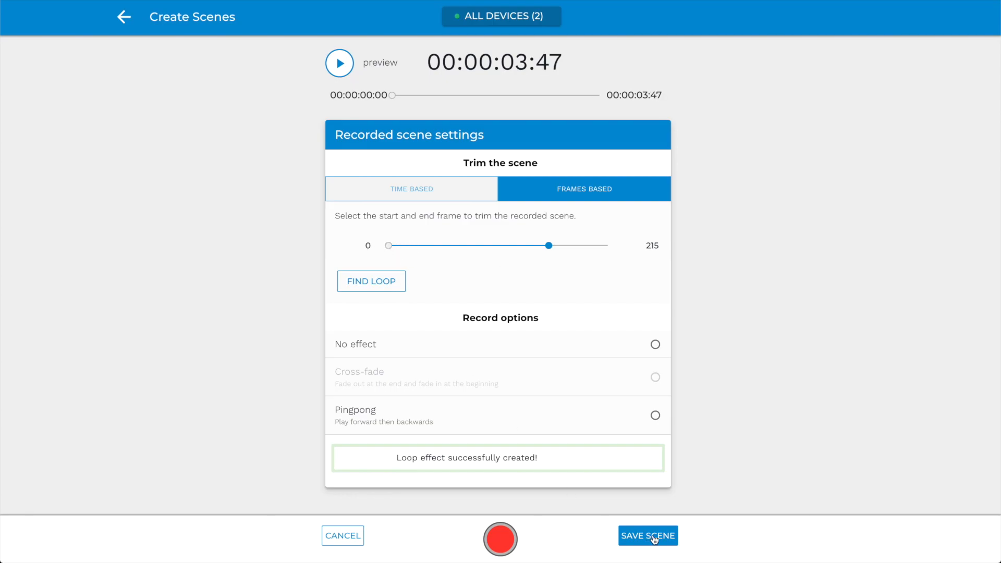
Save the looped recording as the scene 'demo board effect'.
{"action": "left_click", "coordinate": [647, 536]}
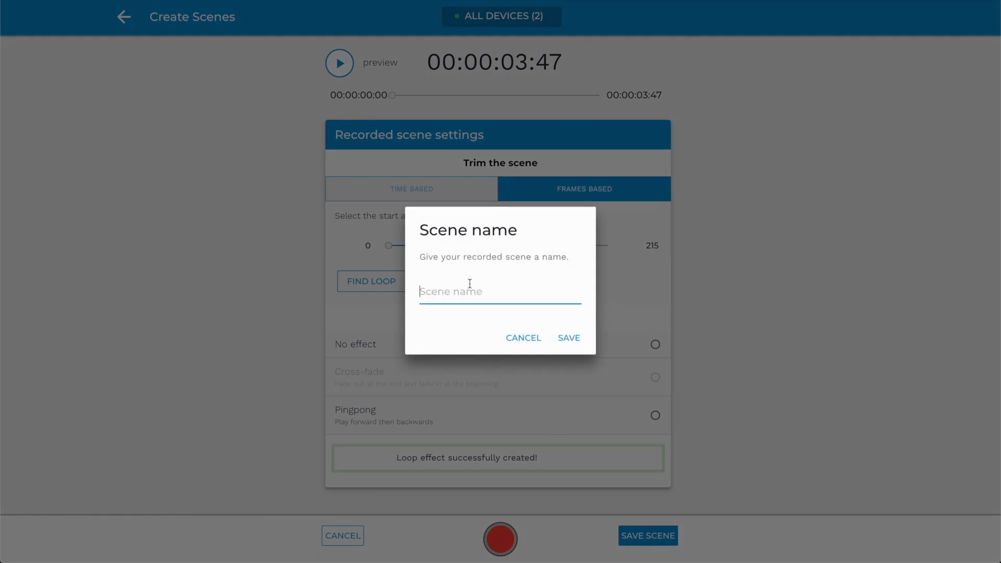
{"action": "type", "text": "demo board e"}
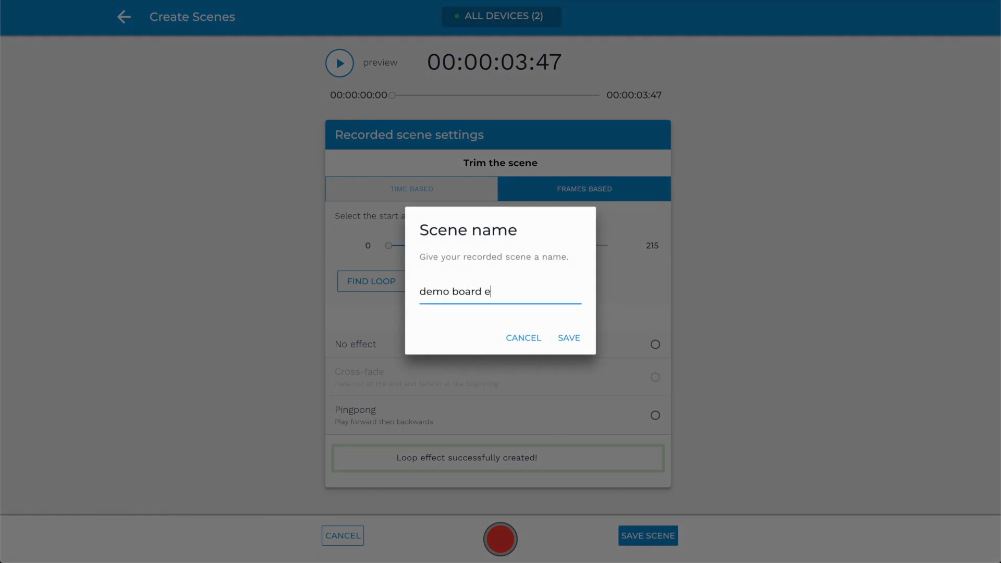
{"action": "type", "text": "ffect"}
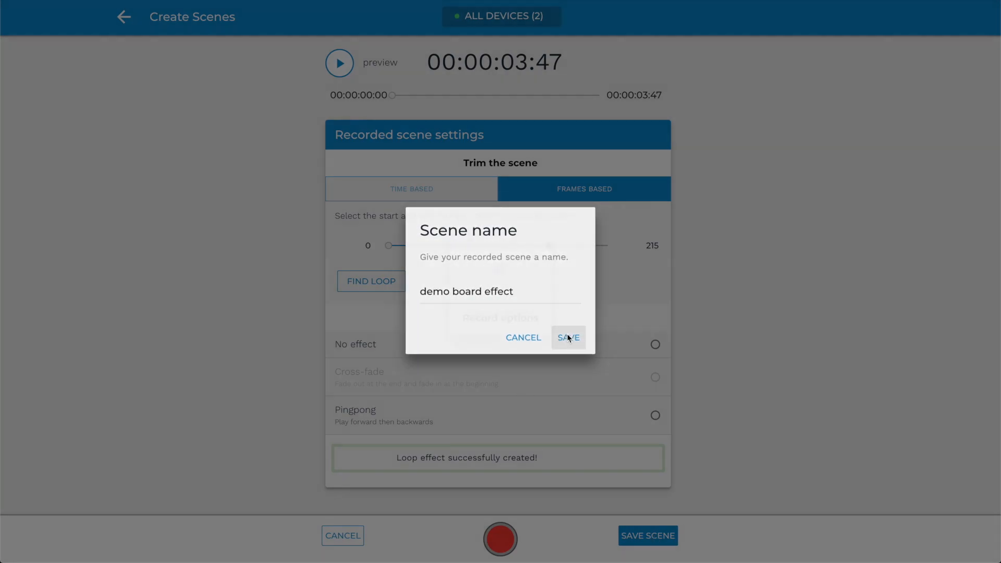
{"action": "left_click", "coordinate": [568, 337]}
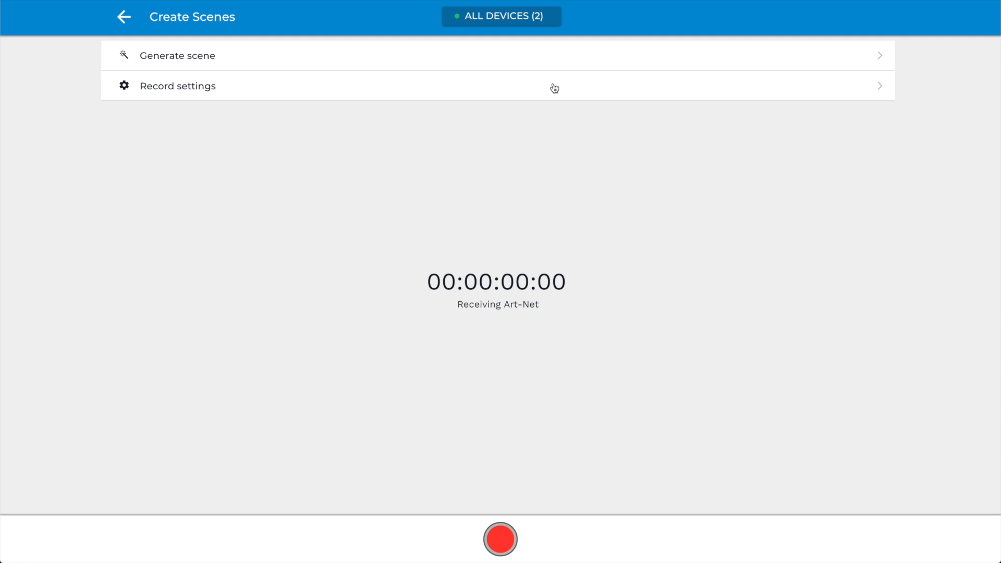
Switch Art-Net record triggers on in Record settings and go back to Create Scenes.
{"action": "left_click", "coordinate": [179, 85]}
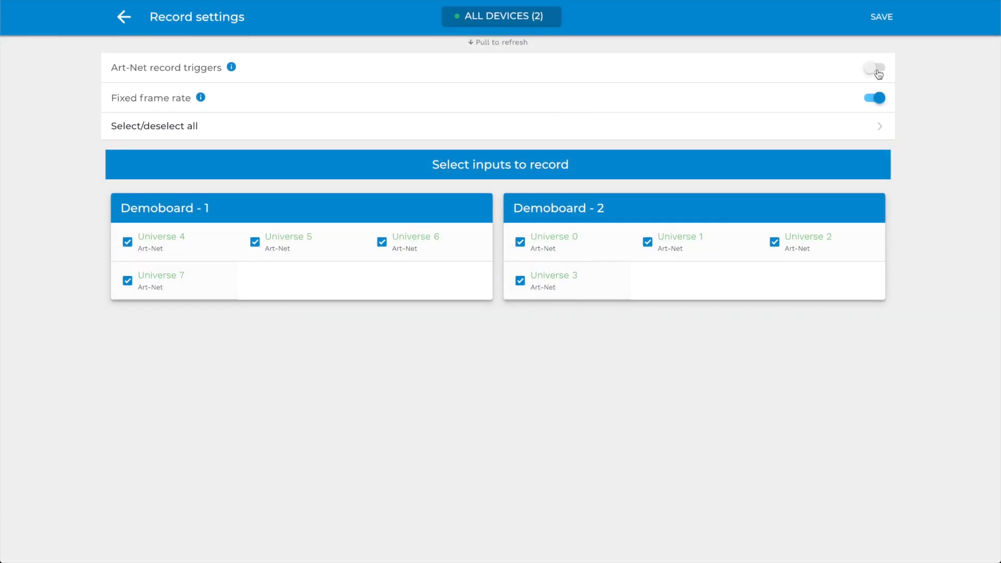
{"action": "left_click", "coordinate": [874, 67]}
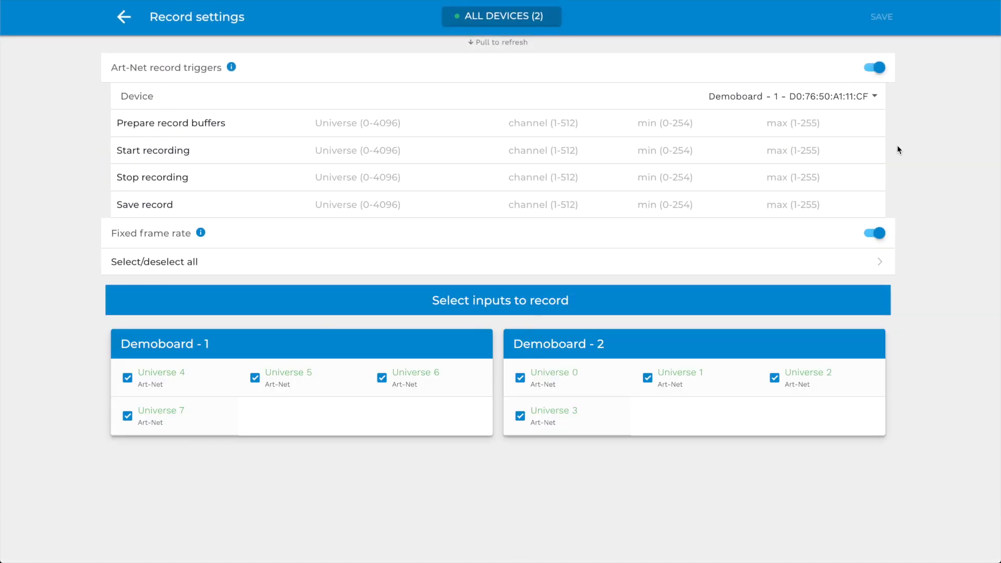
{"action": "mouse_move", "coordinate": [518, 106]}
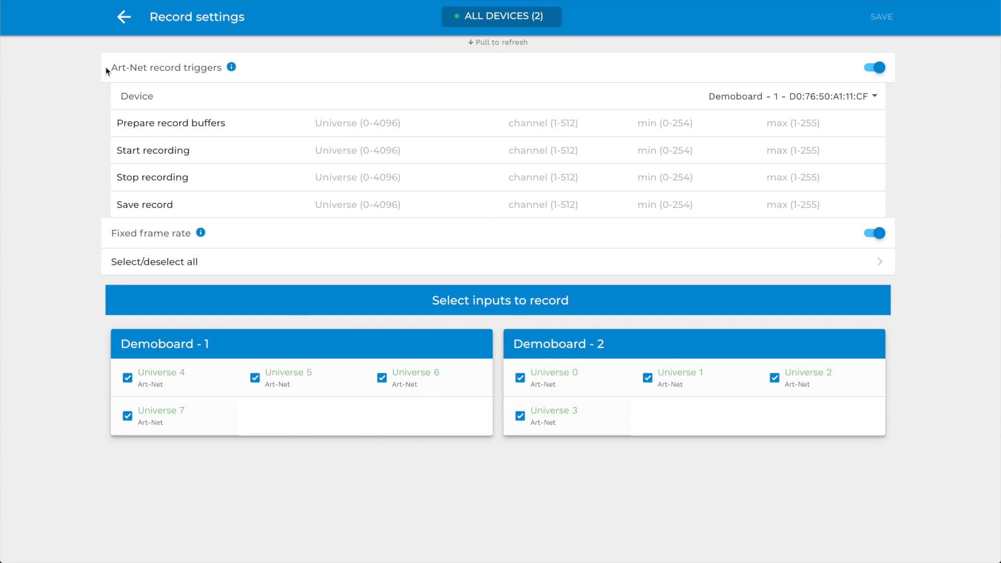
{"action": "left_click", "coordinate": [124, 16]}
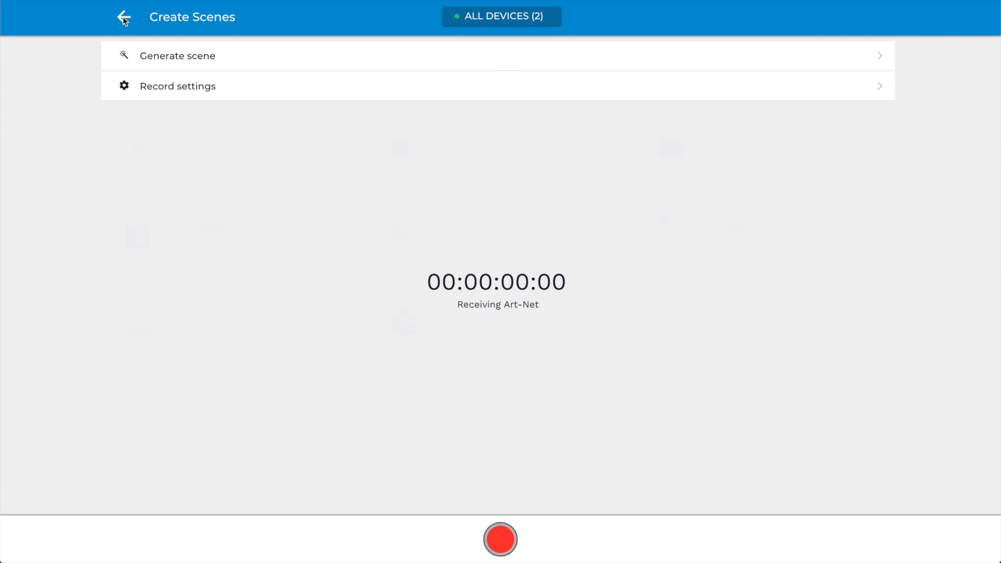
From Home, create a new playlist titled 'demoboard'.
{"action": "left_click", "coordinate": [124, 17]}
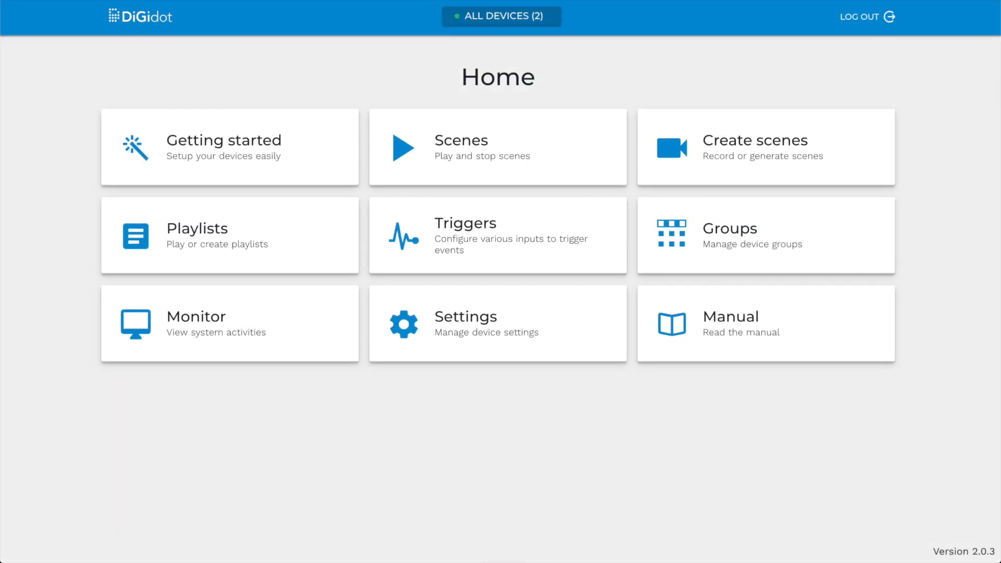
{"action": "left_click", "coordinate": [228, 235]}
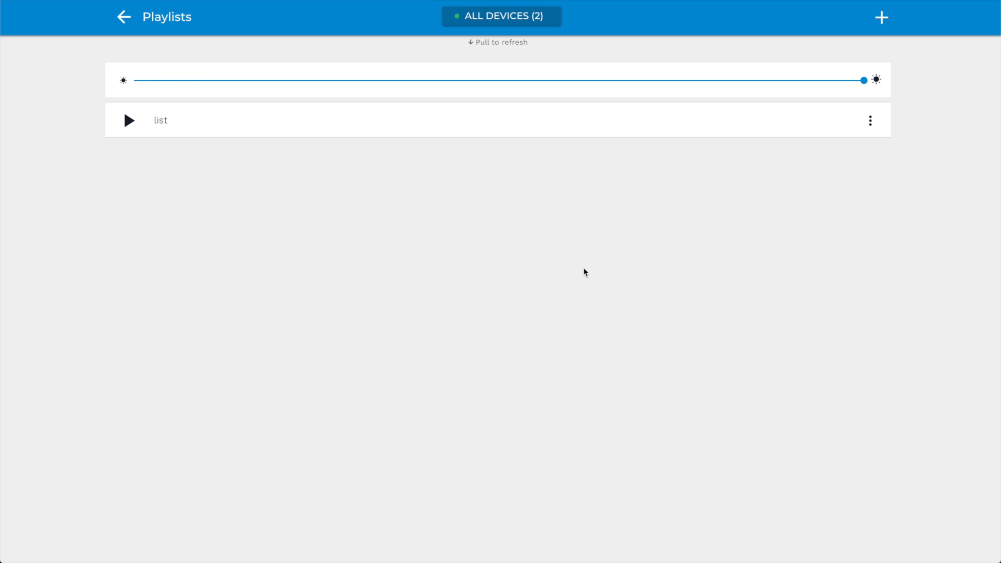
{"action": "left_click", "coordinate": [881, 17]}
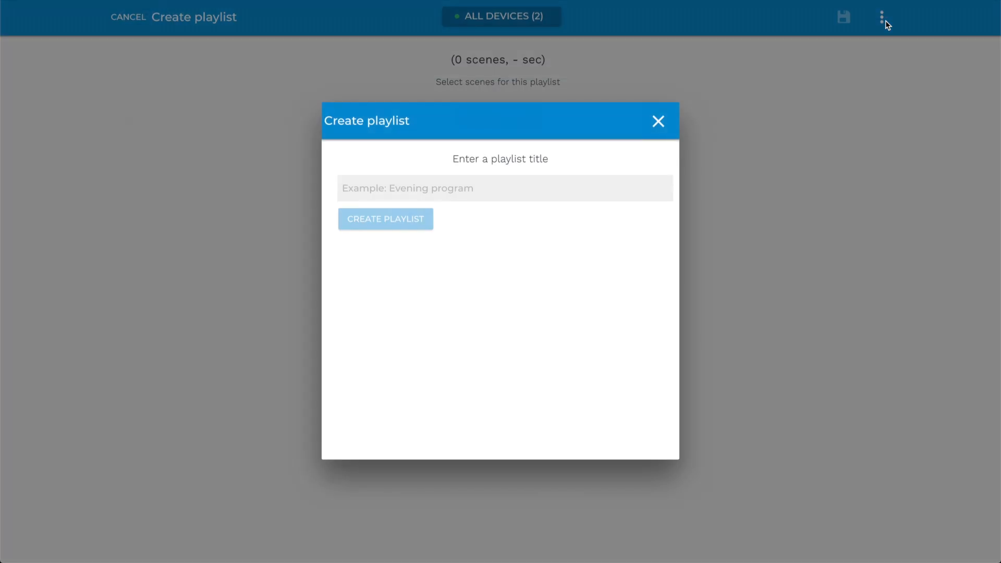
{"action": "type", "text": "demob"}
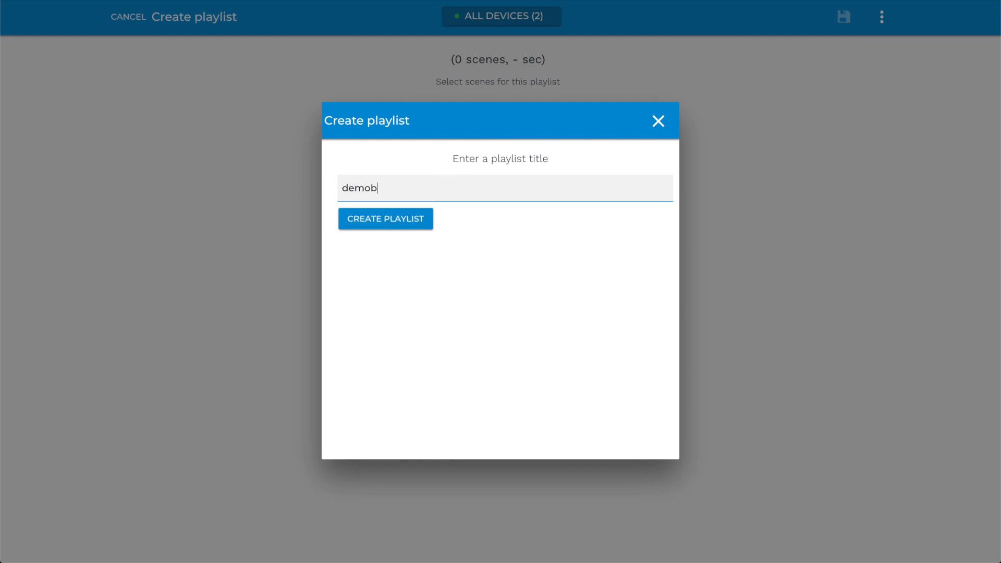
{"action": "left_click", "coordinate": [386, 219]}
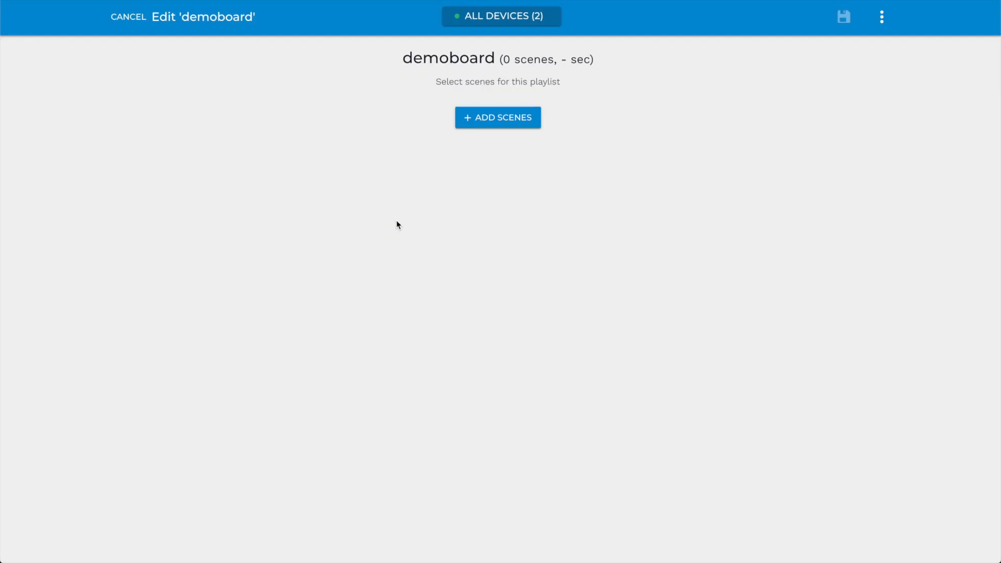
Add the Scroll, Radial, Clouds, Twinkle, Meta and Arrow scenes to demoboard.
{"action": "left_click", "coordinate": [497, 117]}
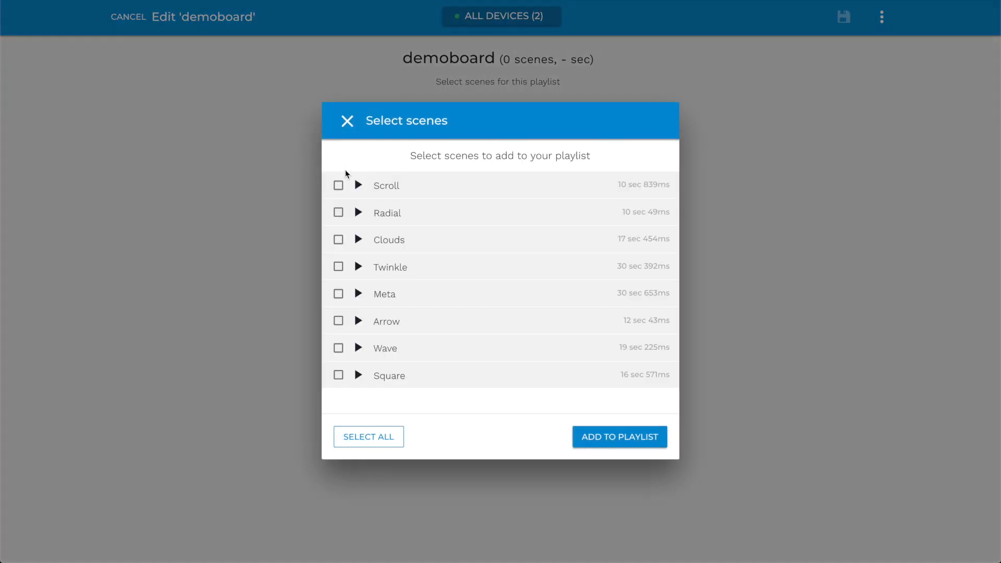
{"action": "left_click", "coordinate": [339, 239]}
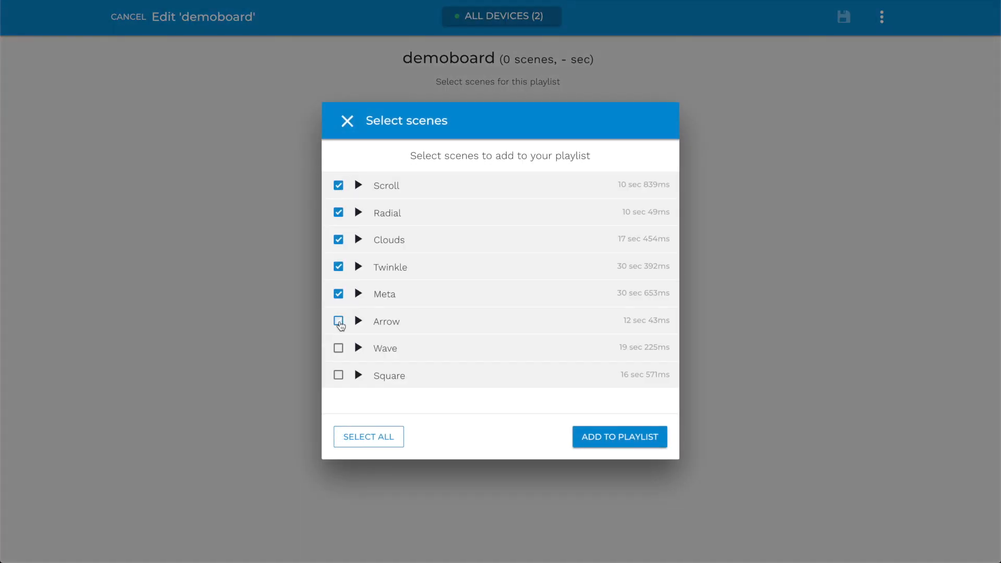
{"action": "left_click", "coordinate": [339, 321]}
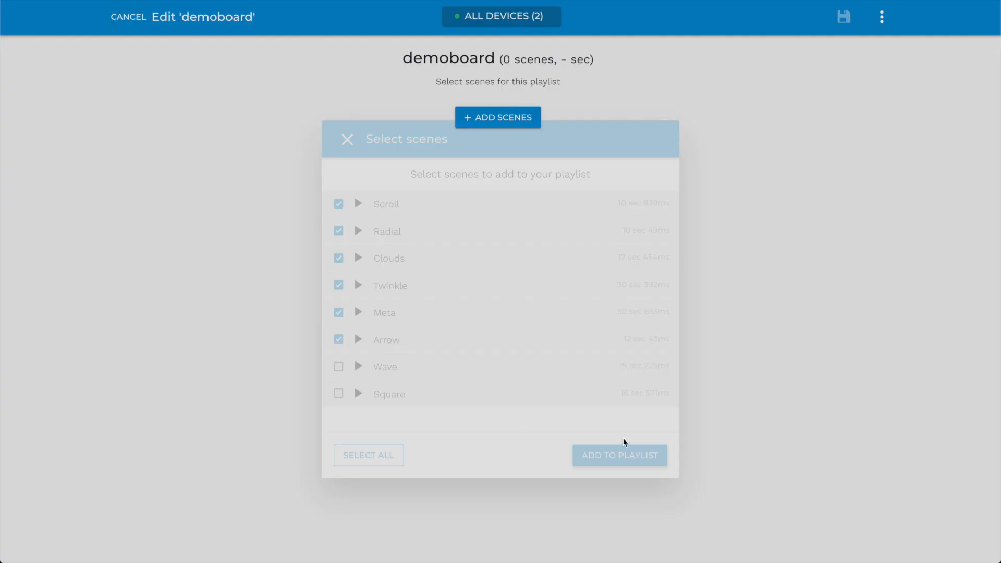
{"action": "left_click", "coordinate": [618, 455]}
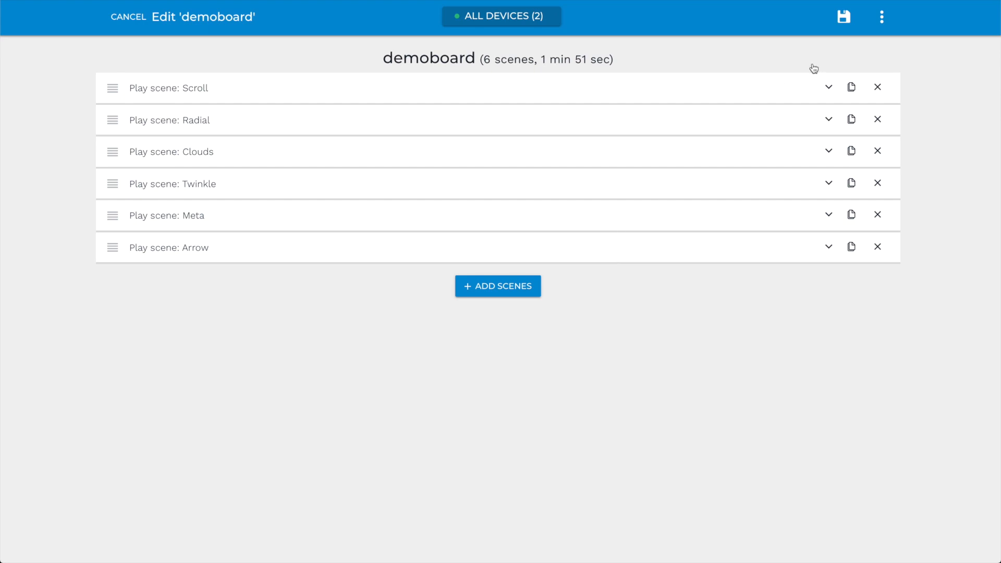
Give all demoboard scenes 20 s duration and 300 ms fade, repeating infinitely, and start playback.
{"action": "left_click", "coordinate": [828, 87]}
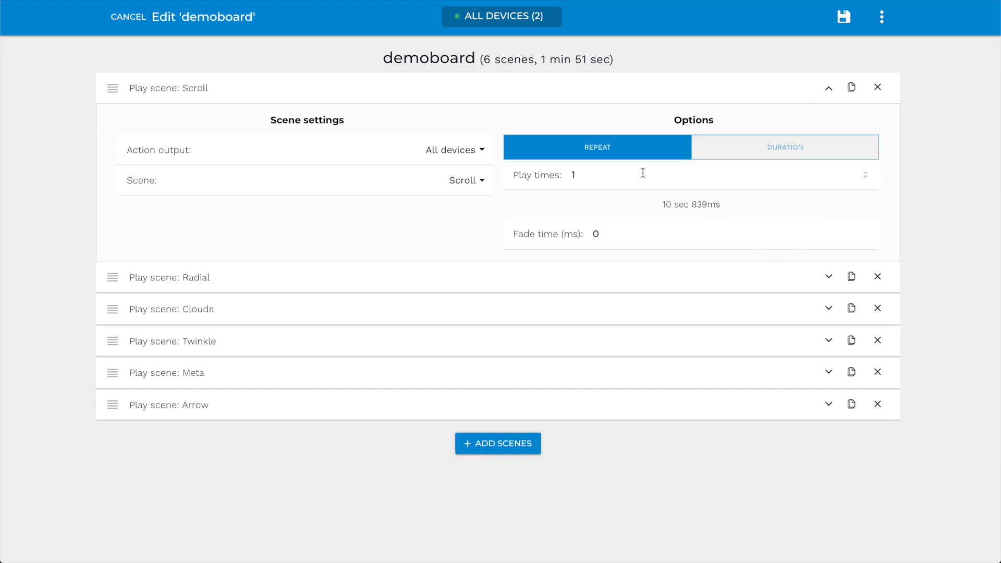
{"action": "left_click", "coordinate": [573, 174]}
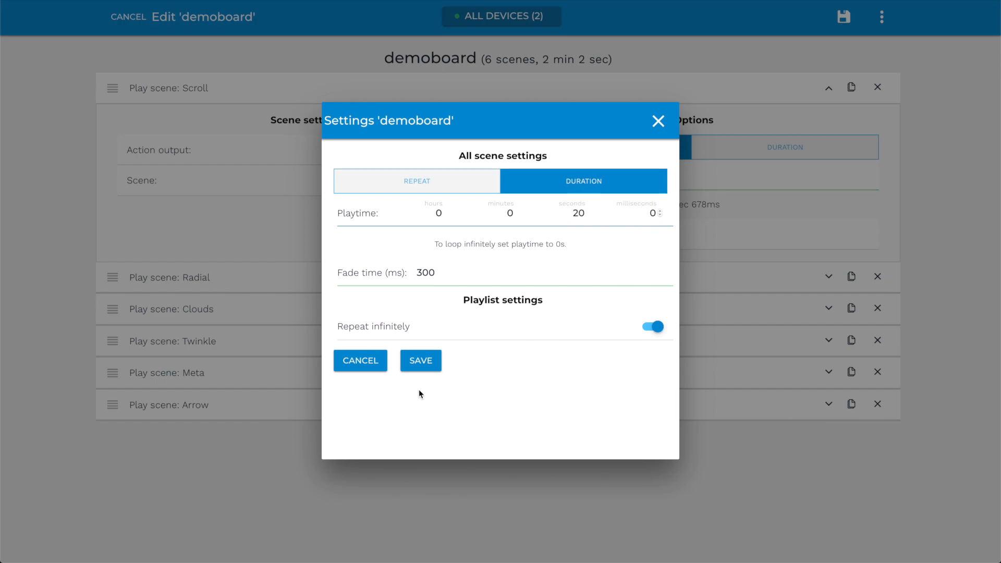
{"action": "left_click", "coordinate": [420, 361]}
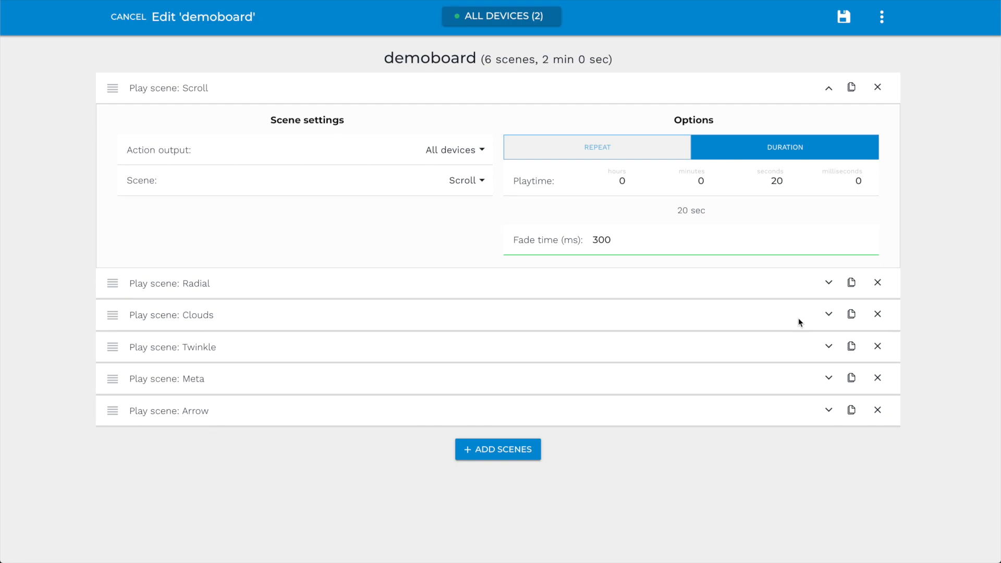
{"action": "mouse_move", "coordinate": [824, 287]}
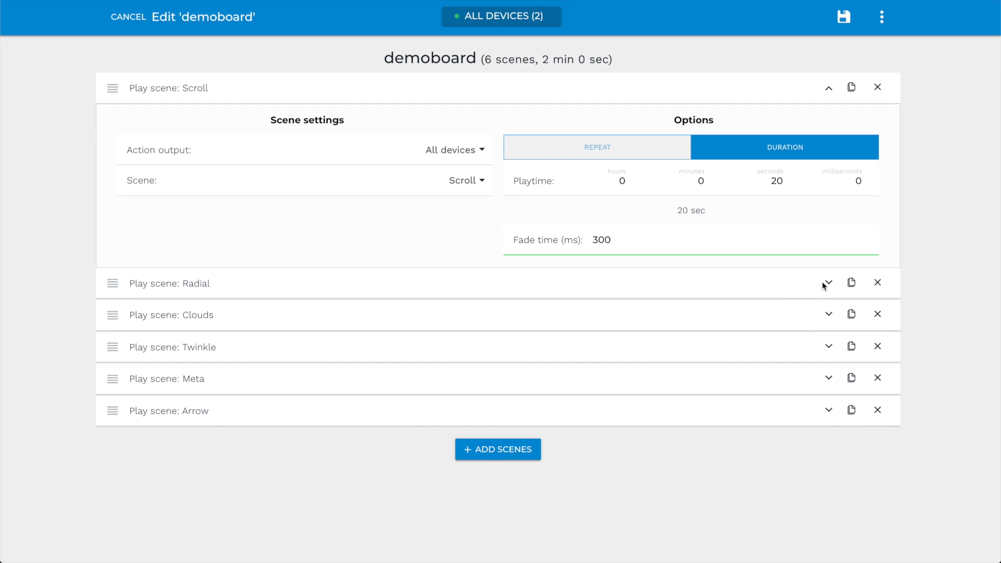
{"action": "left_click", "coordinate": [828, 282]}
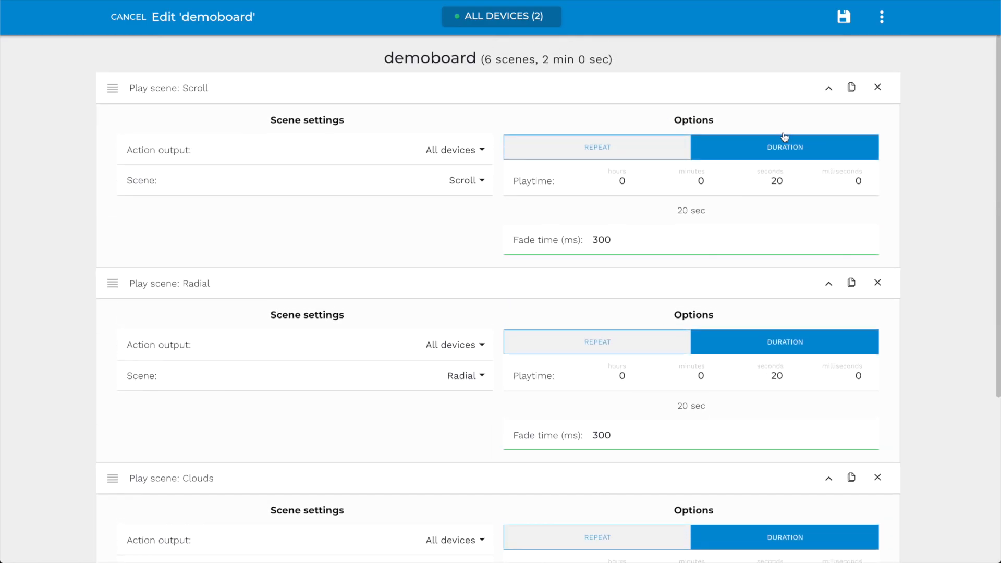
{"action": "left_click", "coordinate": [843, 16]}
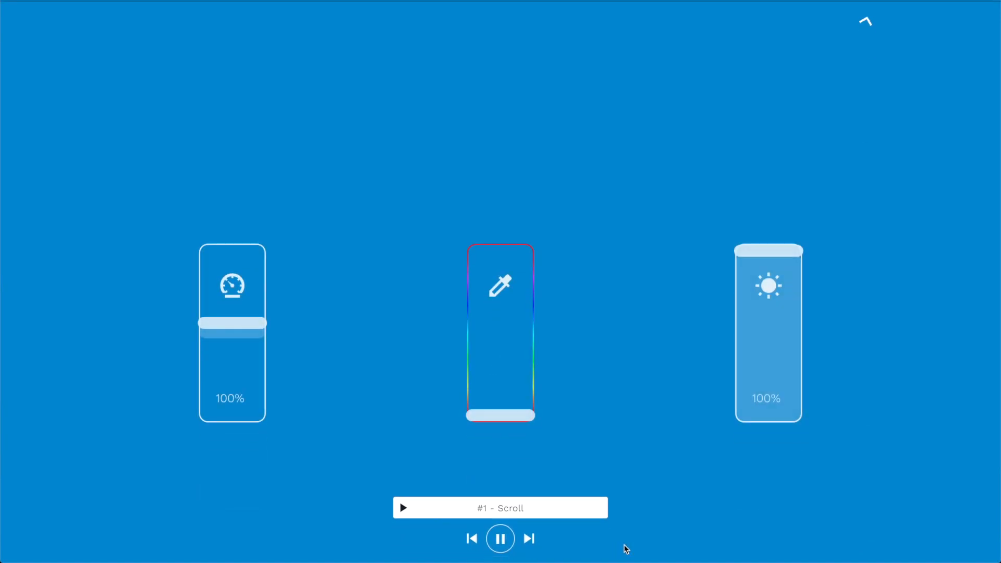
Skip between scenes, raise playback speed to 290% and shift the output colour.
{"action": "left_click", "coordinate": [527, 538]}
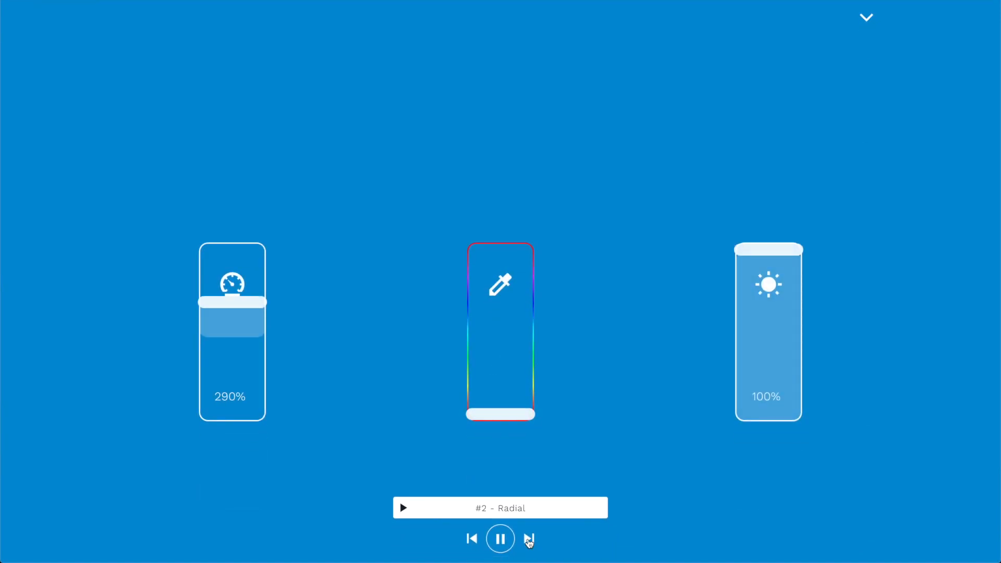
{"action": "left_click", "coordinate": [528, 538]}
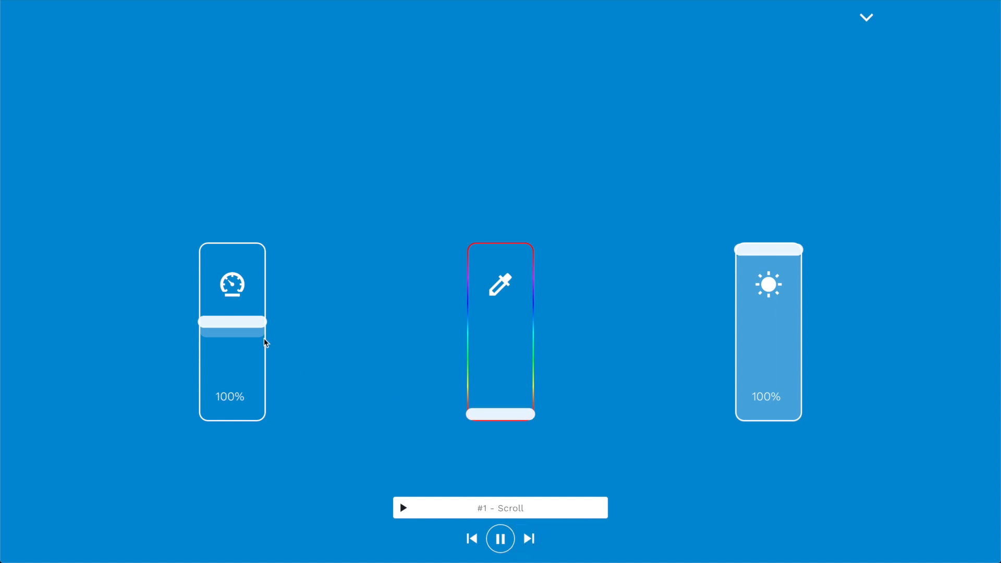
{"action": "left_click_drag", "start_coordinate": [236, 322], "coordinate": [236, 301]}
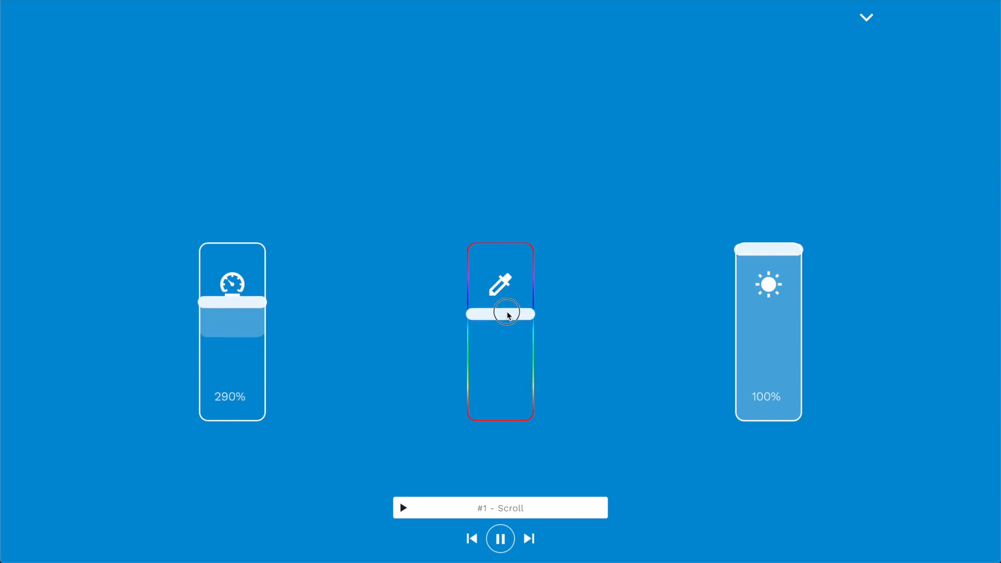
{"action": "left_click_drag", "start_coordinate": [505, 313], "coordinate": [504, 415]}
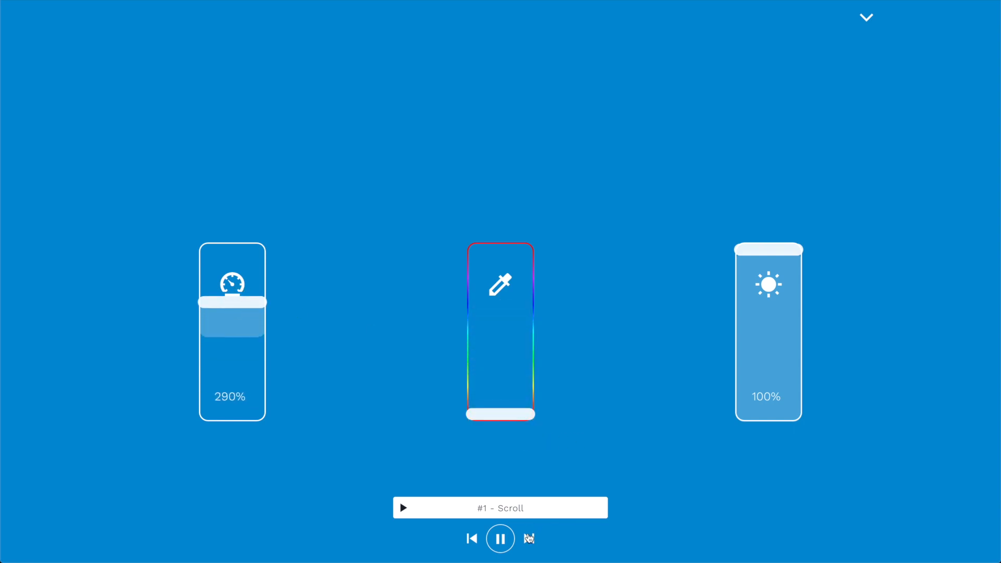
{"action": "left_click", "coordinate": [528, 538]}
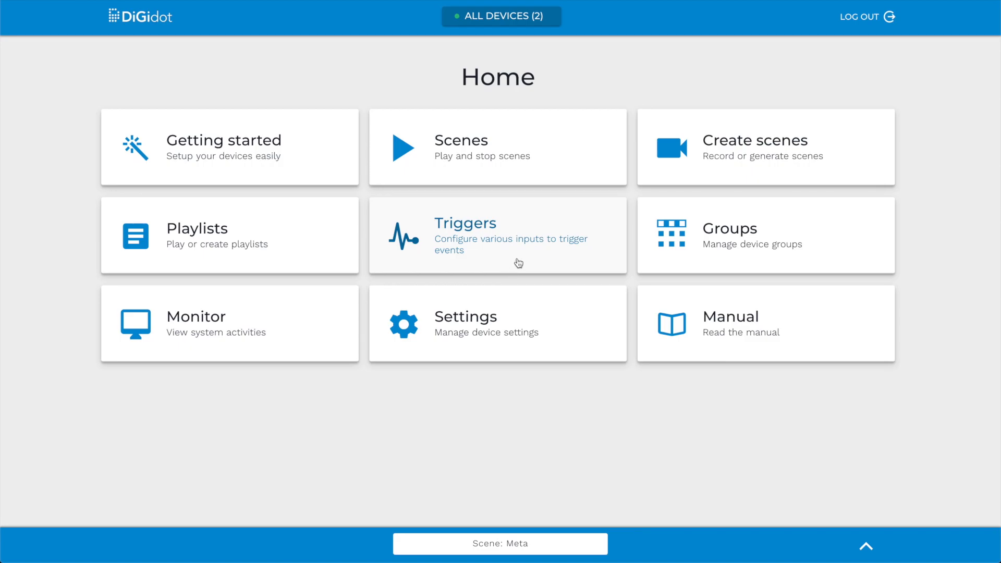
Open the Triggers section and start a new trigger.
{"action": "left_click", "coordinate": [497, 234]}
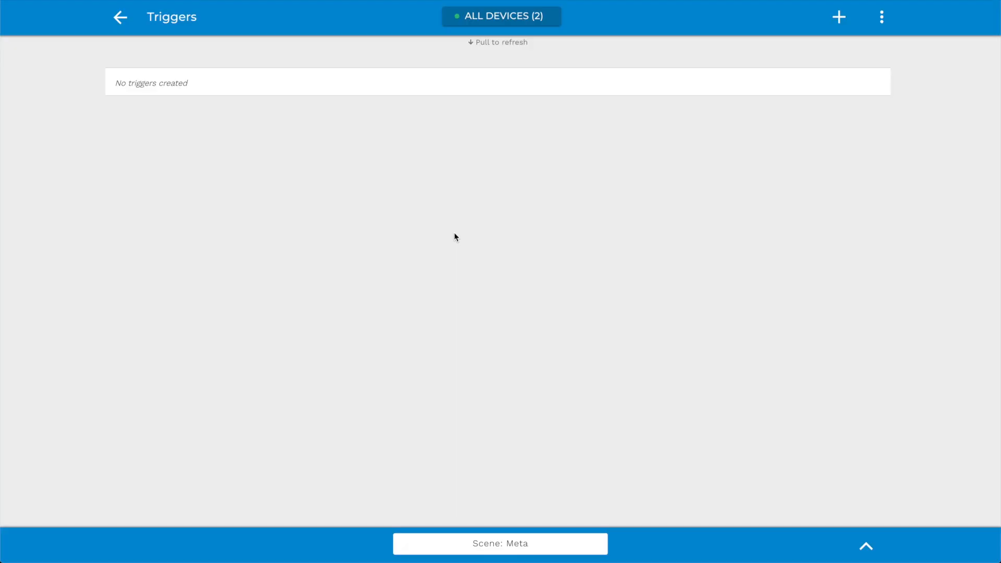
{"action": "mouse_move", "coordinate": [815, 175]}
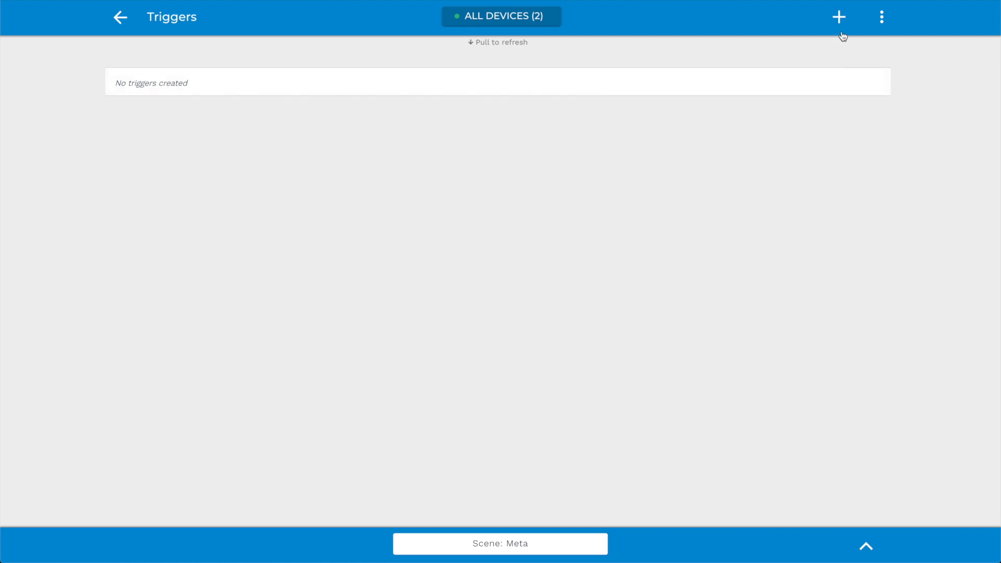
{"action": "left_click", "coordinate": [838, 17]}
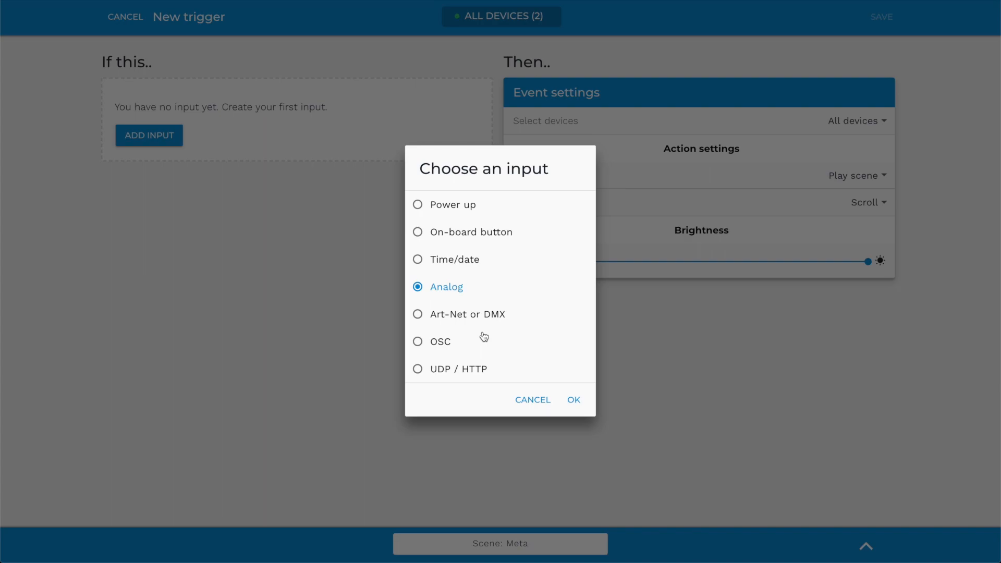
{"action": "mouse_move", "coordinate": [471, 250]}
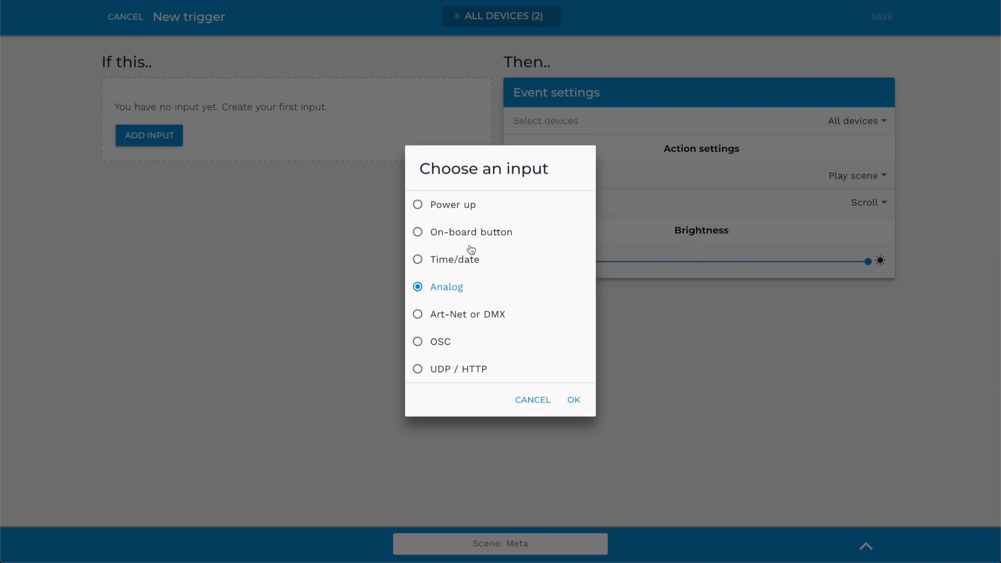
{"action": "mouse_move", "coordinate": [438, 209]}
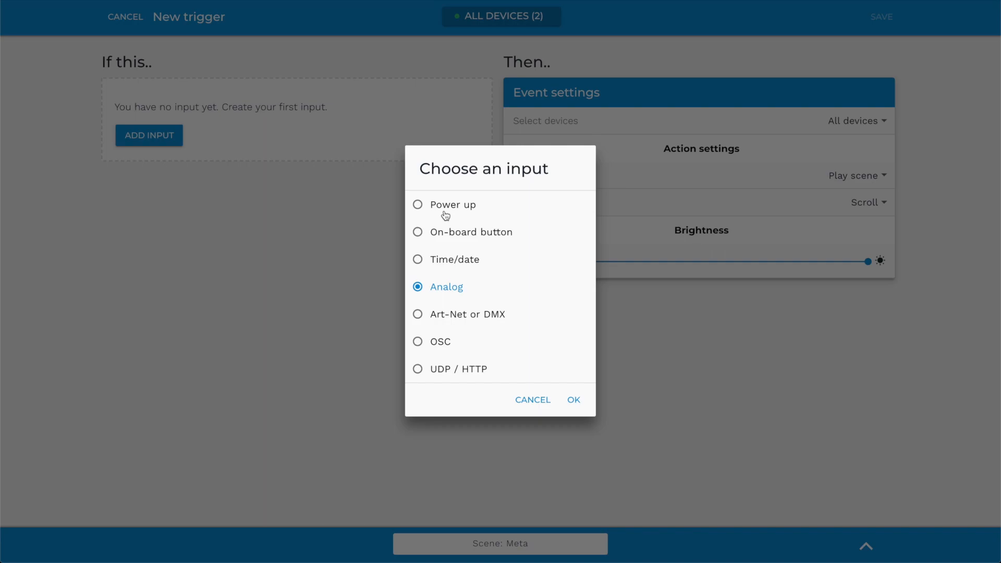
{"action": "mouse_move", "coordinate": [461, 217]}
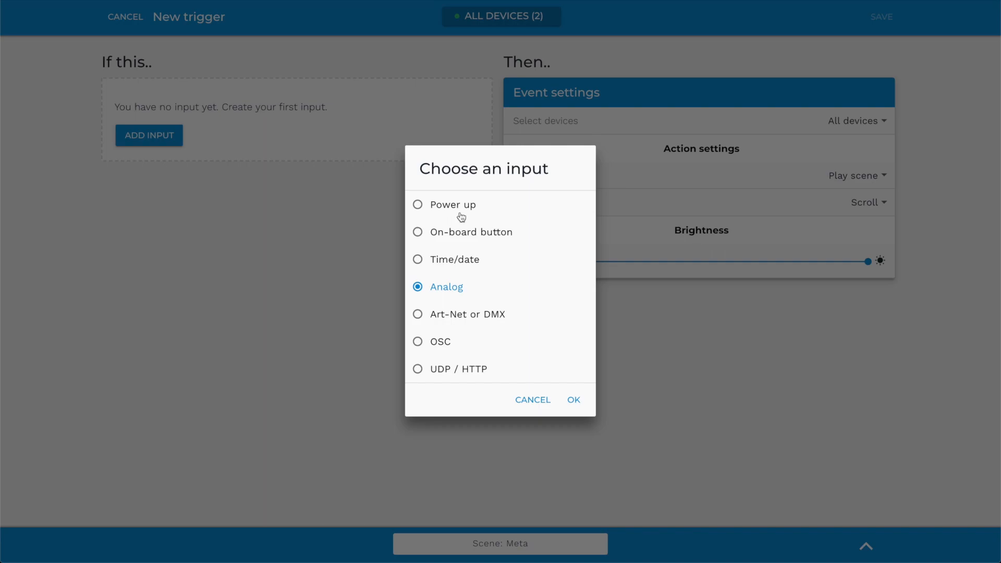
{"action": "mouse_move", "coordinate": [460, 244]}
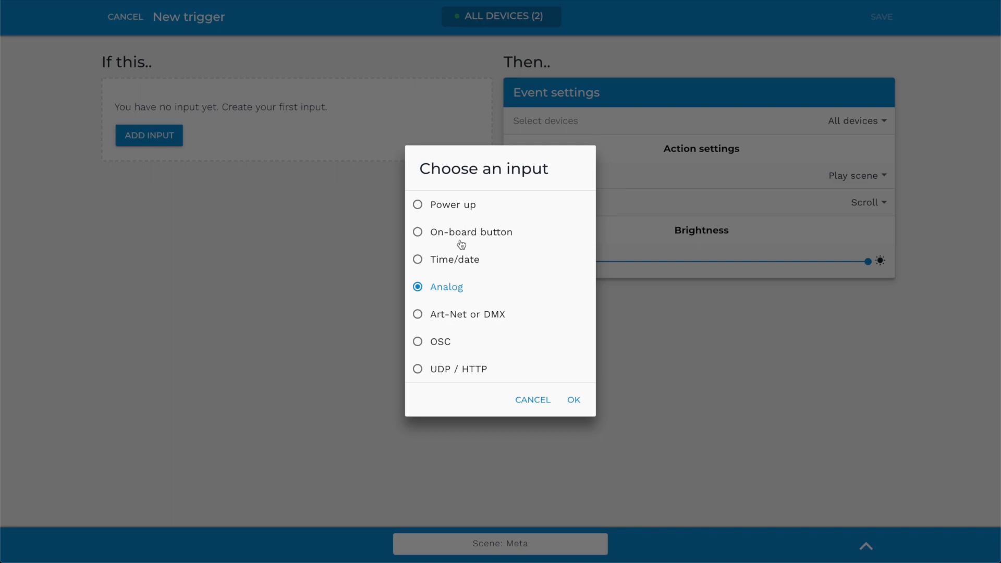
{"action": "mouse_move", "coordinate": [484, 271]}
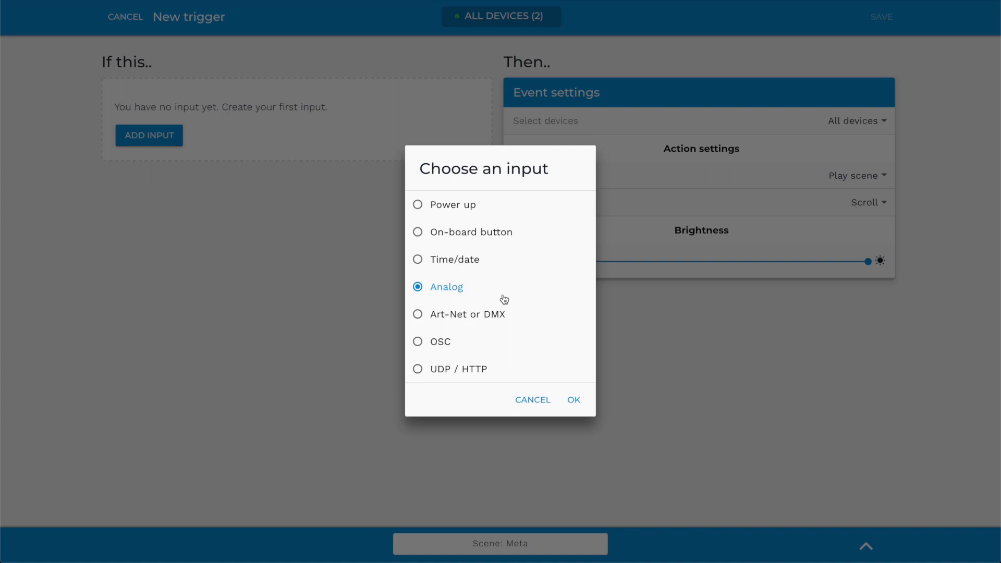
{"action": "mouse_move", "coordinate": [504, 323]}
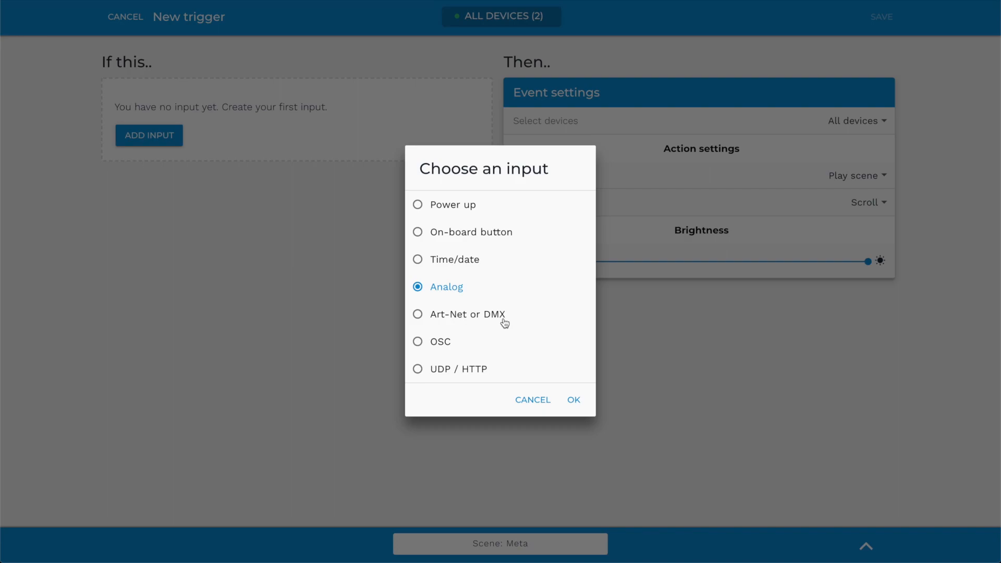
{"action": "mouse_move", "coordinate": [482, 347]}
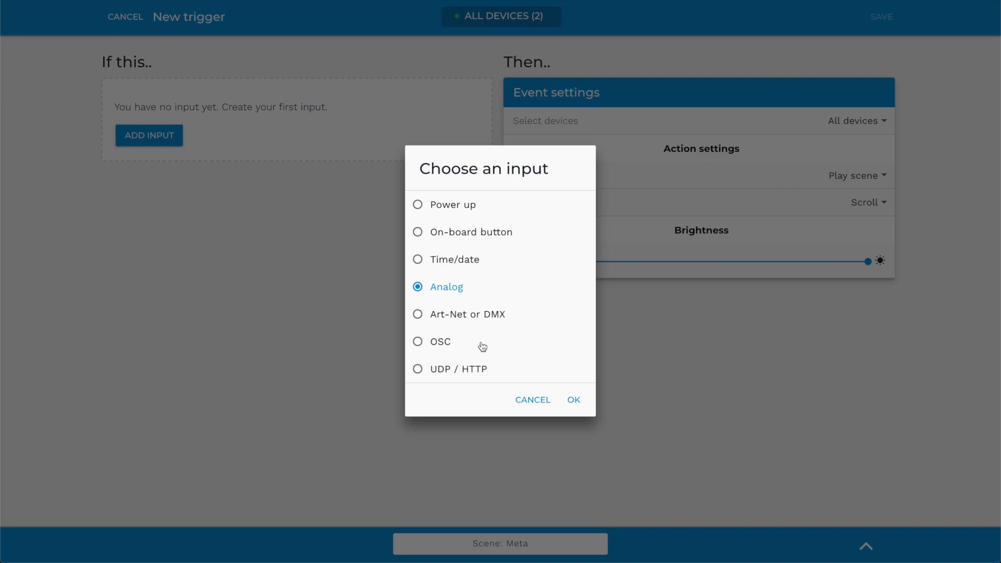
{"action": "mouse_move", "coordinate": [506, 373]}
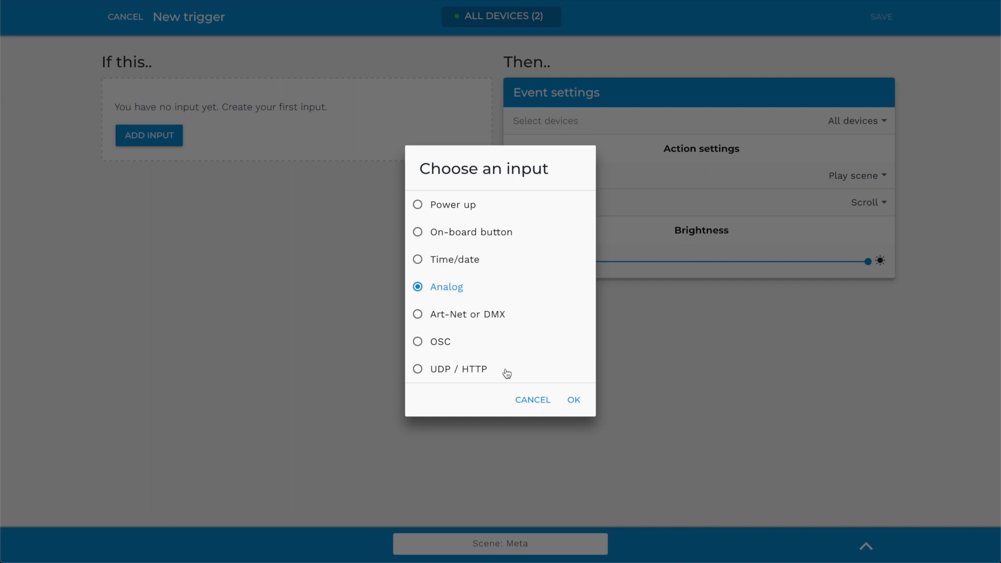
{"action": "mouse_move", "coordinate": [571, 400]}
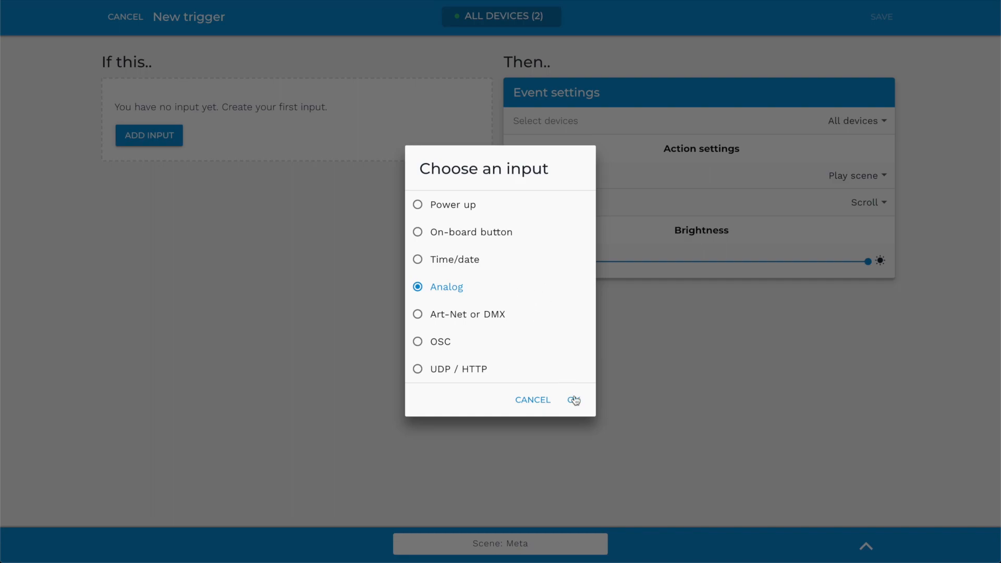
Set the trigger input to Analog channel 2 with a Hold event and 200 ms delay.
{"action": "left_click", "coordinate": [574, 399]}
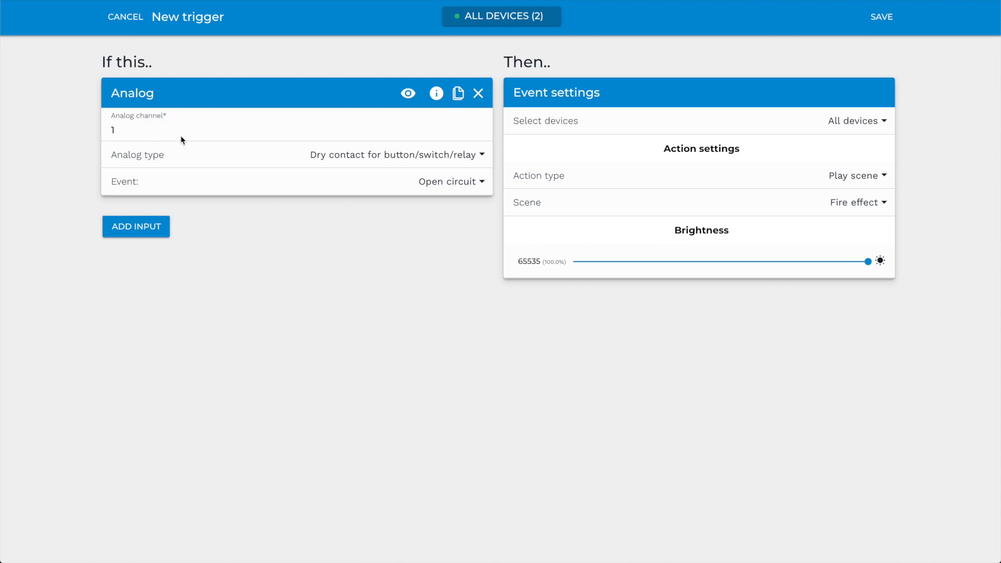
{"action": "type", "text": "2"}
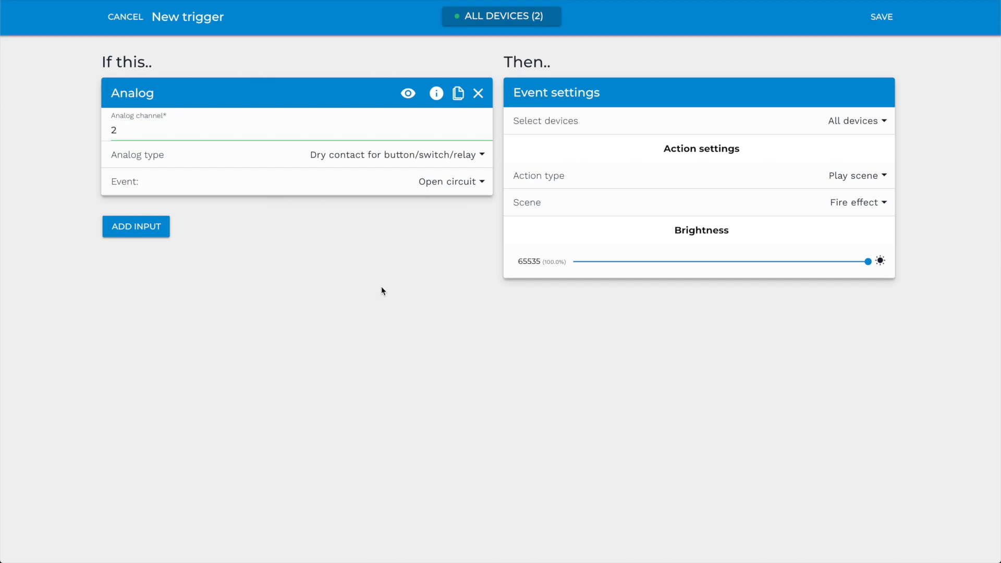
{"action": "left_click", "coordinate": [450, 182]}
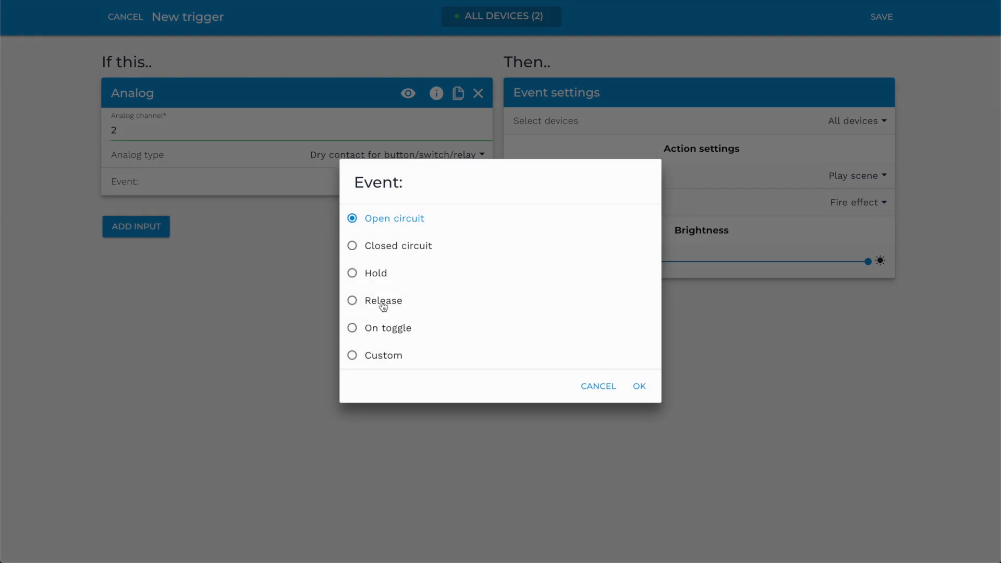
{"action": "left_click", "coordinate": [638, 386]}
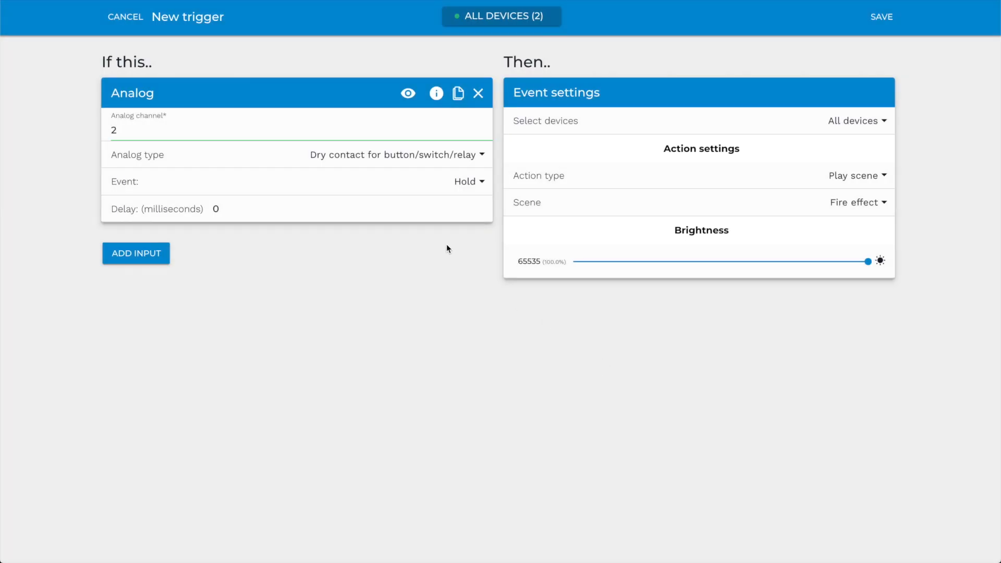
{"action": "type", "text": "200"}
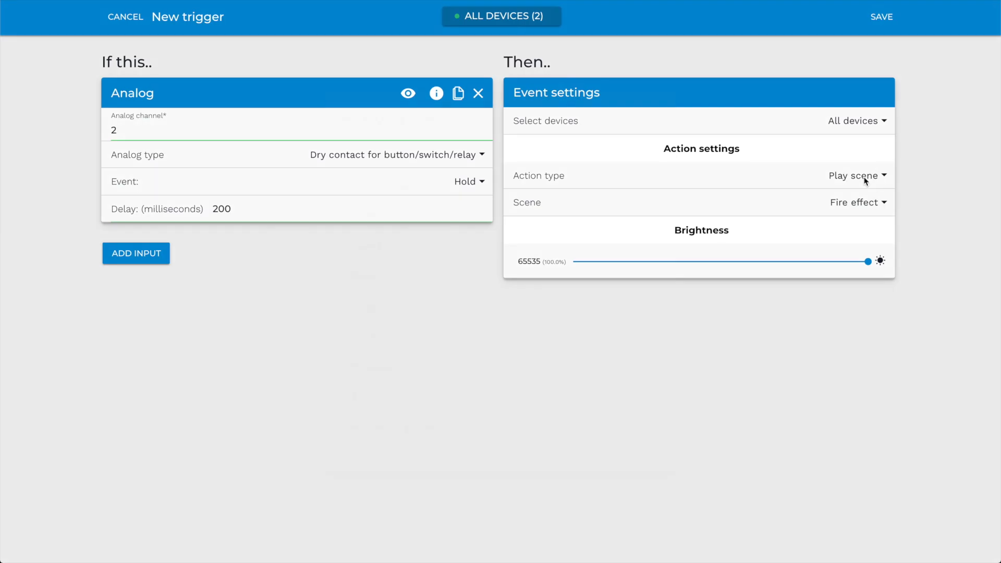
Make the action play the Fire effect scene and save the trigger as 'trigger'.
{"action": "left_click", "coordinate": [855, 175]}
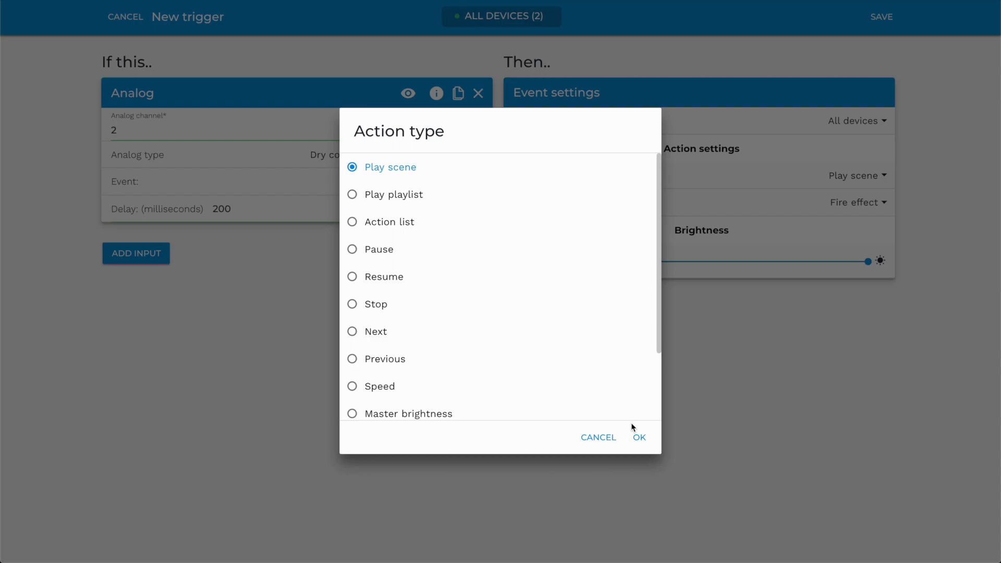
{"action": "left_click", "coordinate": [858, 202]}
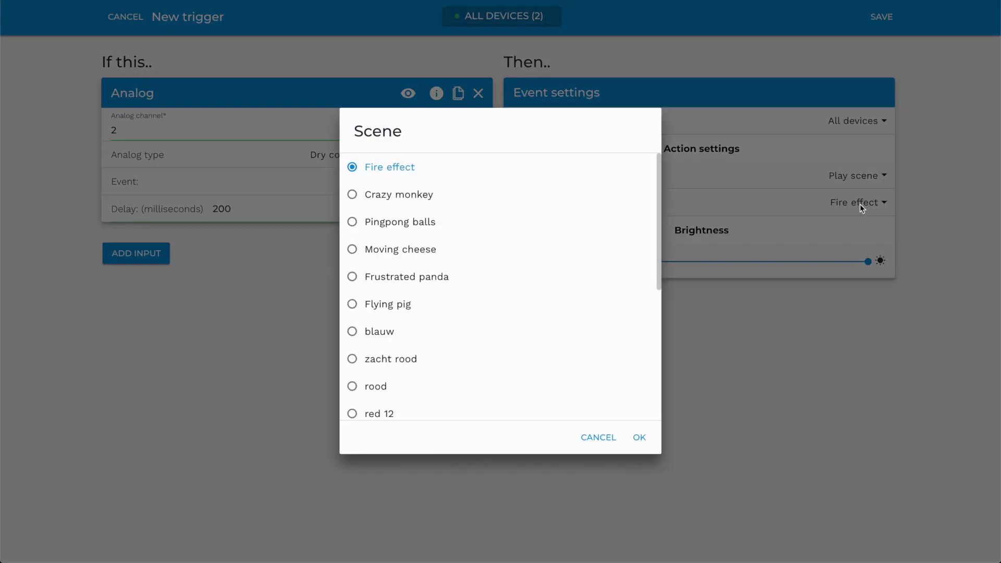
{"action": "left_click", "coordinate": [636, 437]}
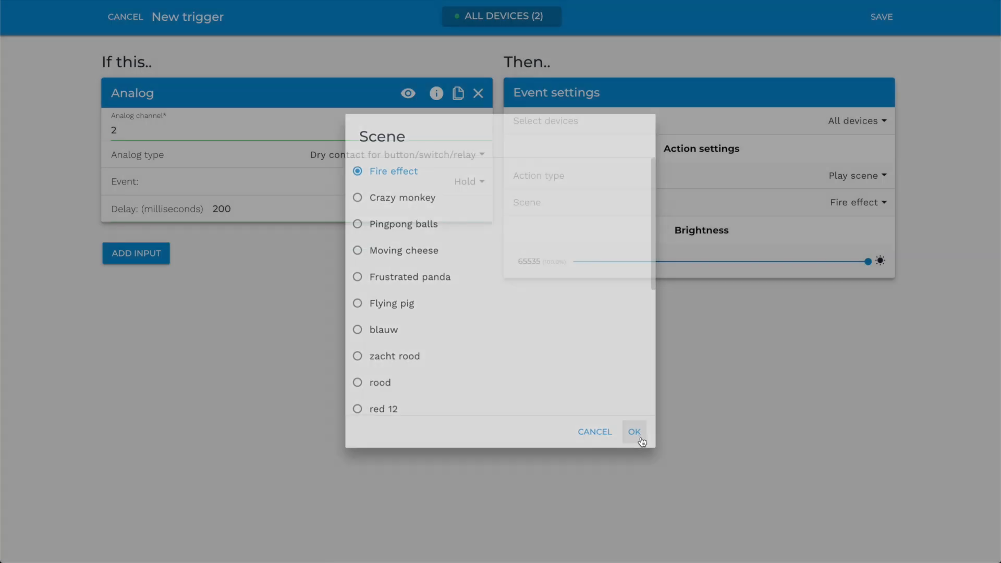
{"action": "left_click", "coordinate": [633, 432]}
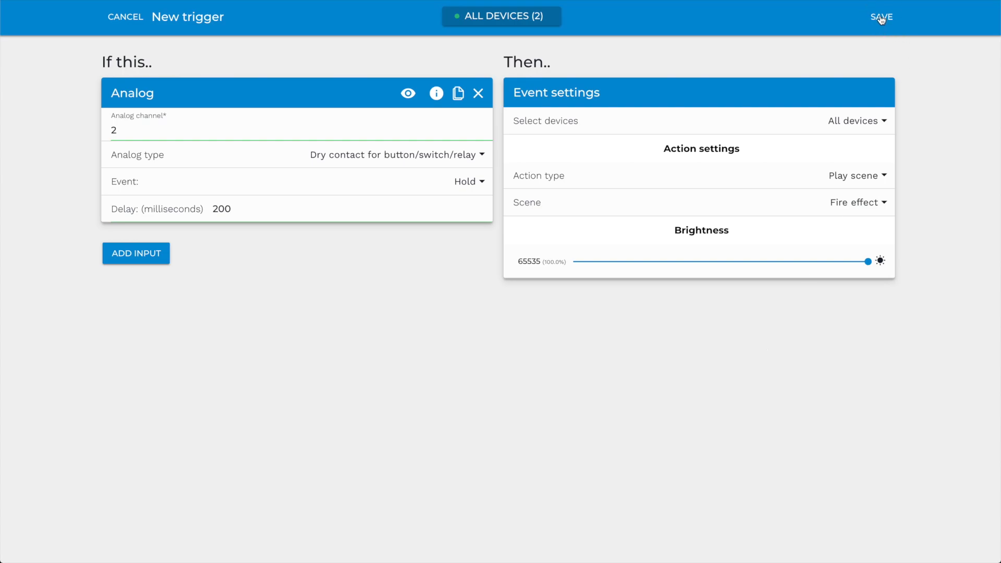
{"action": "left_click", "coordinate": [881, 16]}
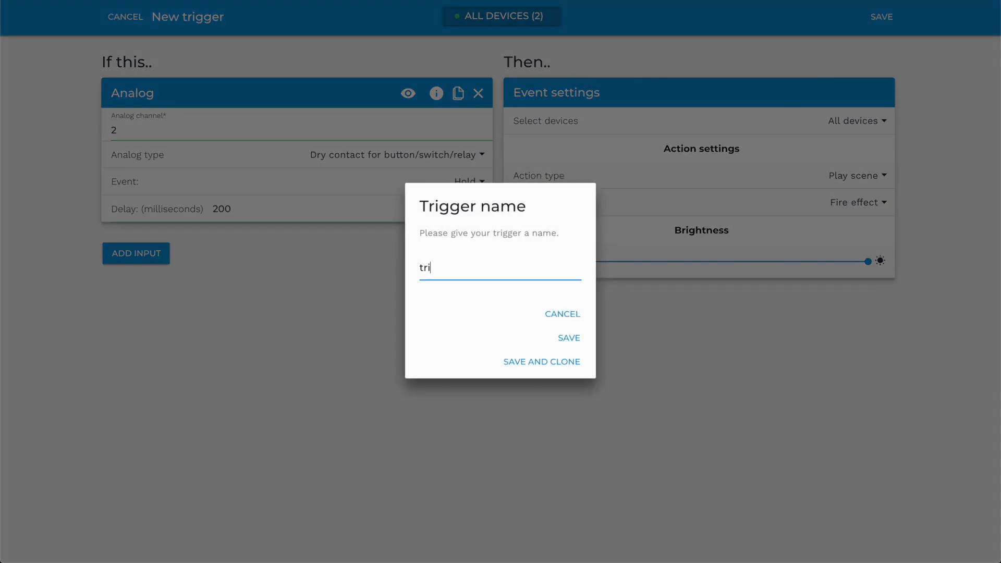
{"action": "left_click", "coordinate": [567, 337]}
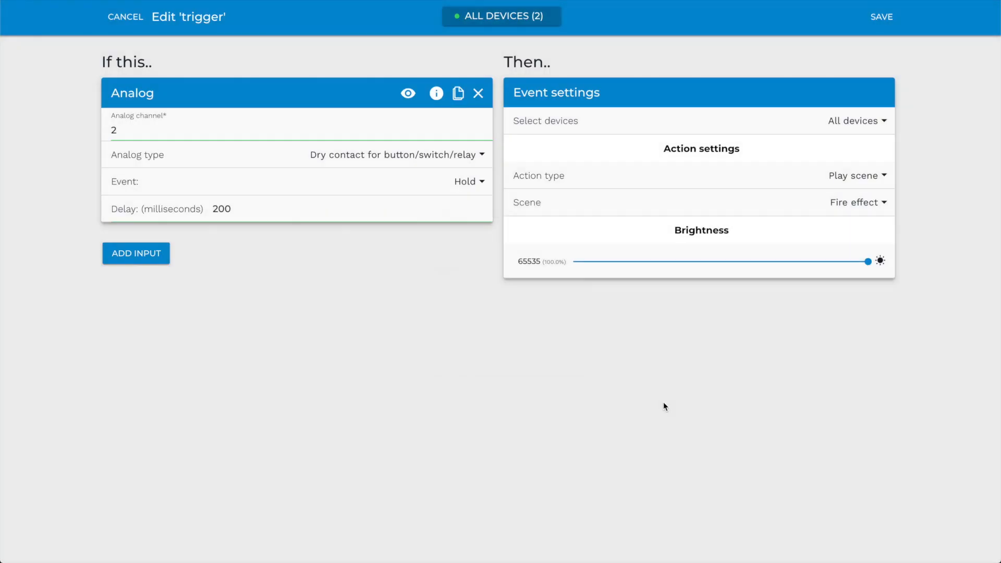
{"action": "left_click", "coordinate": [881, 17]}
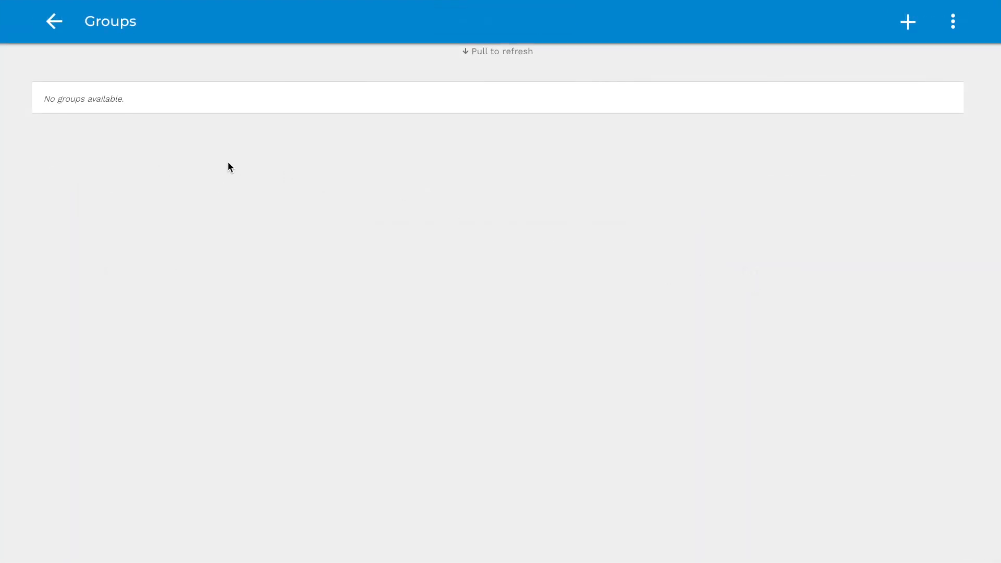
Create a new device group named 'demoboard'.
{"action": "left_click", "coordinate": [906, 21]}
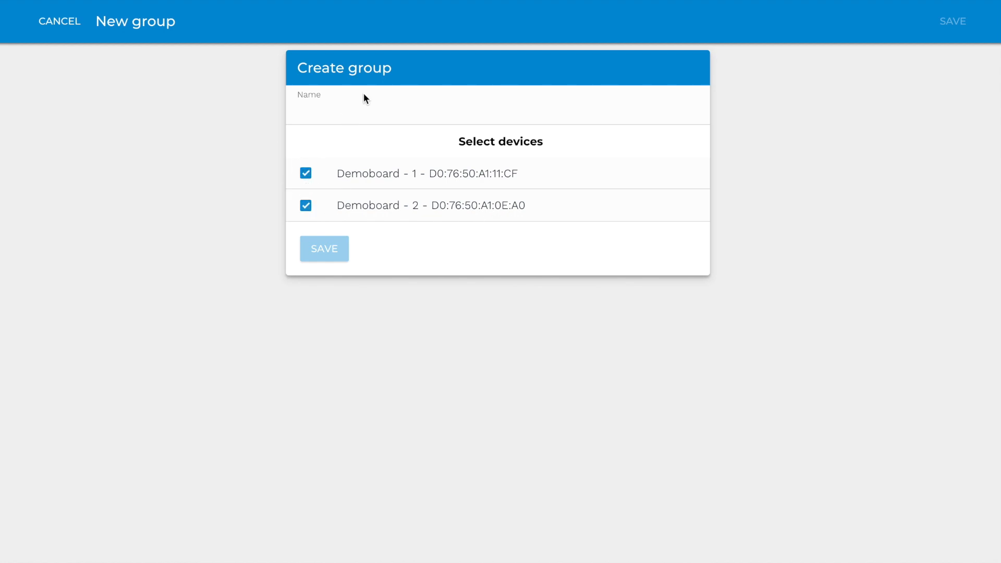
{"action": "type", "text": "demoboard"}
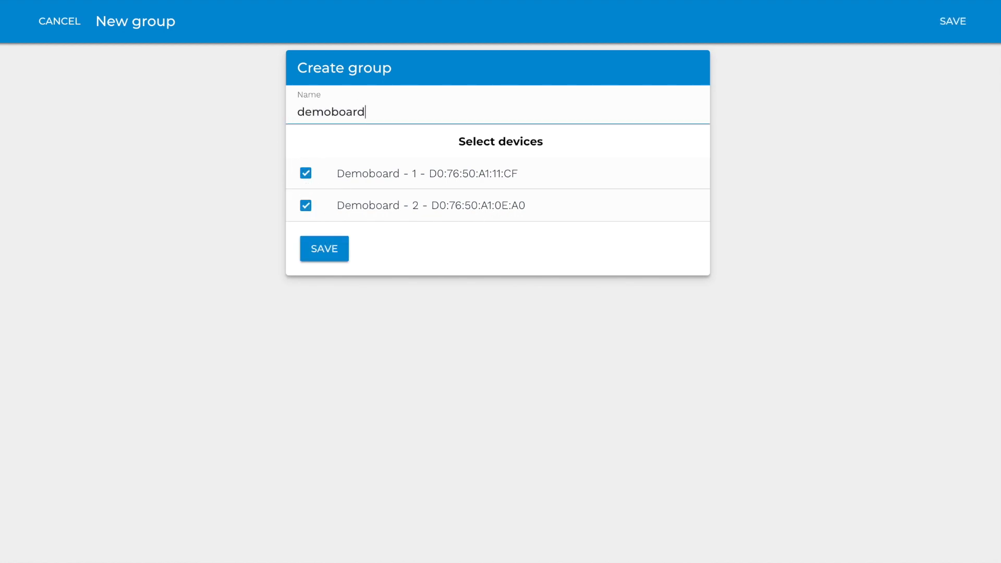
{"action": "left_click", "coordinate": [324, 248]}
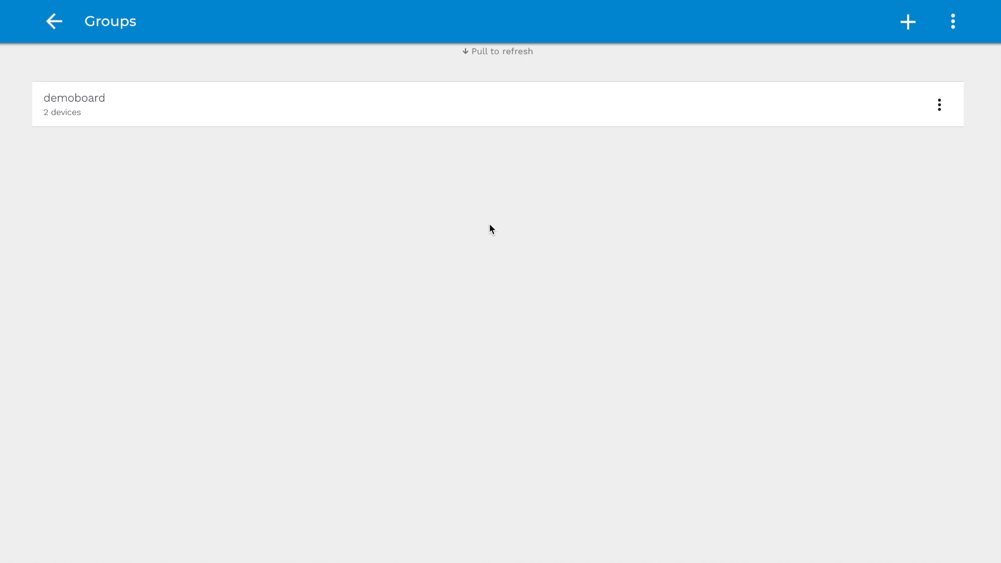
{"action": "mouse_move", "coordinate": [960, 3]}
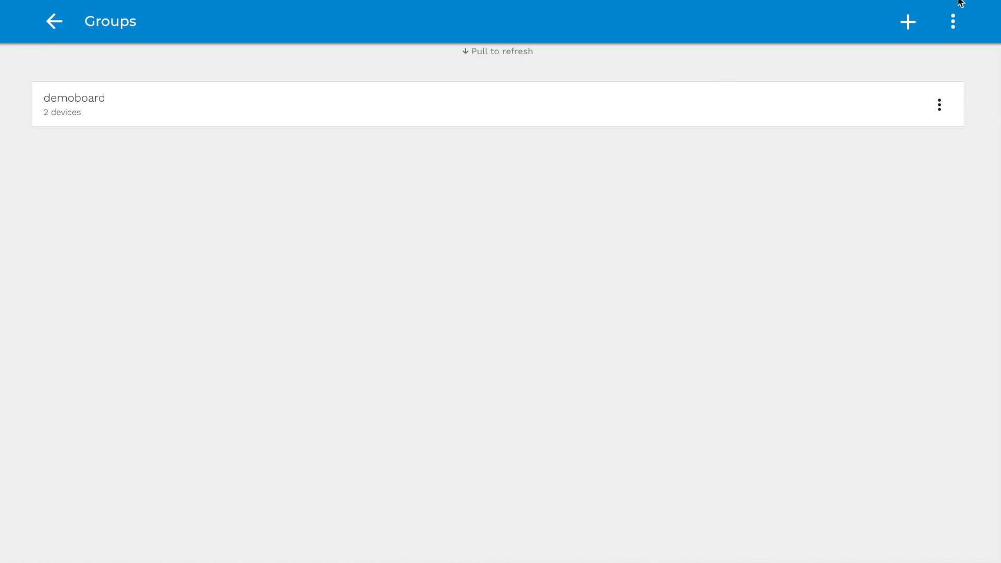
Turn on Hide single devices in the global group settings.
{"action": "left_click", "coordinate": [952, 21]}
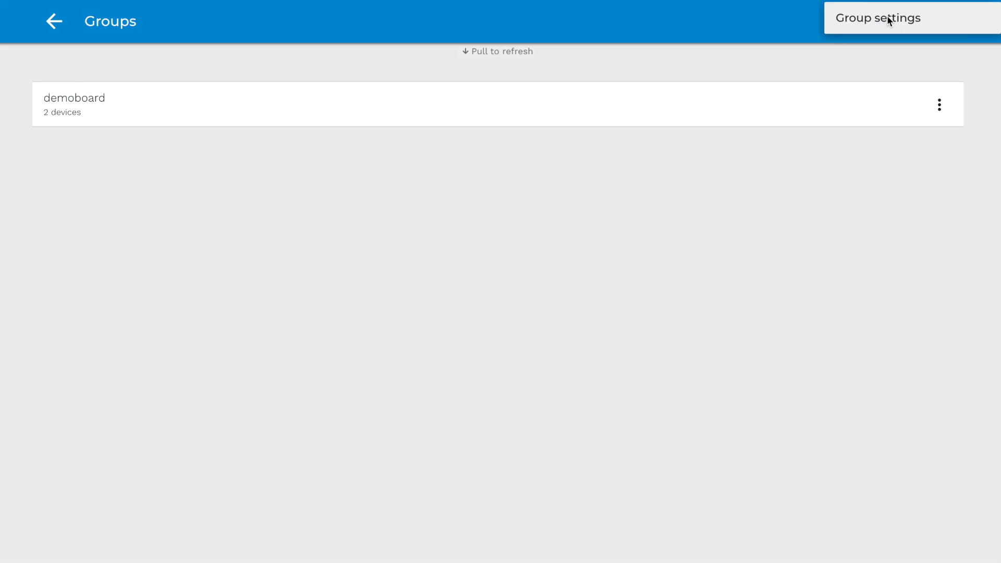
{"action": "left_click", "coordinate": [878, 18]}
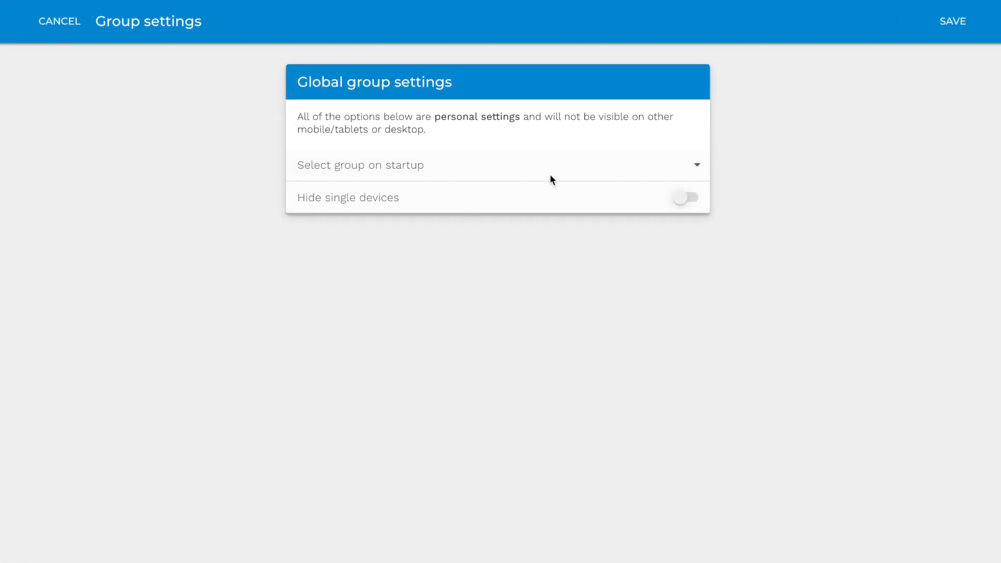
{"action": "mouse_move", "coordinate": [421, 206]}
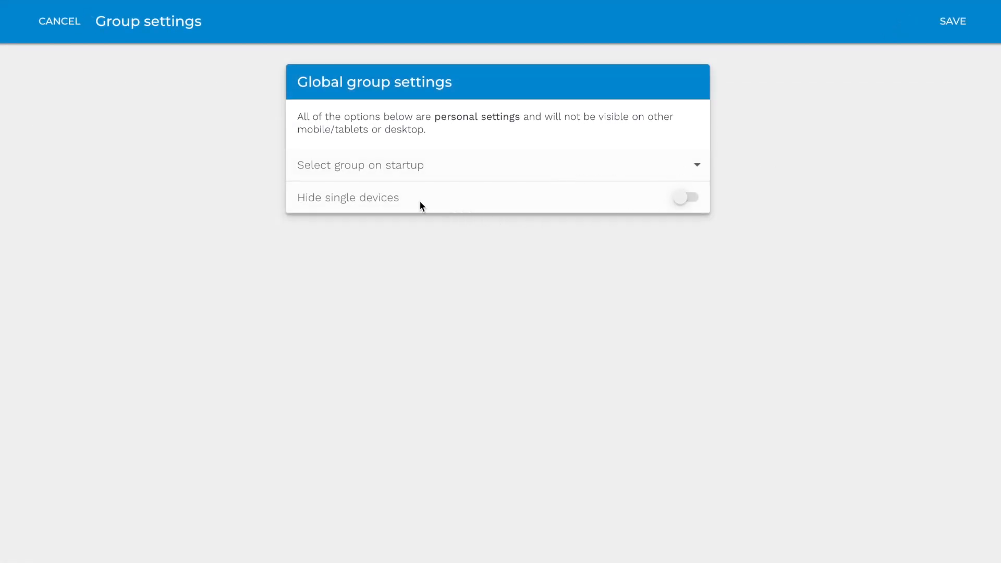
{"action": "left_click", "coordinate": [685, 197]}
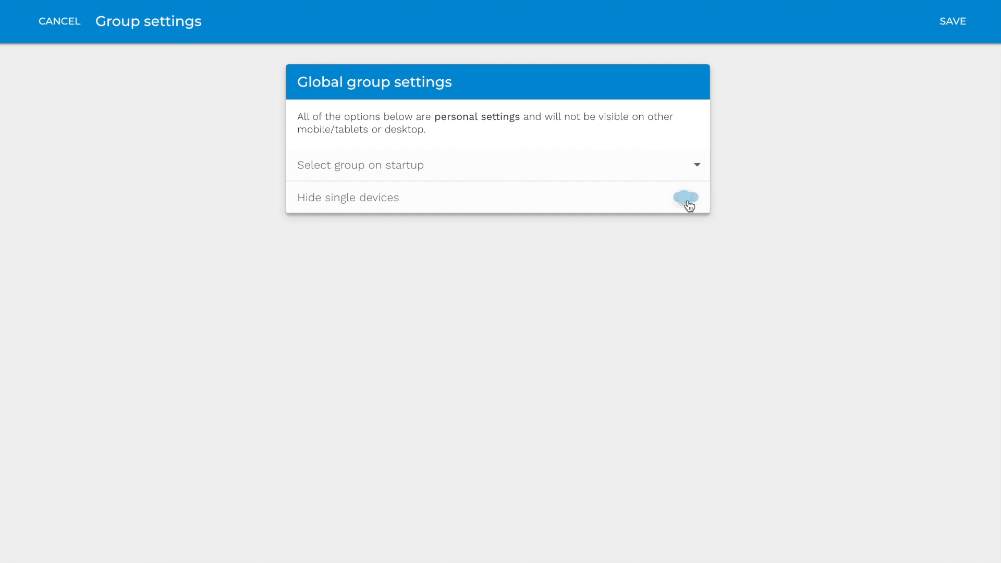
{"action": "left_click", "coordinate": [685, 197]}
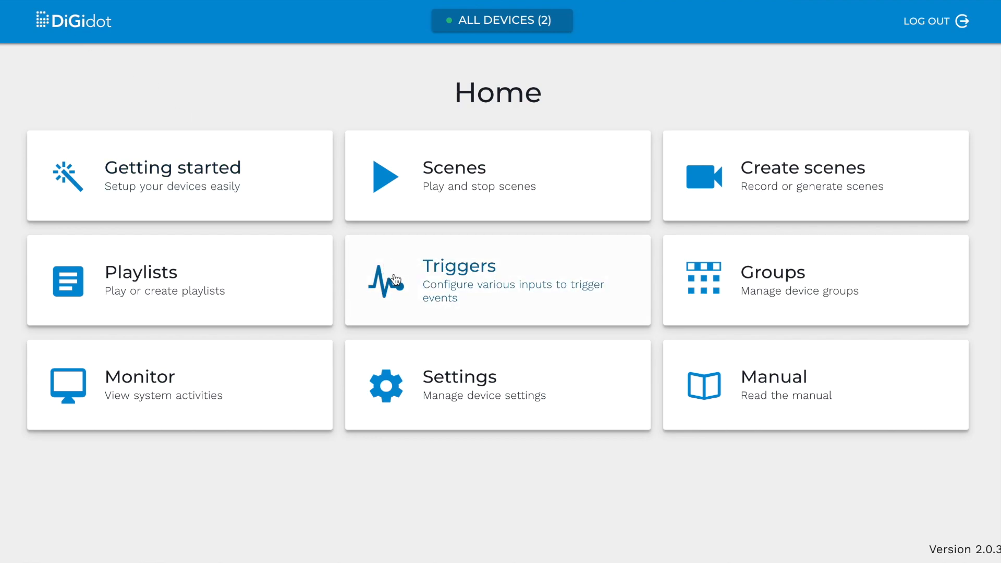
{"action": "mouse_move", "coordinate": [514, 97]}
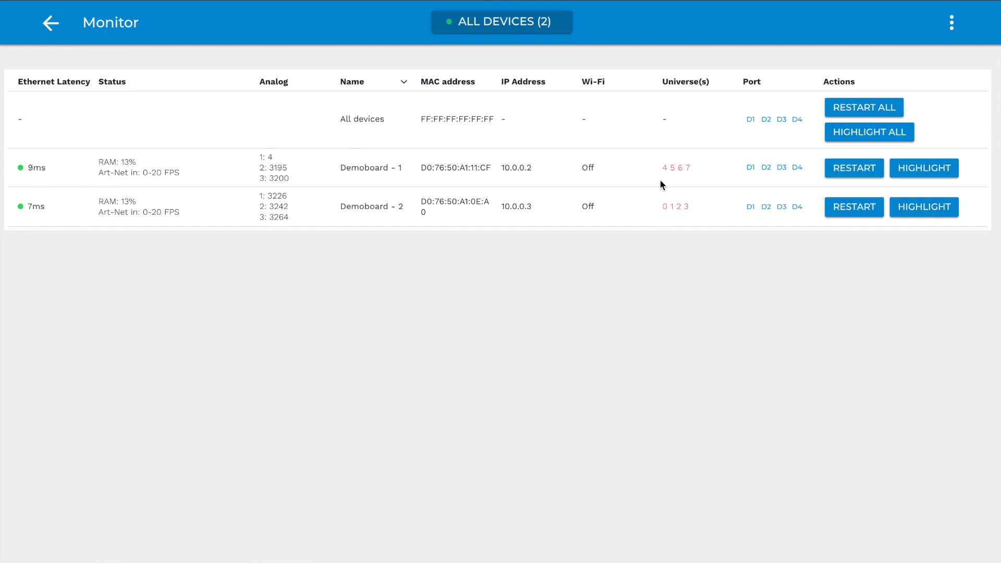
View universe 4's incoming data in the Art-Net Watcher, then close it and go back.
{"action": "left_click", "coordinate": [663, 167]}
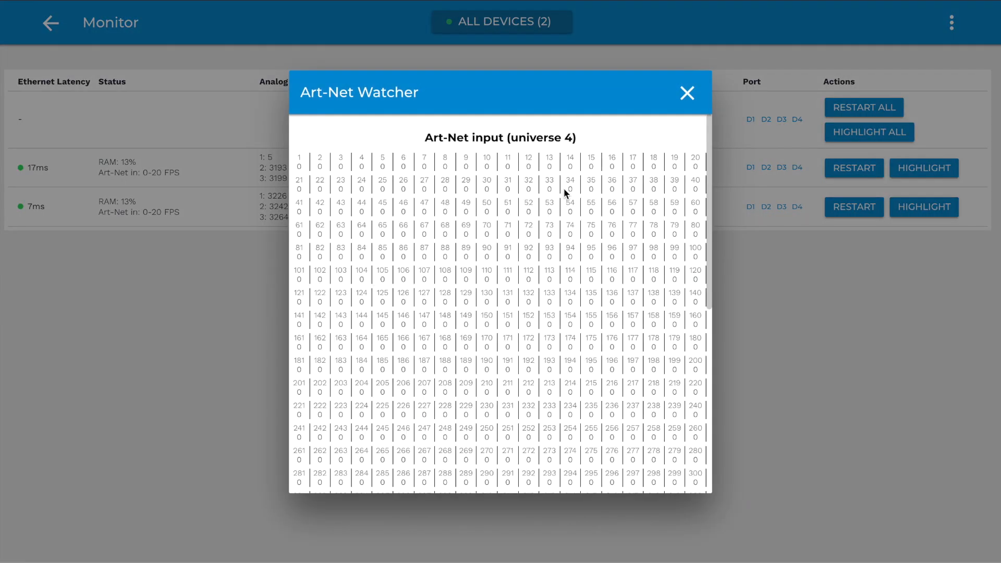
{"action": "left_click", "coordinate": [687, 93]}
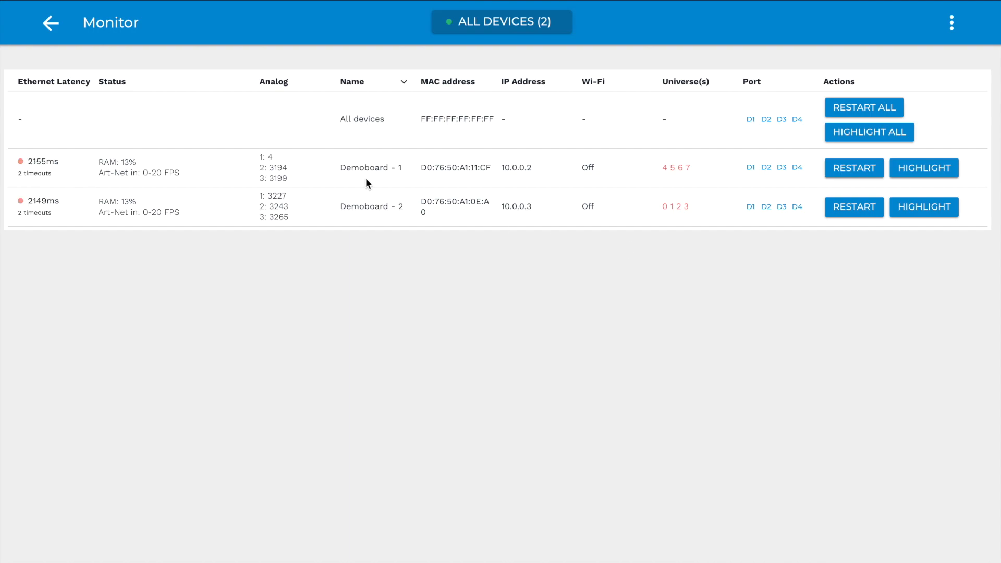
{"action": "left_click", "coordinate": [50, 23]}
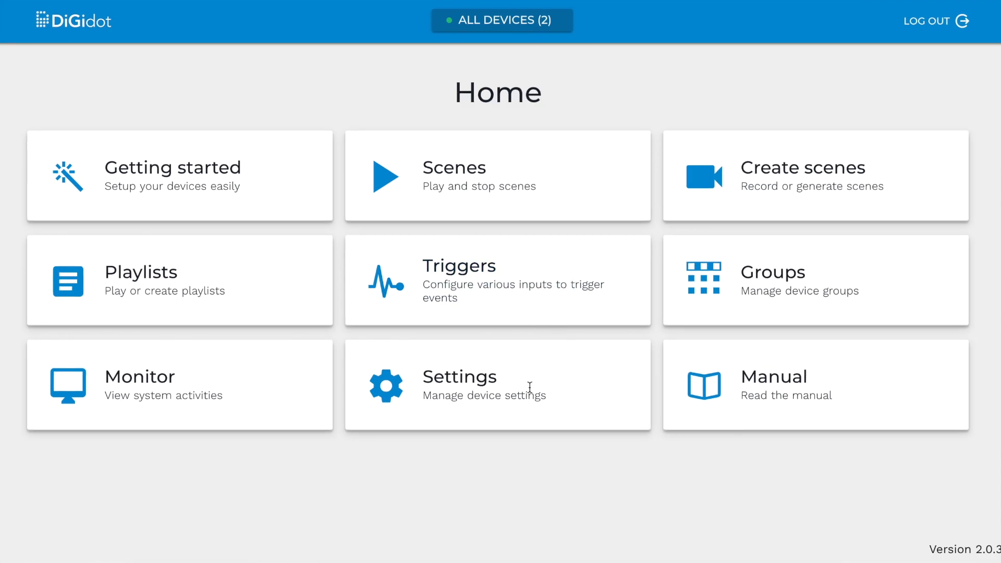
{"action": "mouse_move", "coordinate": [439, 468]}
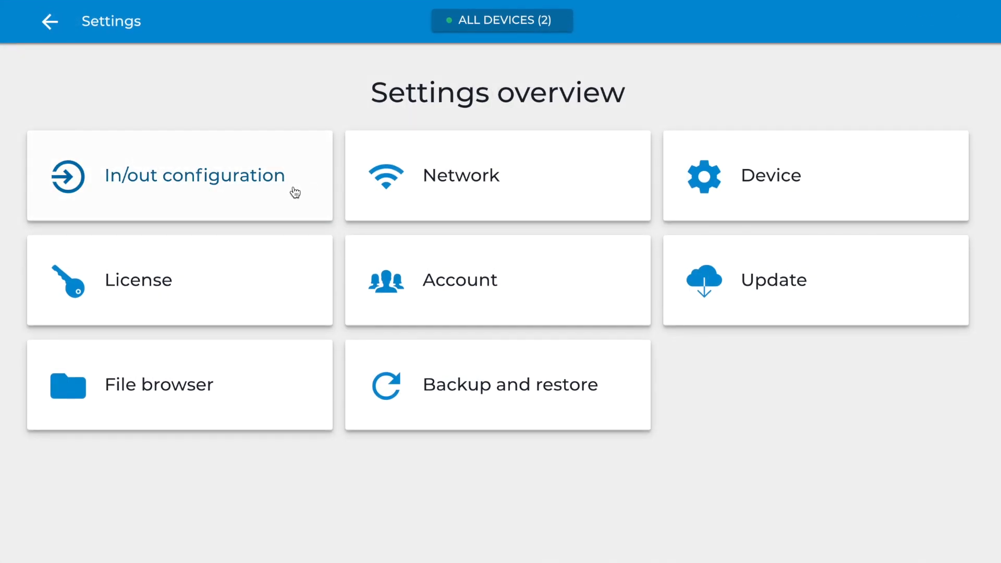
Inspect both Demoboards' port LED types and Port D1's LED configuration without changes.
{"action": "left_click", "coordinate": [179, 176]}
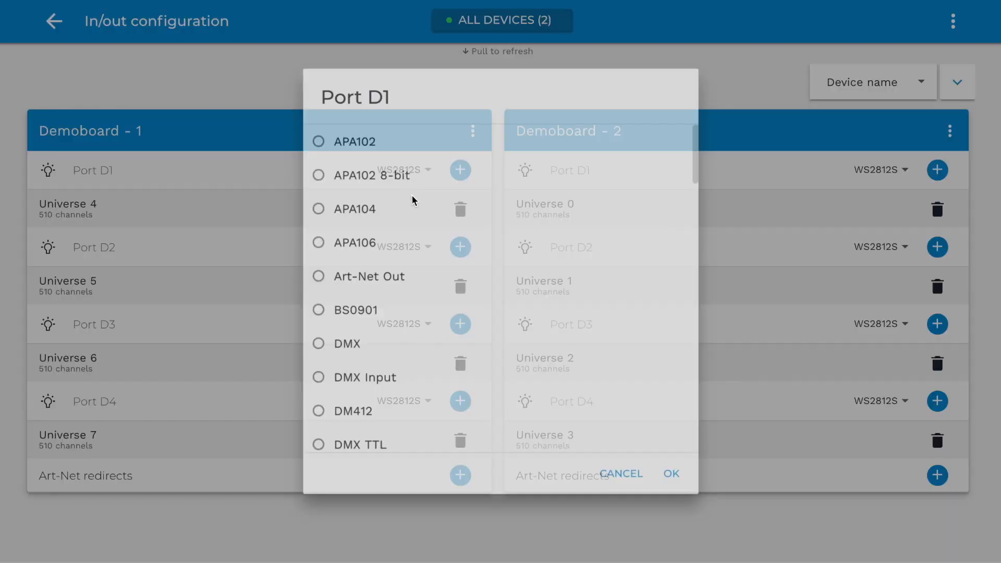
{"action": "scroll", "scroll_direction": "down", "scroll_amount": 3}
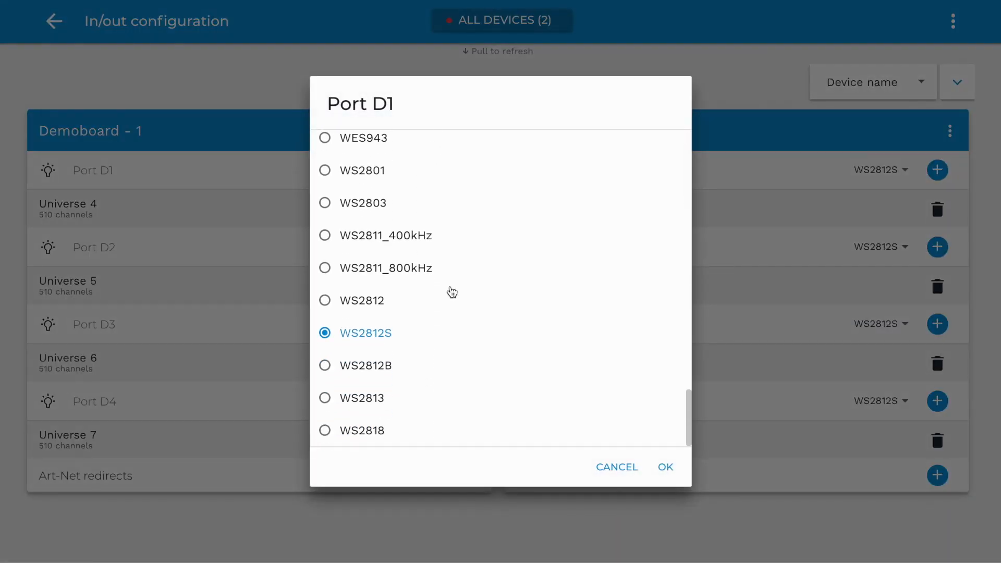
{"action": "left_click", "coordinate": [663, 466]}
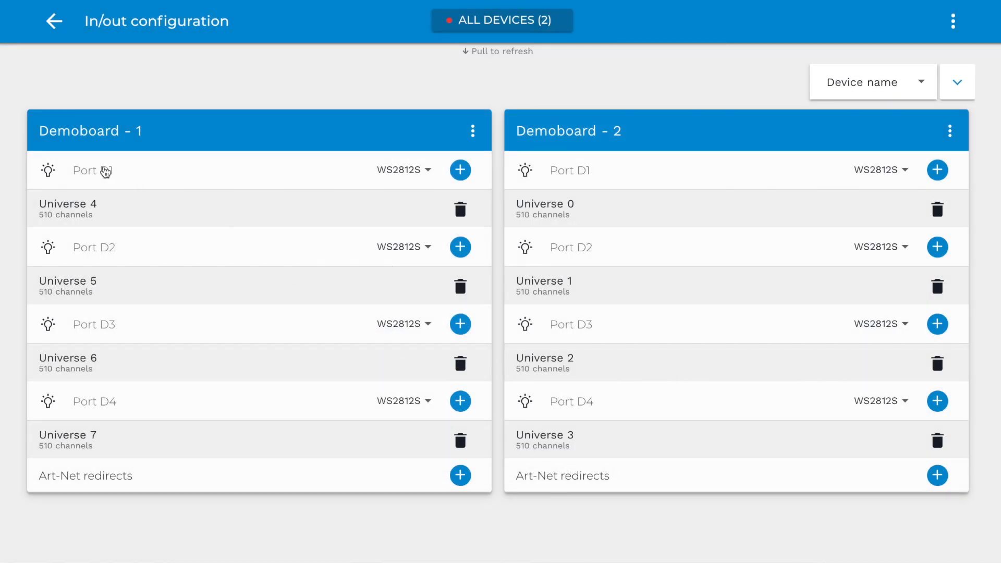
{"action": "left_click", "coordinate": [85, 170]}
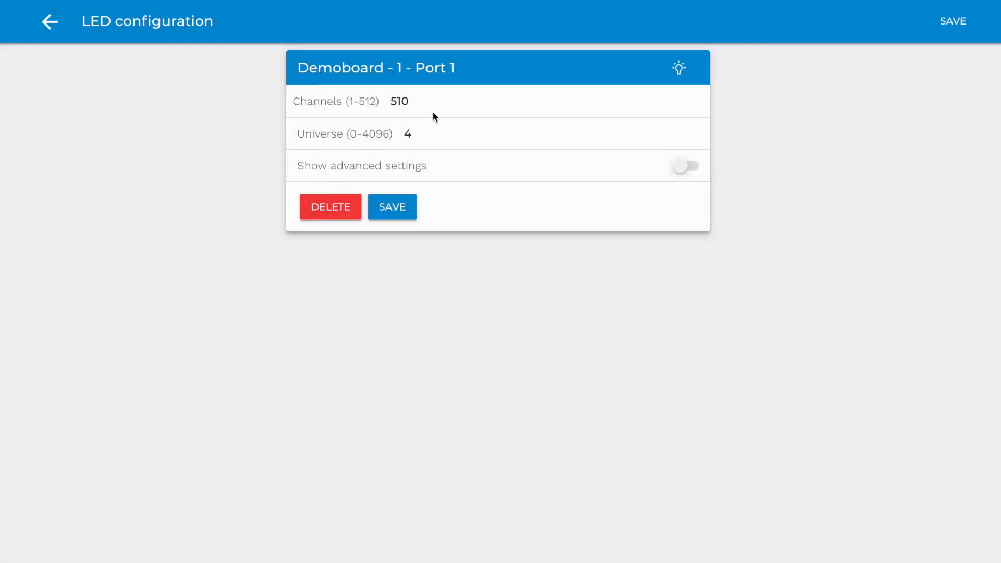
{"action": "left_click", "coordinate": [50, 20]}
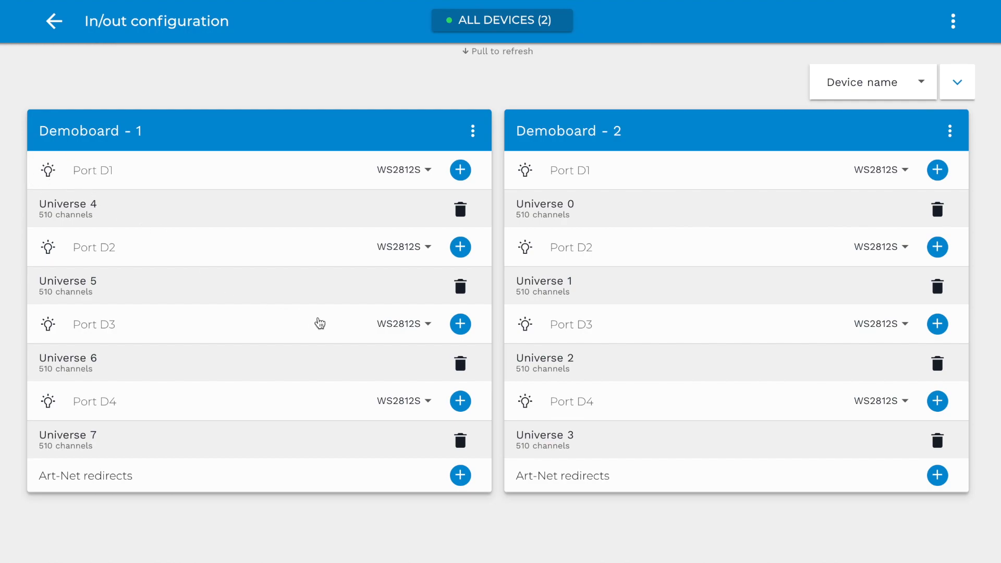
{"action": "left_click", "coordinate": [953, 21]}
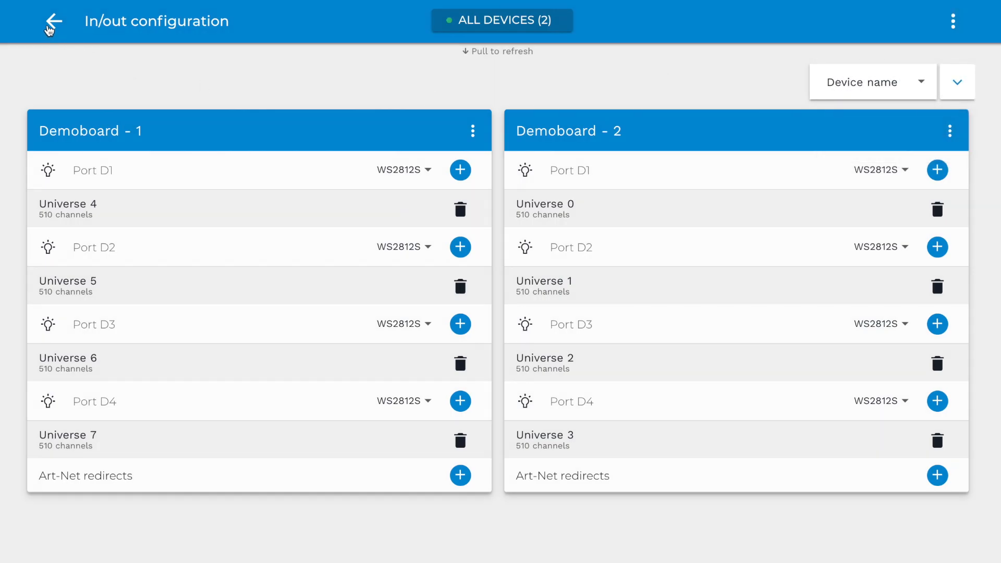
{"action": "left_click", "coordinate": [50, 21]}
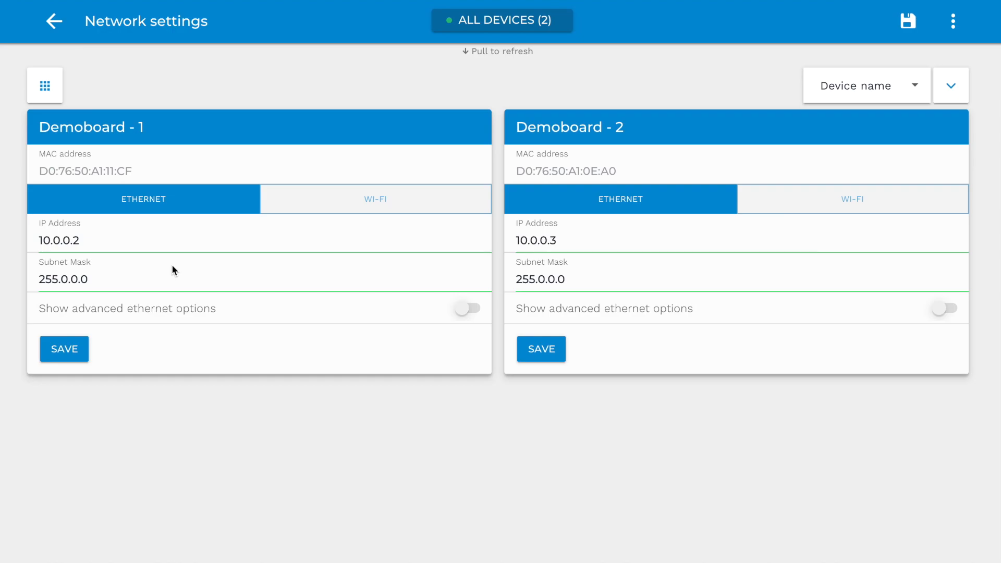
{"action": "mouse_move", "coordinate": [327, 204]}
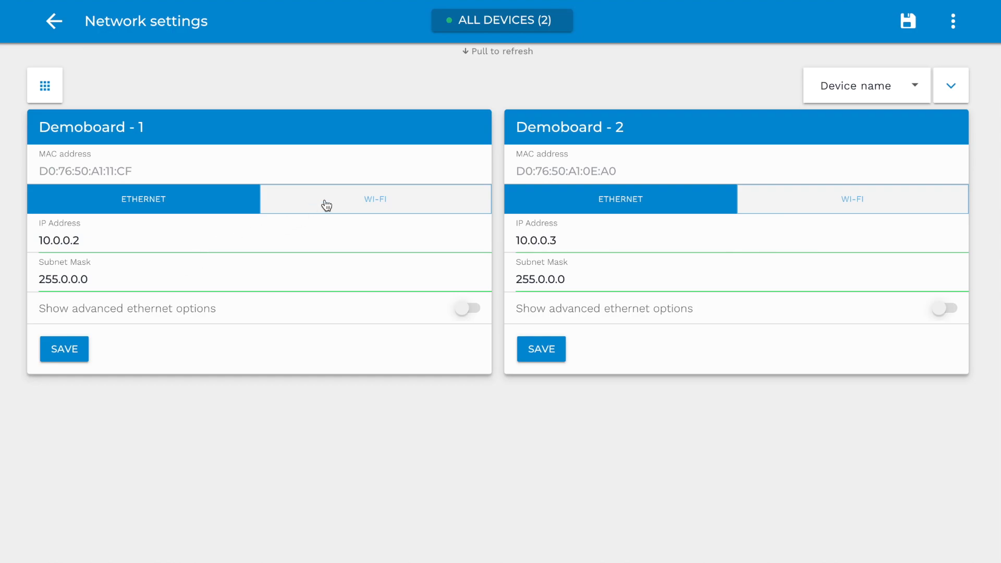
View Demoboard - 1's Wi-Fi mode options and cancel, keeping Wi-Fi Off.
{"action": "left_click", "coordinate": [375, 199]}
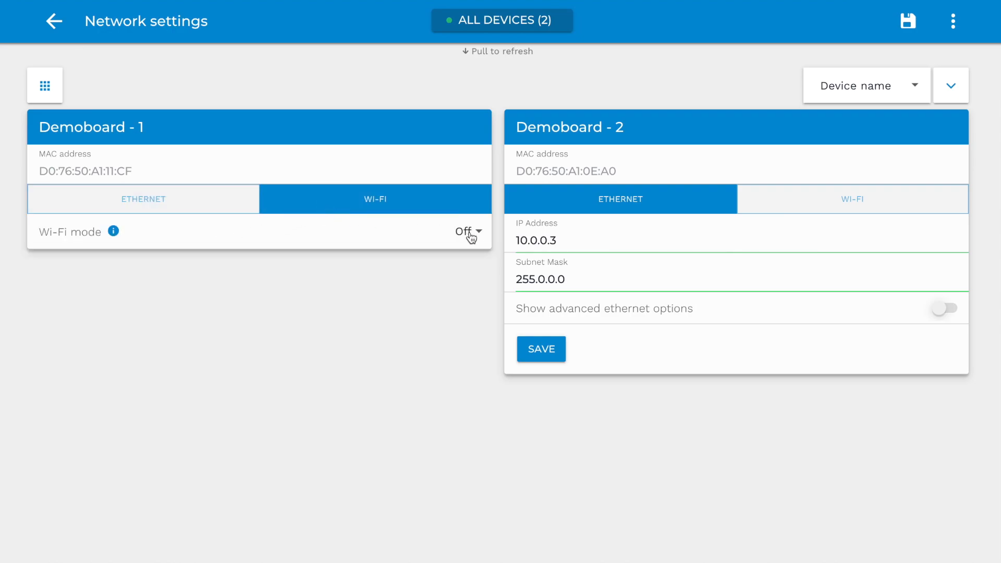
{"action": "left_click", "coordinate": [466, 231]}
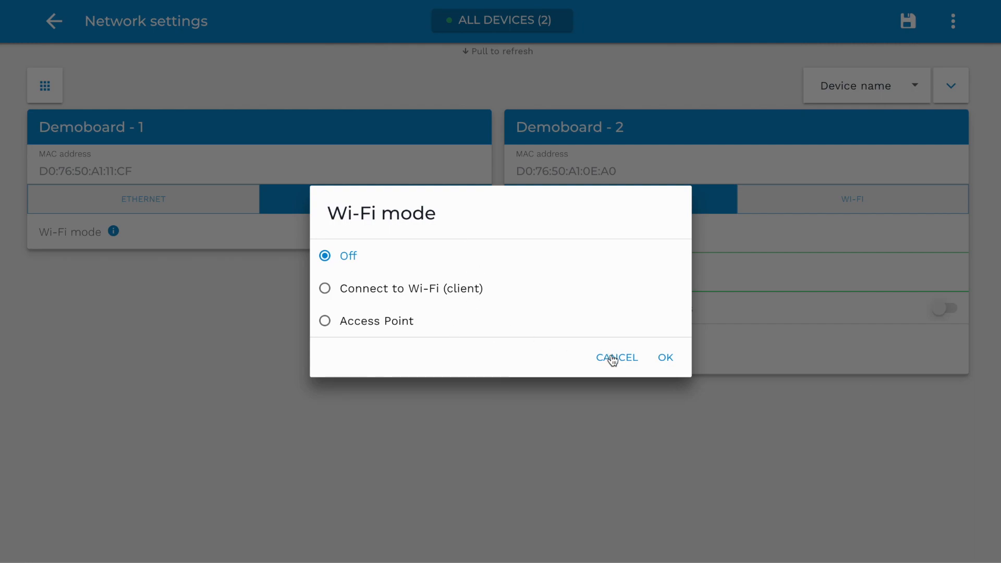
{"action": "left_click", "coordinate": [616, 358]}
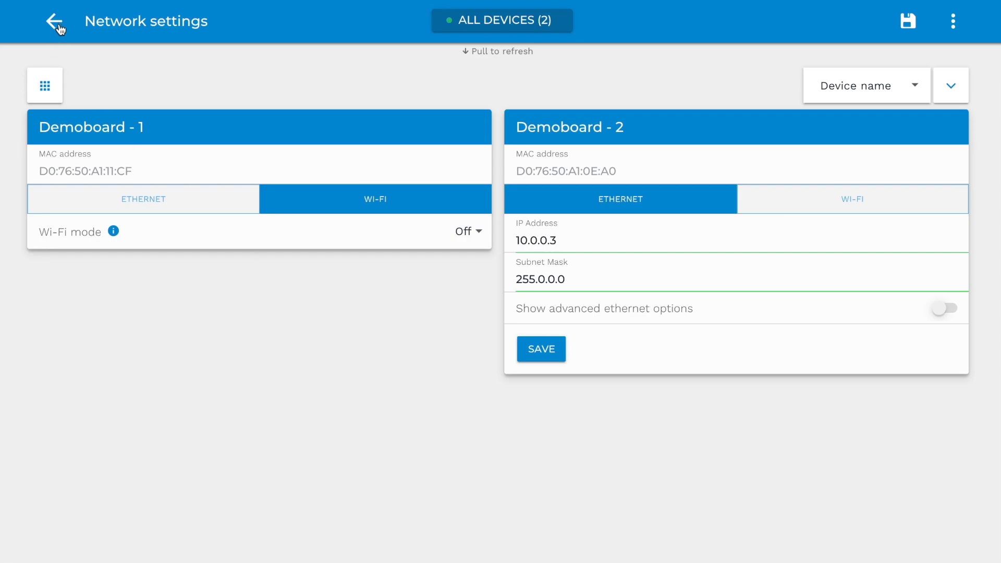
Review both Demoboards' device names, LED and time sync cards, then go back.
{"action": "left_click", "coordinate": [56, 21]}
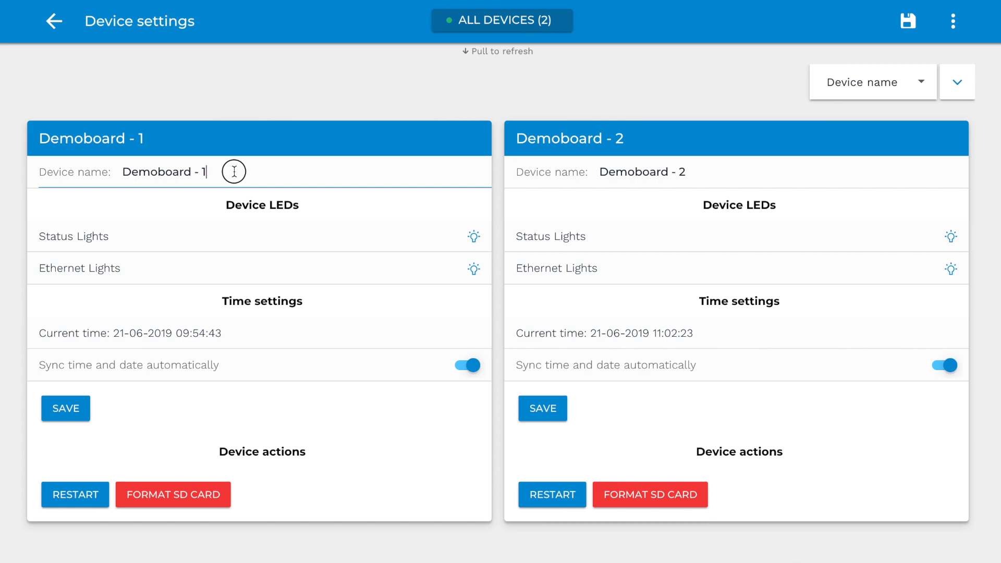
{"action": "mouse_move", "coordinate": [355, 348]}
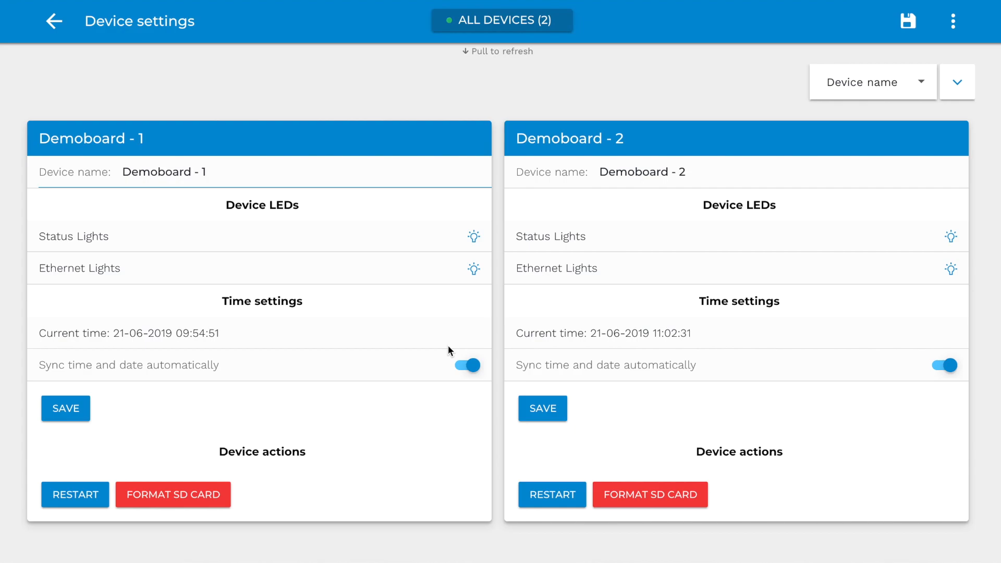
{"action": "mouse_move", "coordinate": [61, 51]}
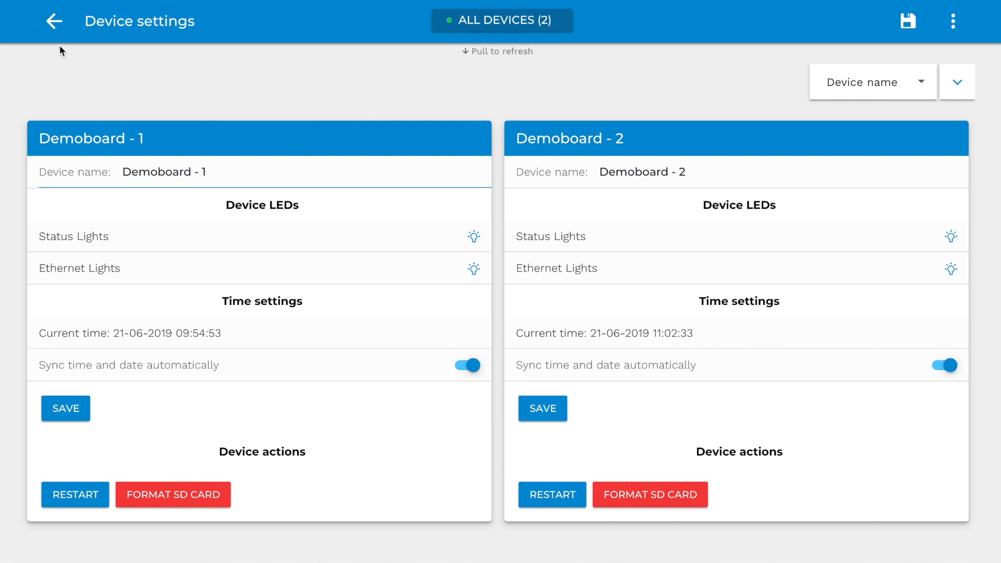
{"action": "left_click", "coordinate": [54, 21]}
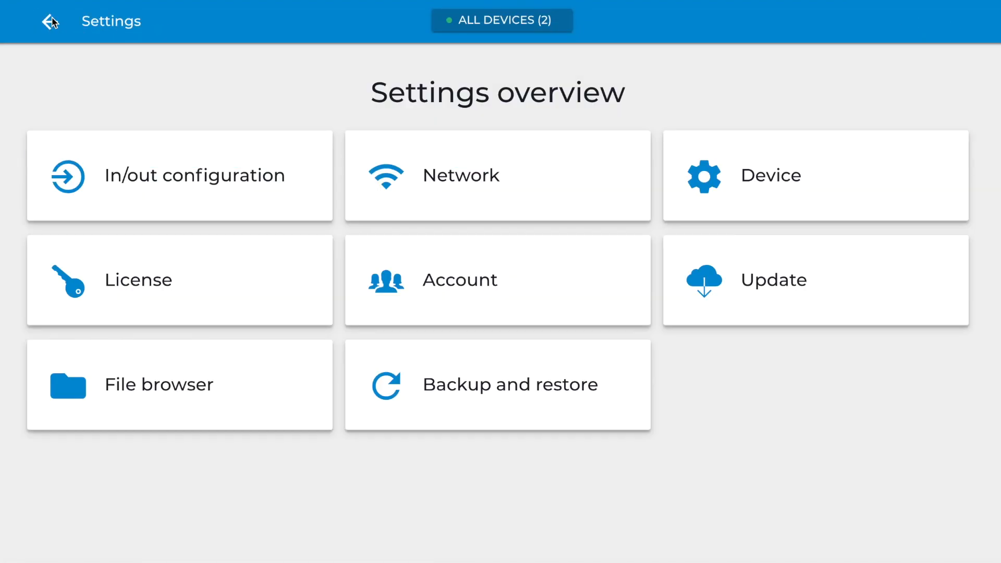
{"action": "mouse_move", "coordinate": [277, 294]}
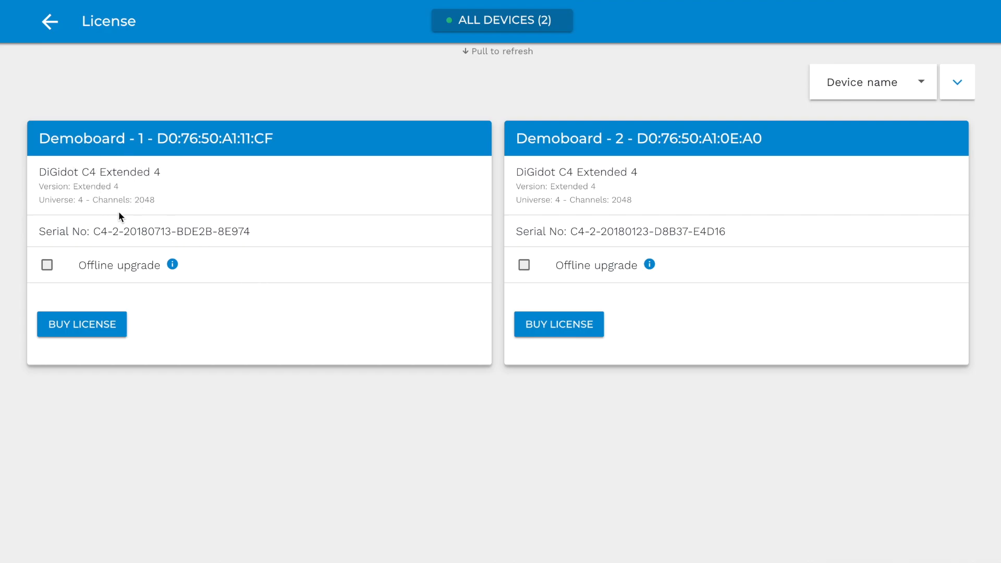
{"action": "mouse_move", "coordinate": [50, 21]}
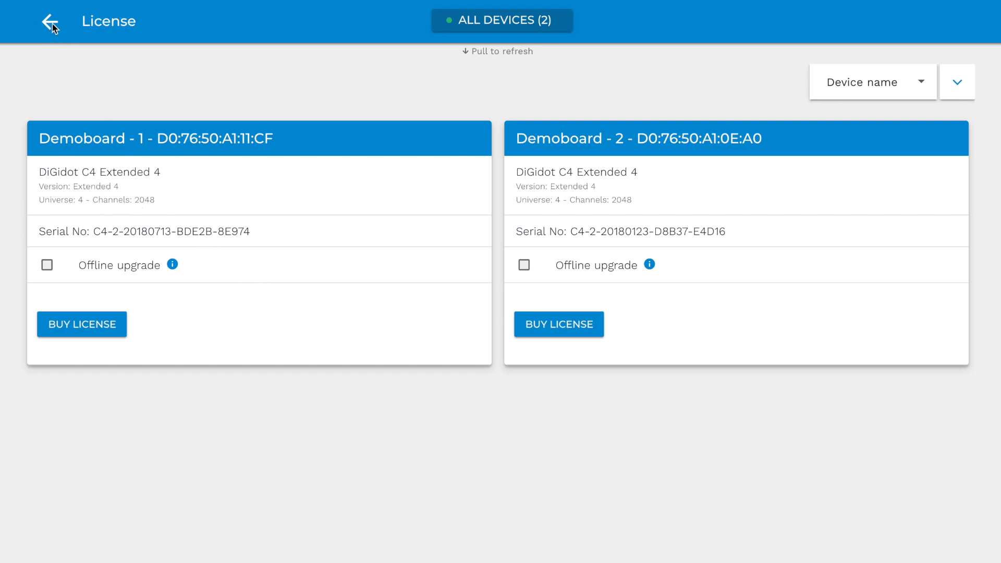
Check both boards' Extended 4 license versions and serial numbers, then go to Accounts.
{"action": "left_click", "coordinate": [50, 22]}
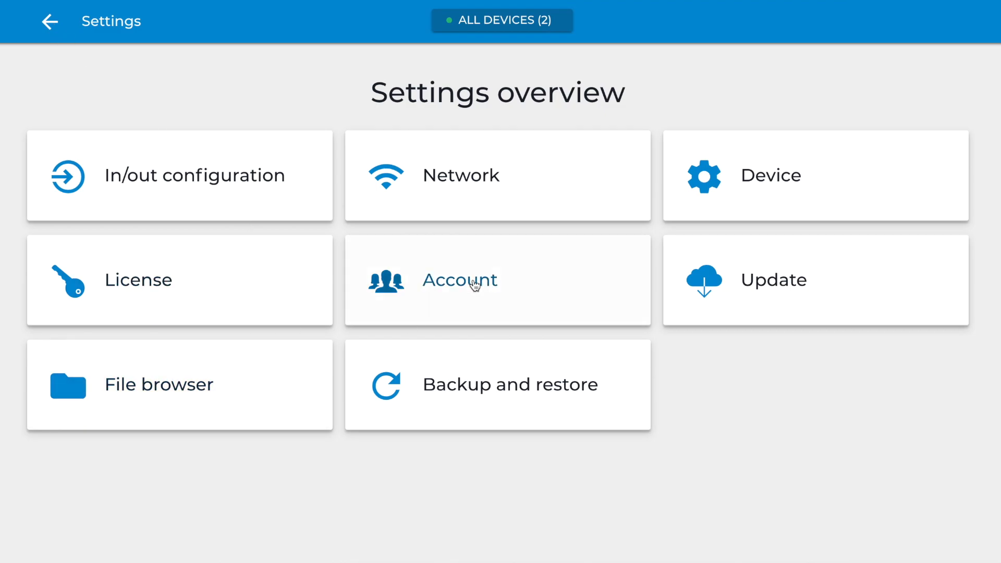
{"action": "left_click", "coordinate": [459, 279]}
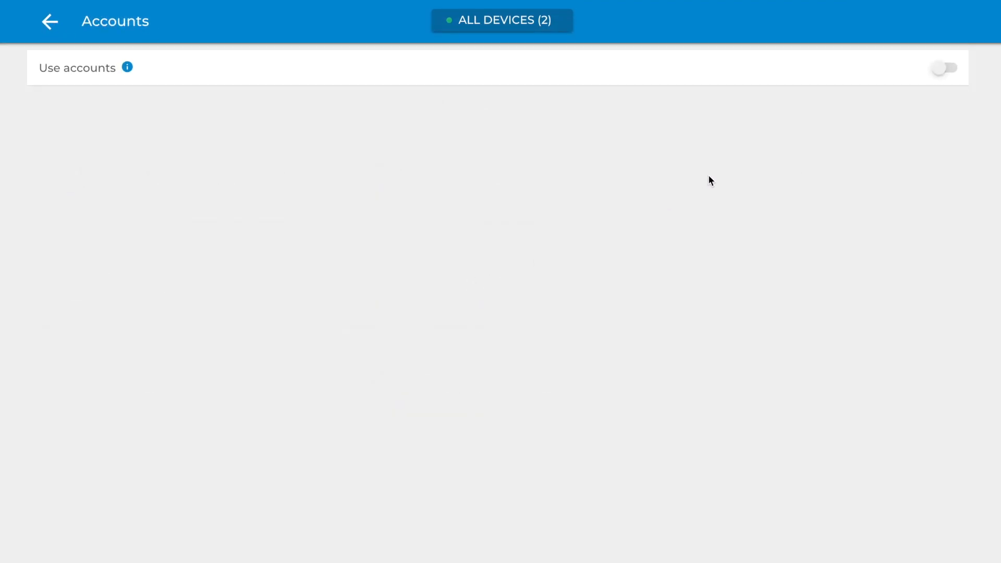
Enable Use accounts and create the admin account 'user' with its password.
{"action": "left_click", "coordinate": [944, 67]}
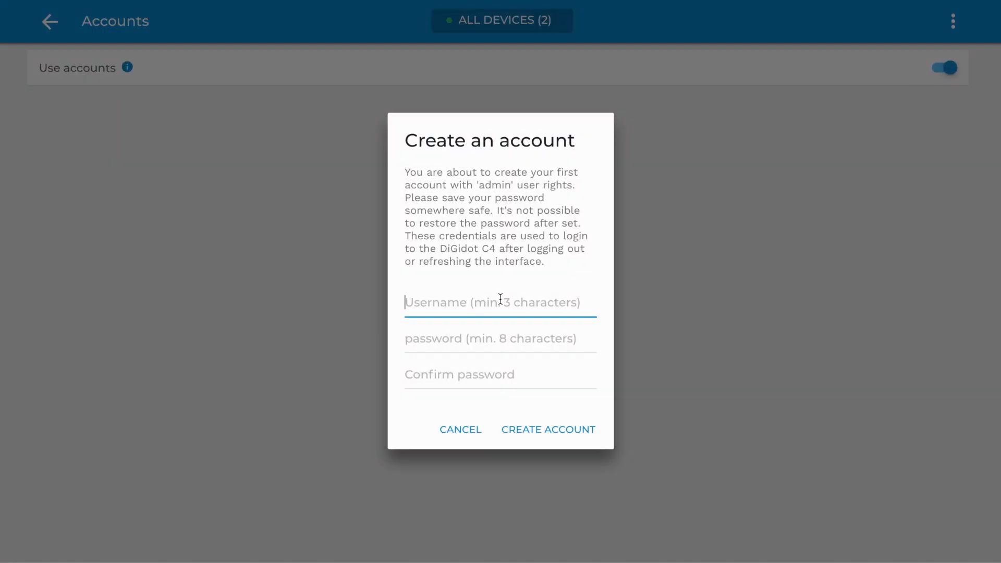
{"action": "type", "text": "user"}
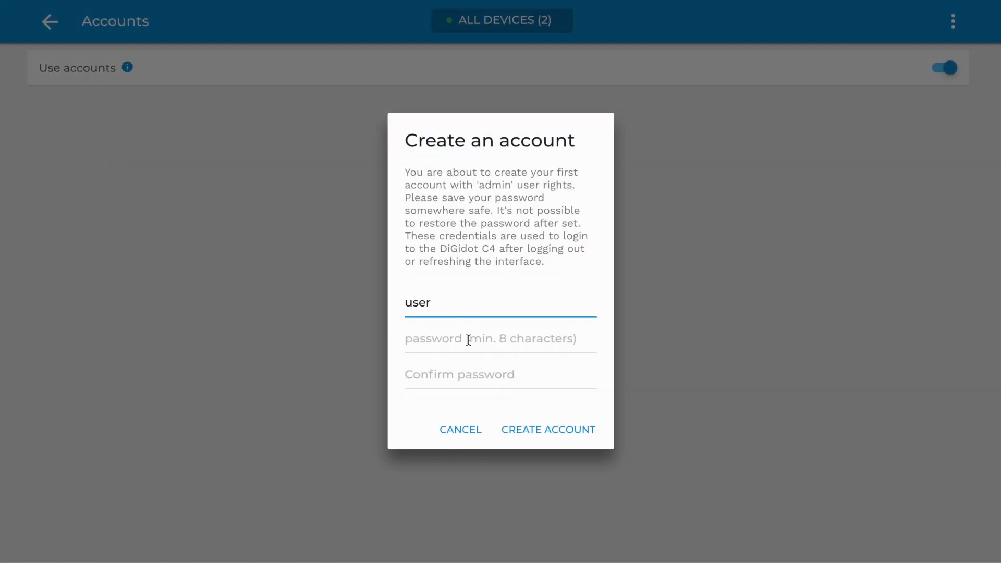
{"action": "left_click", "coordinate": [500, 338]}
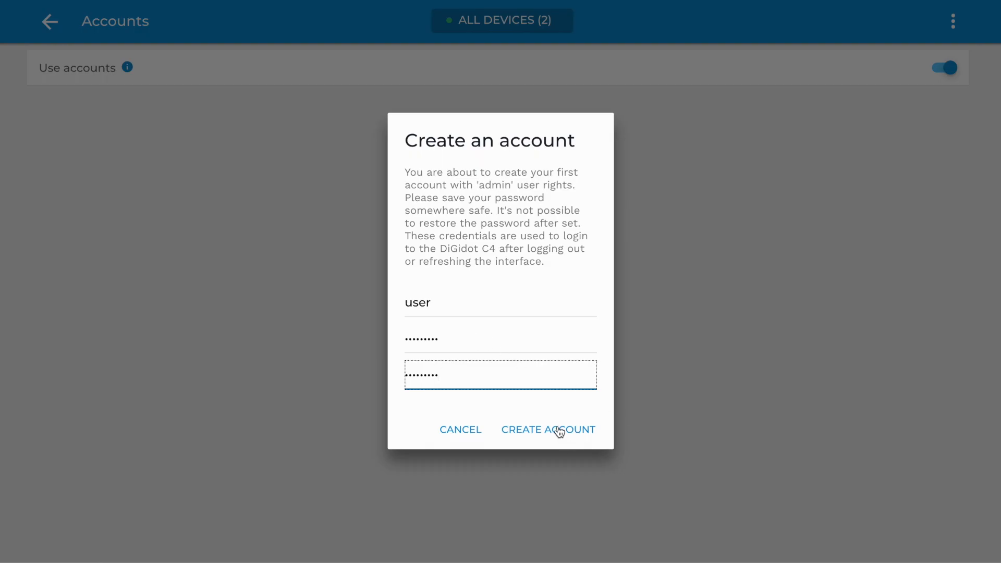
{"action": "left_click", "coordinate": [548, 429]}
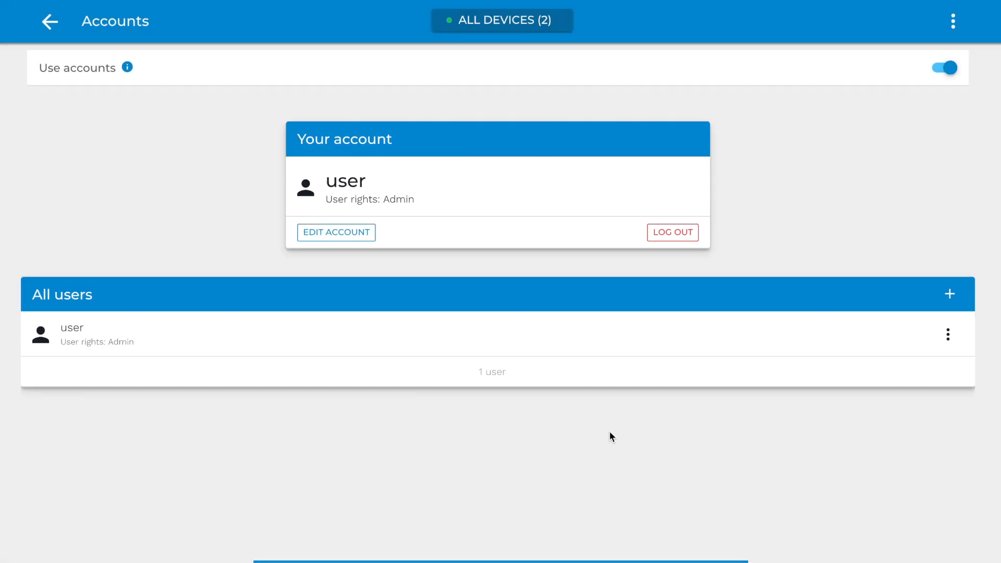
{"action": "mouse_move", "coordinate": [765, 278]}
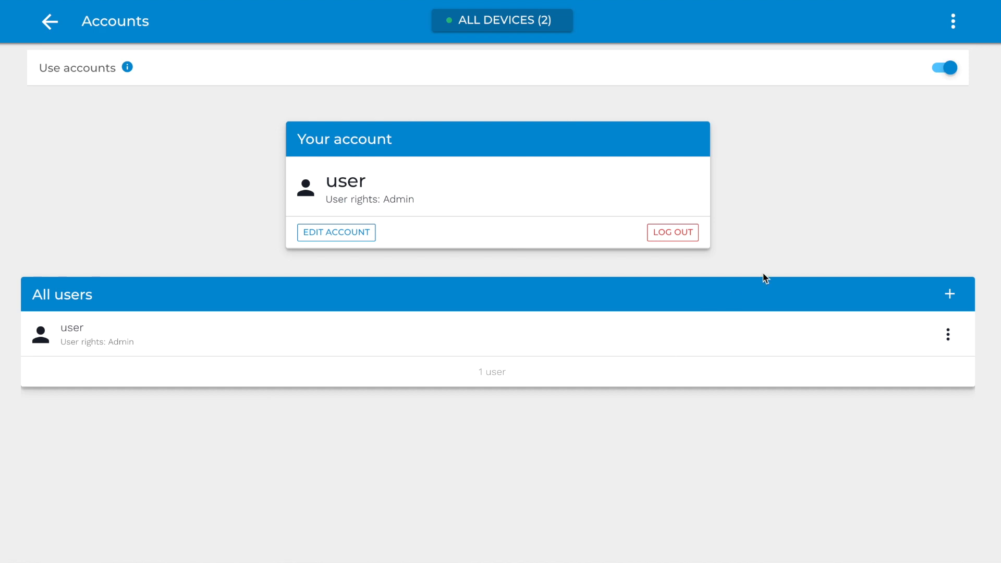
{"action": "left_click", "coordinate": [948, 294]}
{"action": "type", "text": "user 2"}
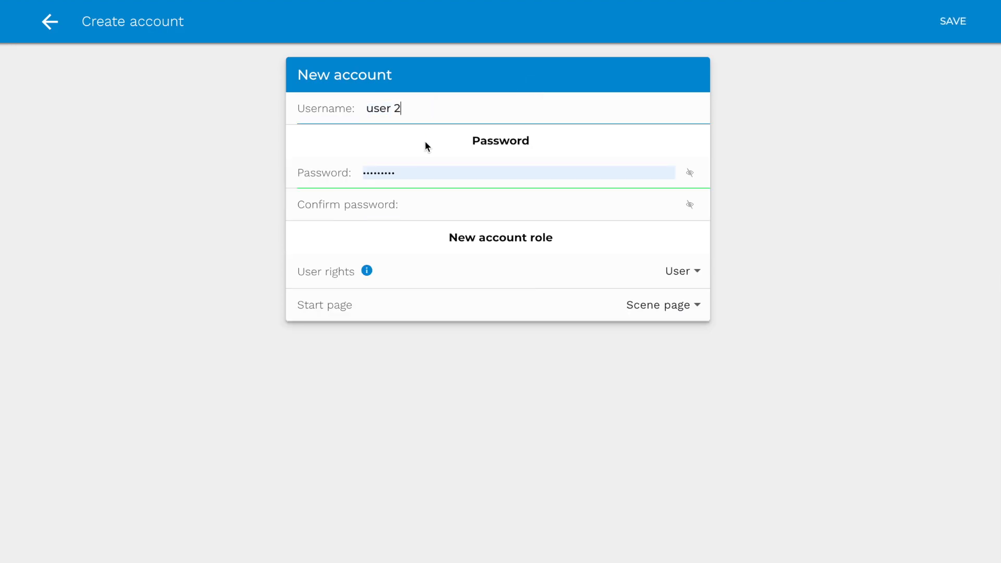
Save account 'user 2' with confirmed password, User rights and Scene page as start page.
{"action": "left_click", "coordinate": [517, 173]}
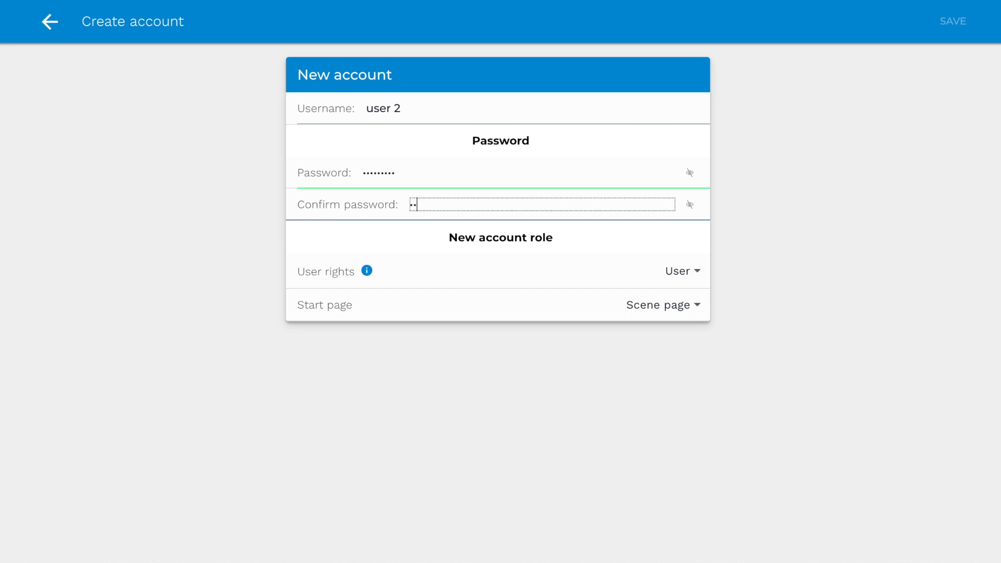
{"action": "type", "text": "••••••••"}
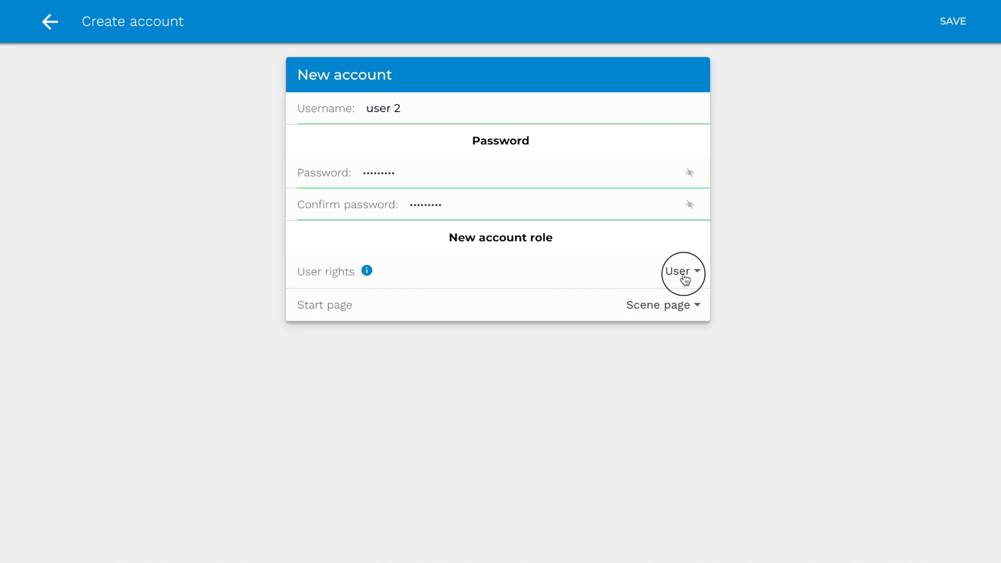
{"action": "left_click", "coordinate": [679, 270]}
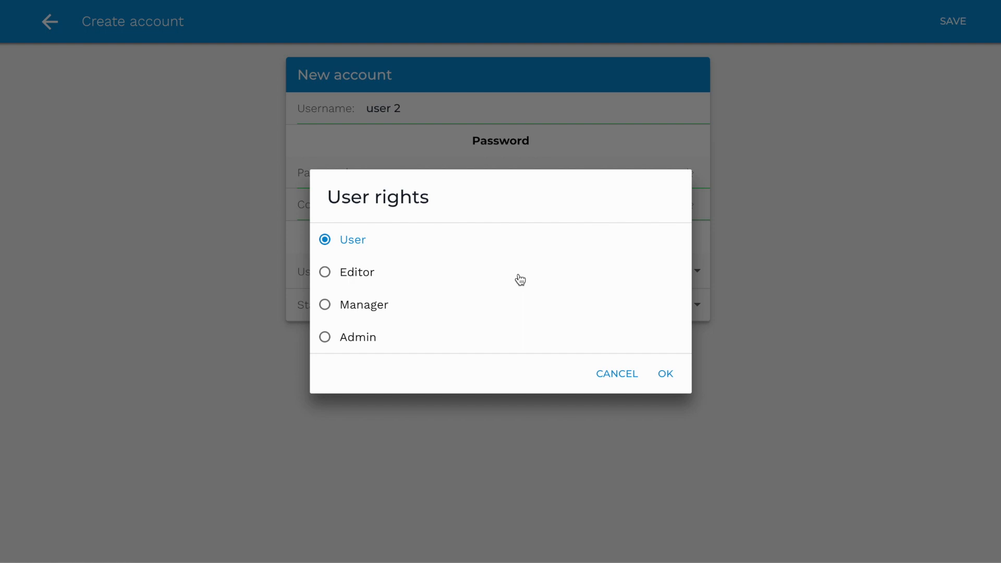
{"action": "mouse_move", "coordinate": [432, 277]}
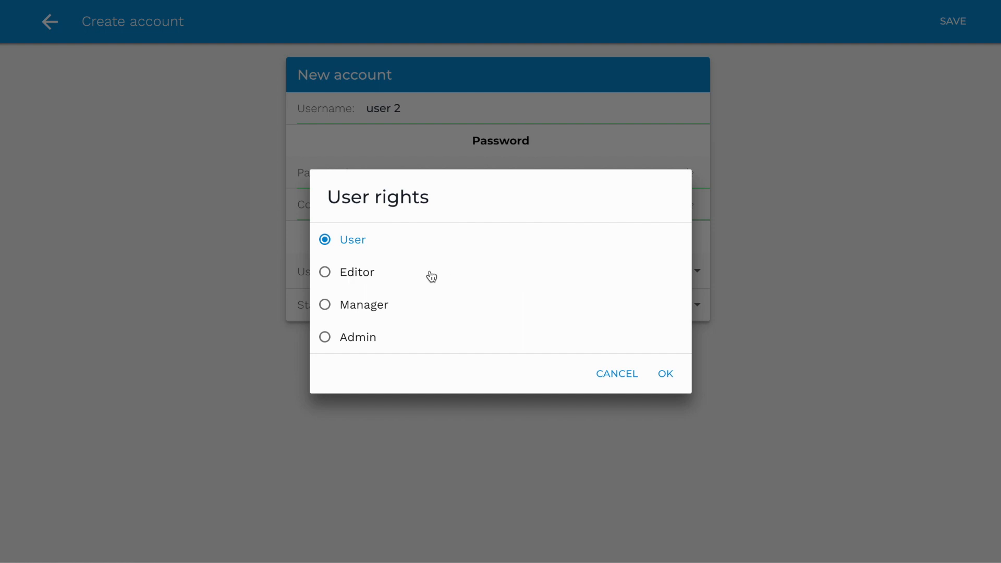
{"action": "left_click", "coordinate": [665, 373]}
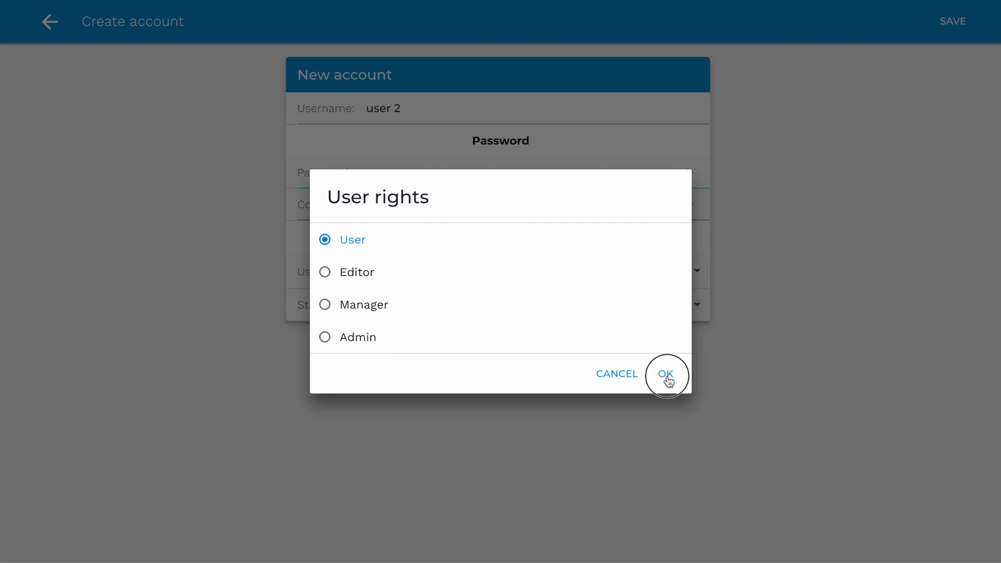
{"action": "left_click", "coordinate": [666, 374]}
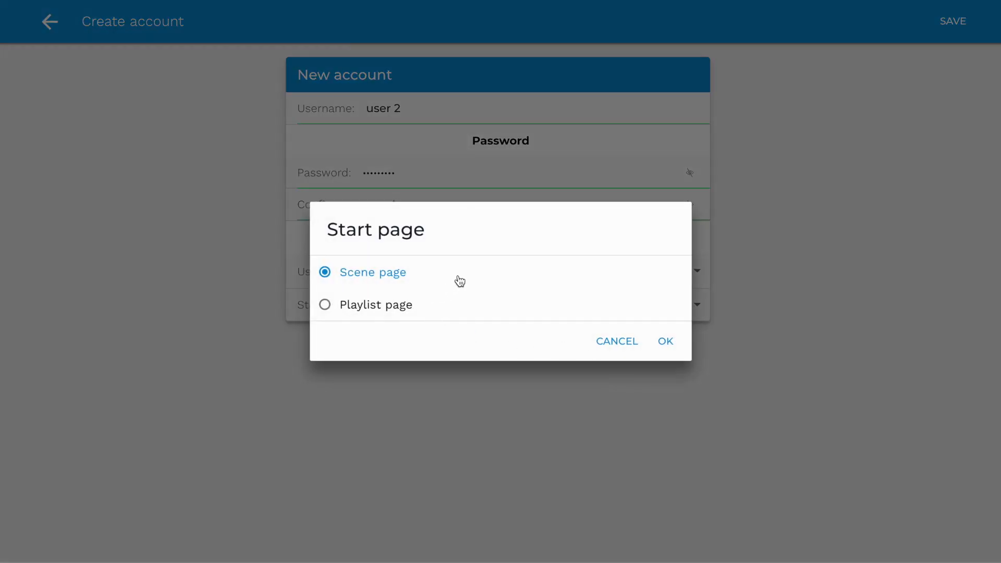
{"action": "left_click", "coordinate": [664, 341]}
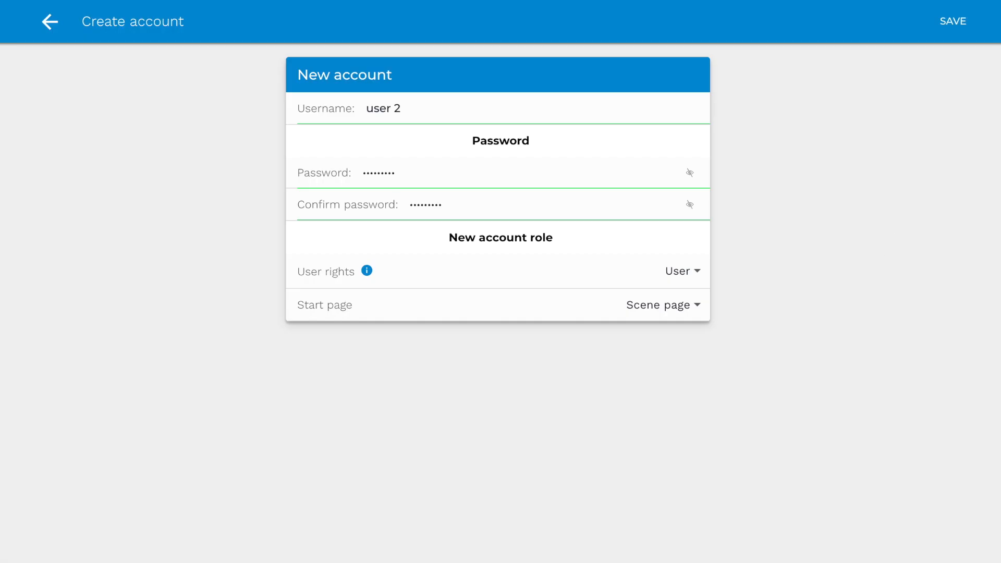
{"action": "left_click", "coordinate": [952, 21]}
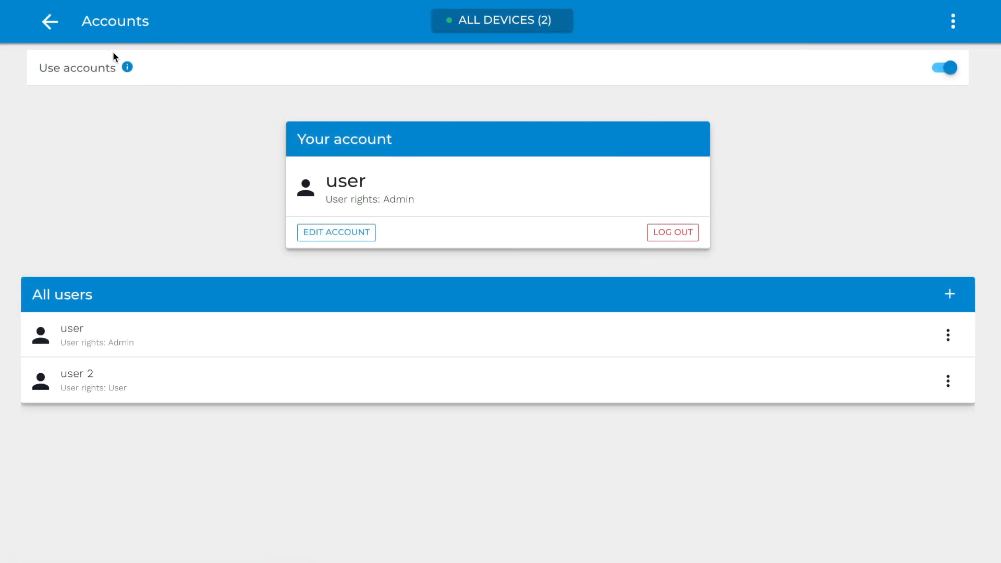
{"action": "left_click", "coordinate": [50, 21]}
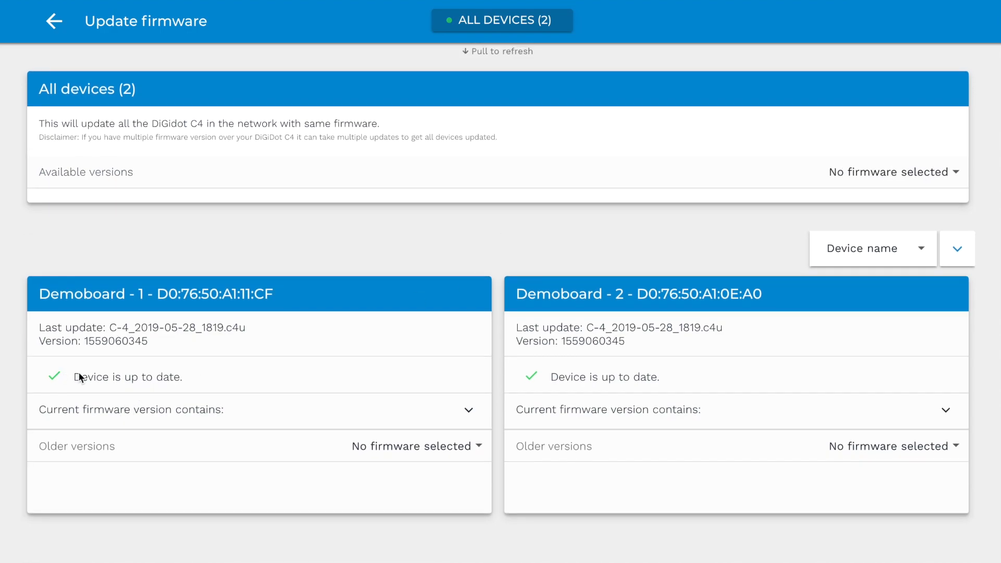
Review Demoboard - 1's firmware changelog and pick older firmware version 09-05-2019.
{"action": "left_click", "coordinate": [468, 409]}
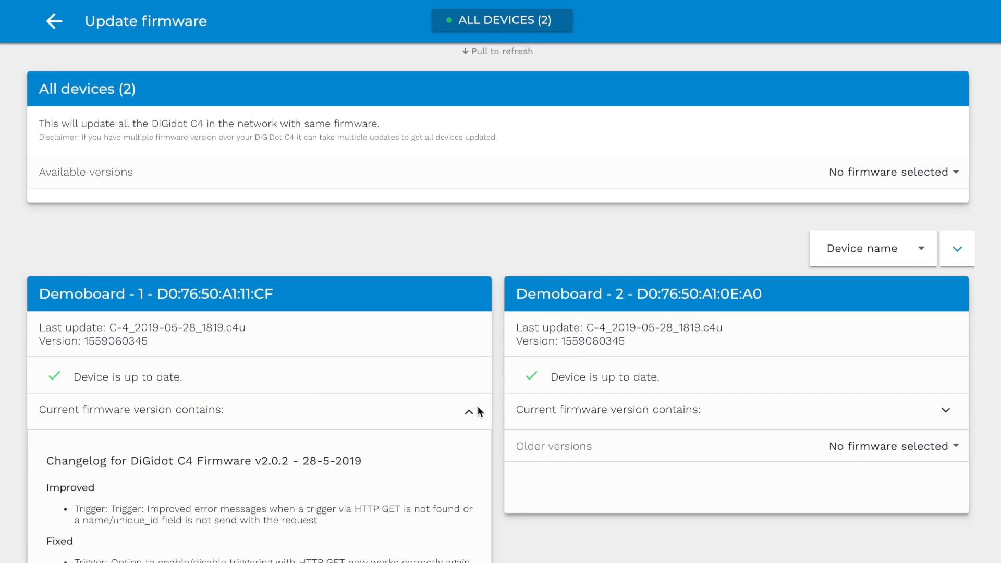
{"action": "scroll", "scroll_direction": "down", "scroll_amount": 3}
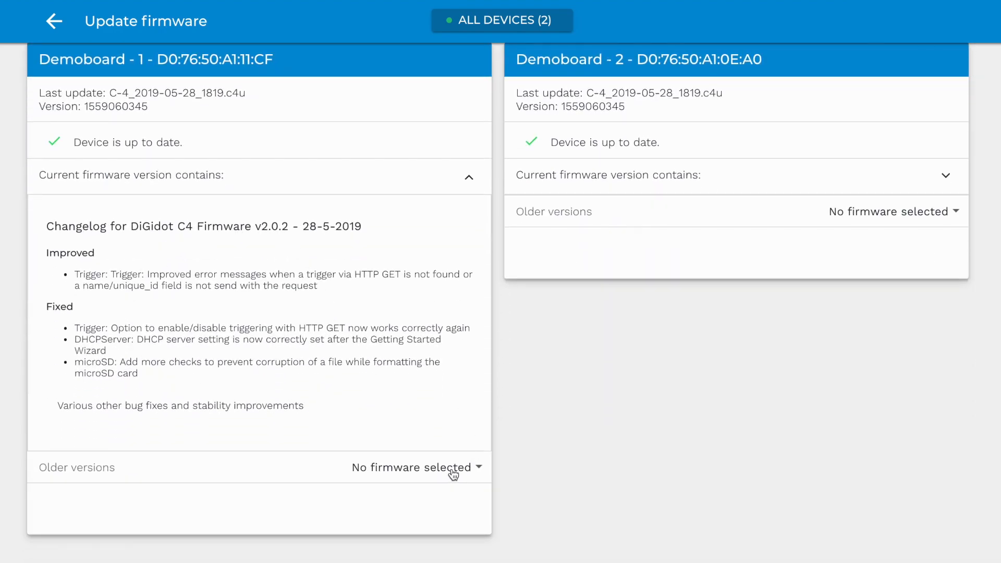
{"action": "left_click", "coordinate": [414, 467]}
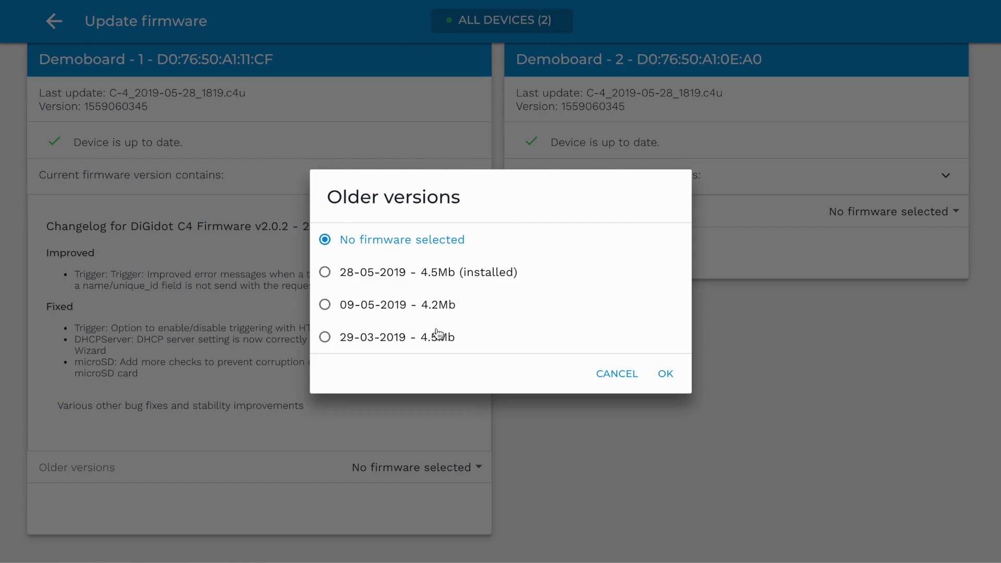
{"action": "left_click", "coordinate": [324, 304]}
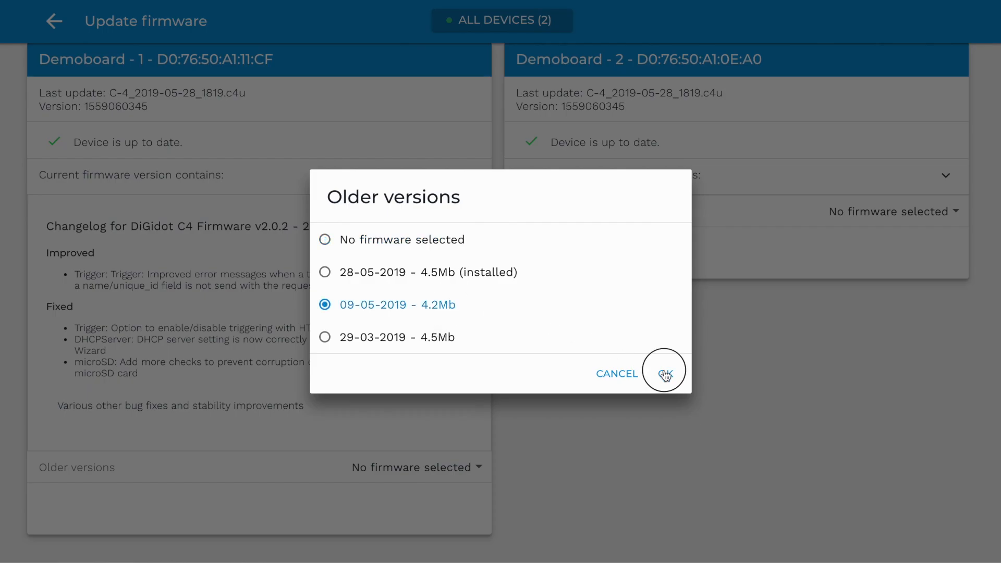
{"action": "left_click", "coordinate": [664, 373]}
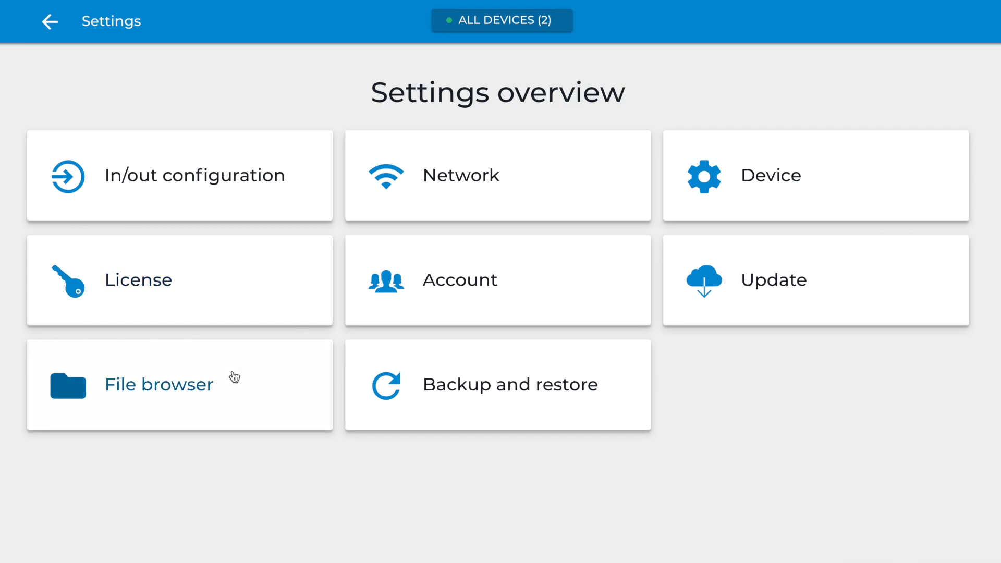
{"action": "left_click", "coordinate": [159, 385]}
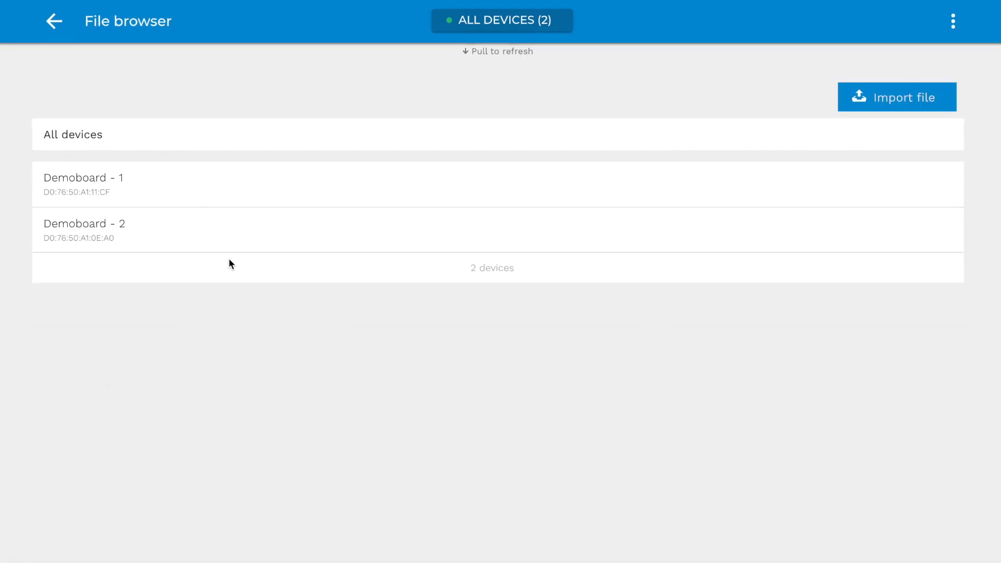
Browse Demoboard - 1's SD card system folders, then return to the Settings overview.
{"action": "left_click", "coordinate": [83, 184]}
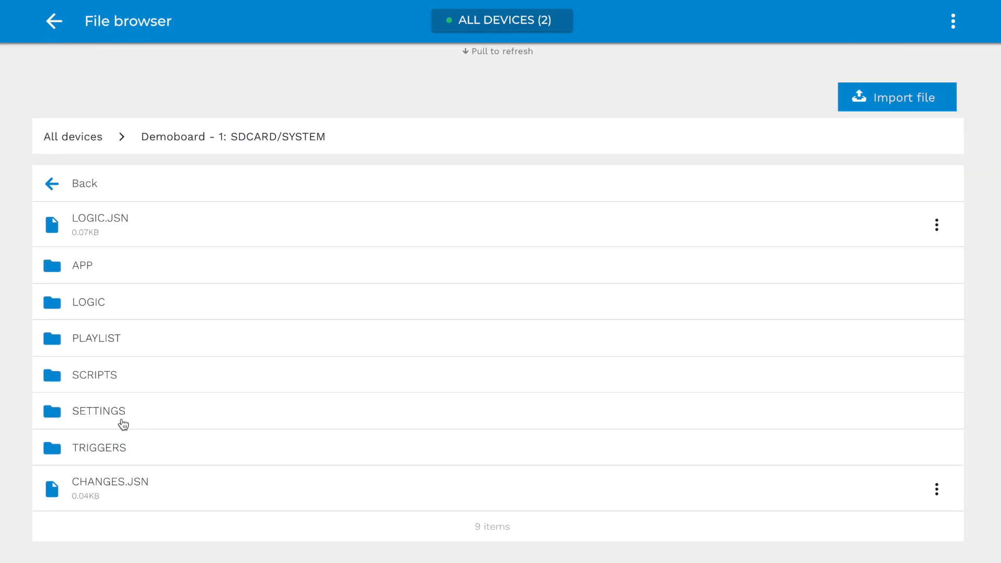
{"action": "mouse_move", "coordinate": [158, 221]}
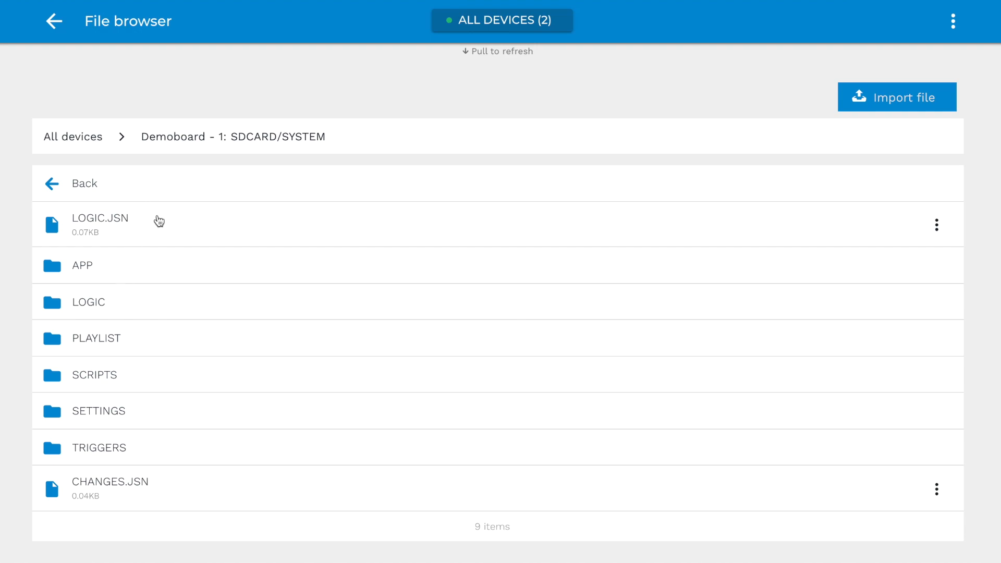
{"action": "mouse_move", "coordinate": [145, 298]}
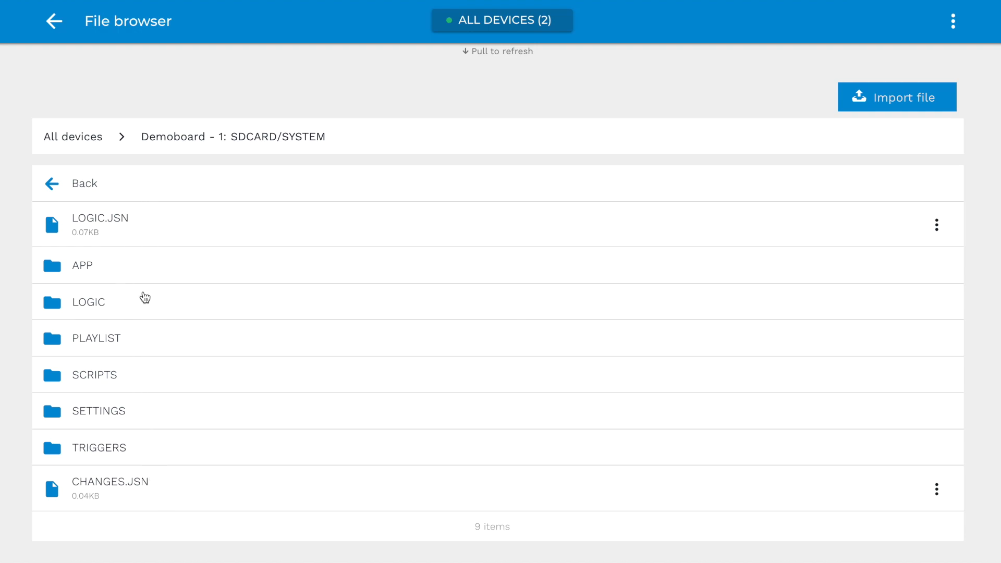
{"action": "left_click", "coordinate": [52, 183]}
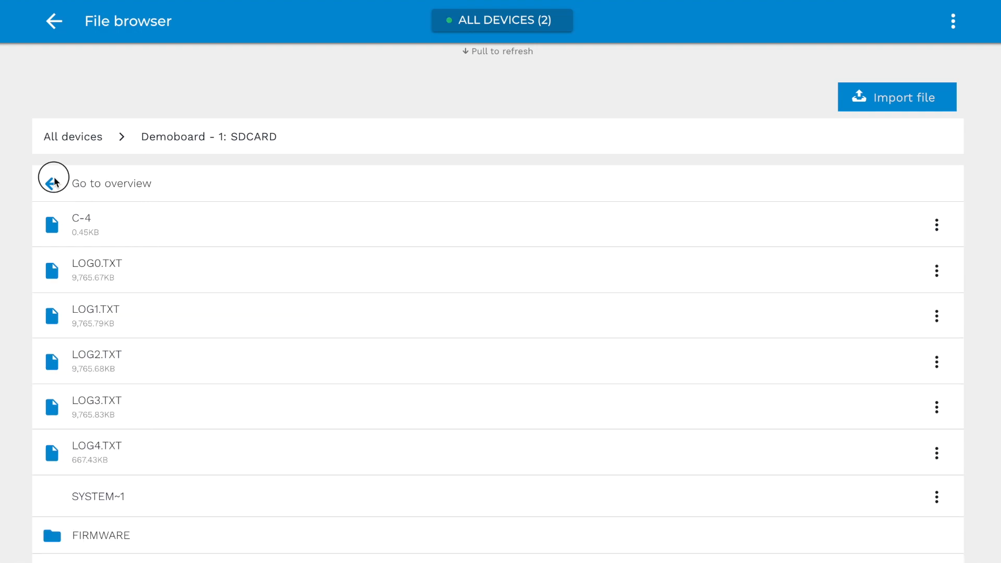
{"action": "left_click", "coordinate": [54, 20]}
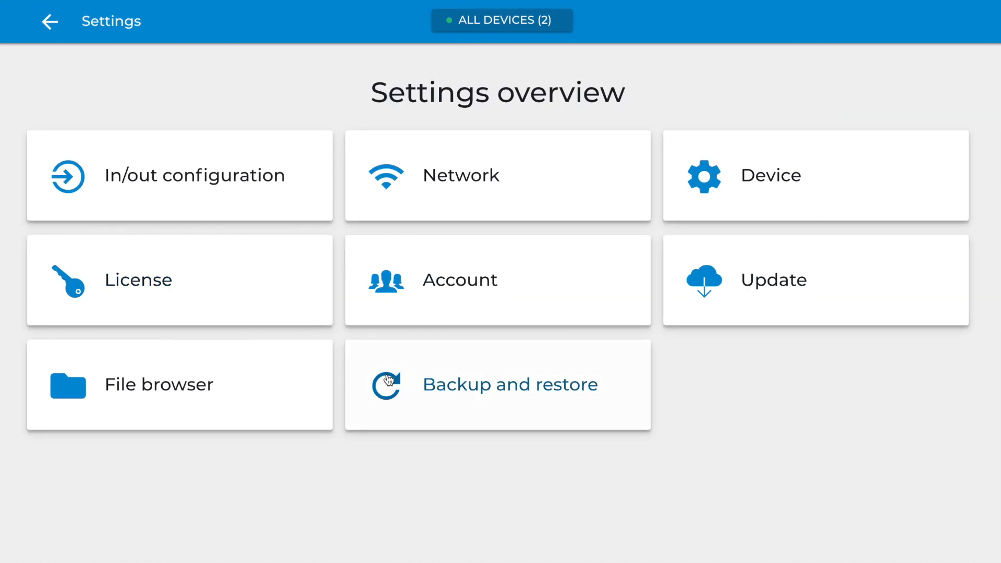
{"action": "mouse_move", "coordinate": [499, 392]}
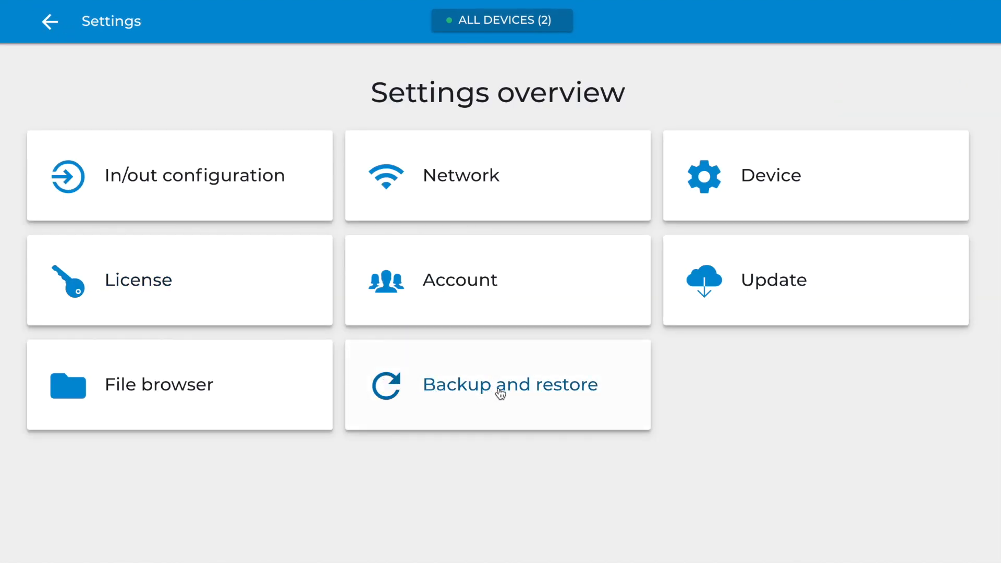
{"action": "left_click", "coordinate": [498, 384]}
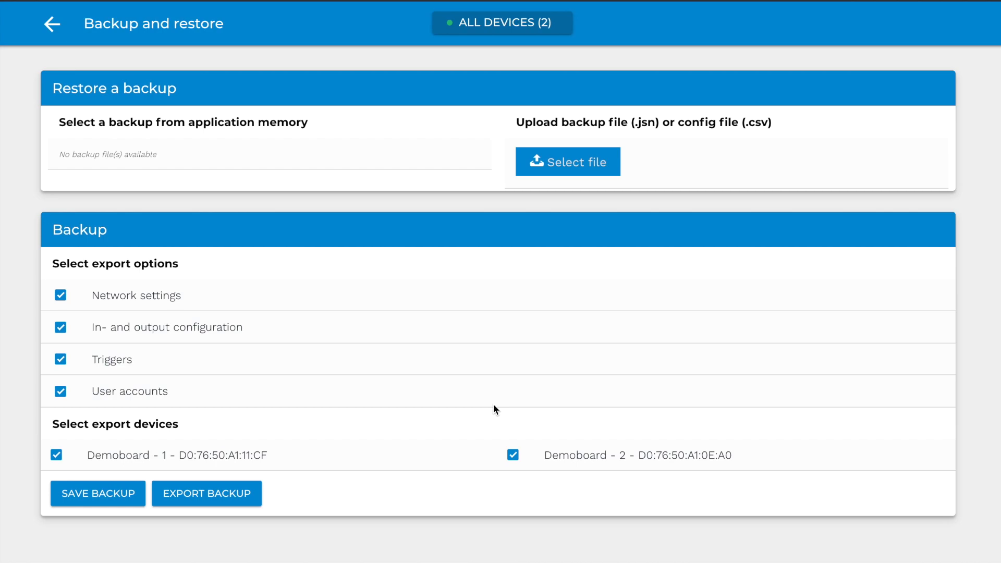
Save the Demoboards backup, scroll through its restore summary, and go back Home.
{"action": "left_click", "coordinate": [97, 492]}
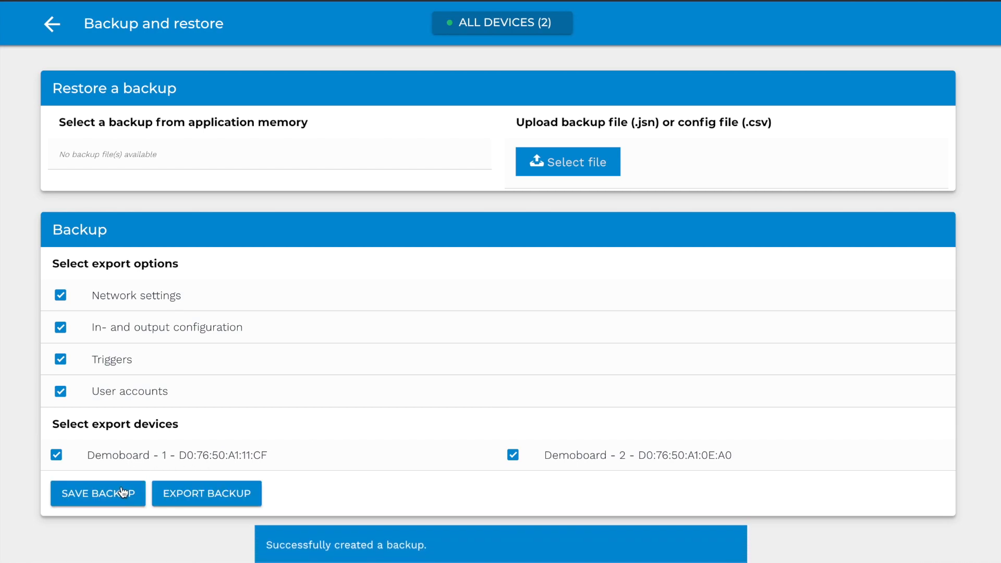
{"action": "left_click", "coordinate": [97, 492]}
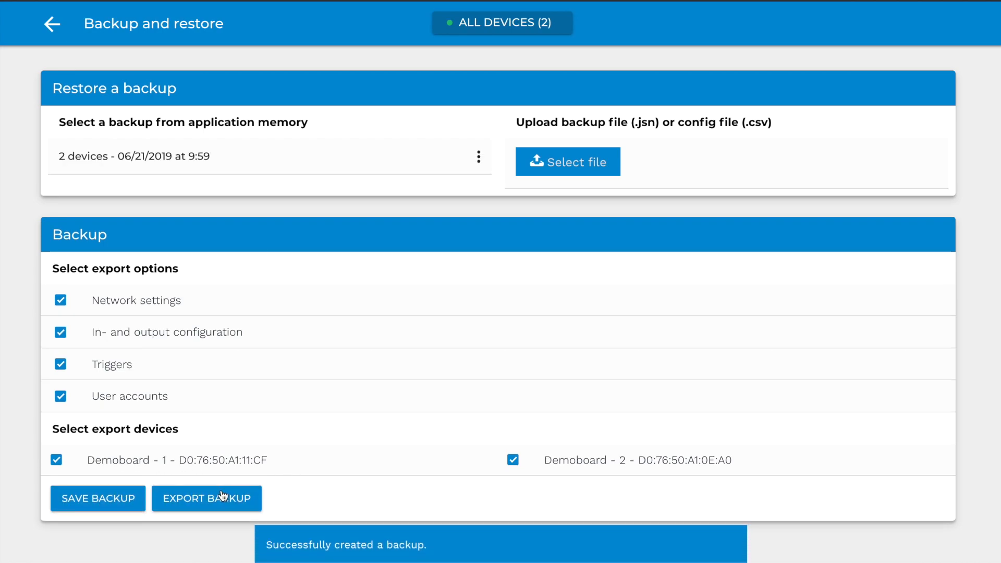
{"action": "left_click", "coordinate": [206, 498]}
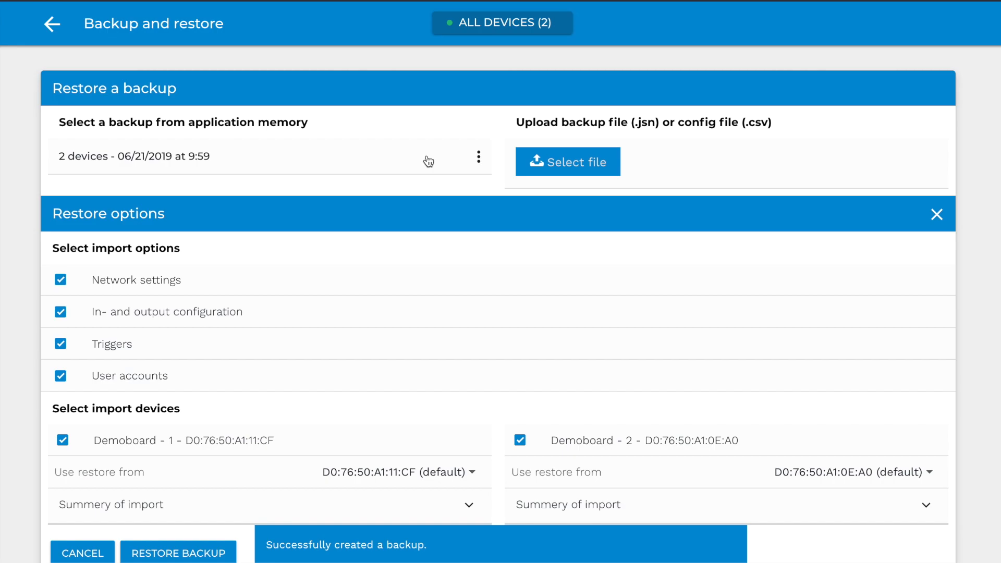
{"action": "scroll", "scroll_direction": "down", "scroll_amount": 3}
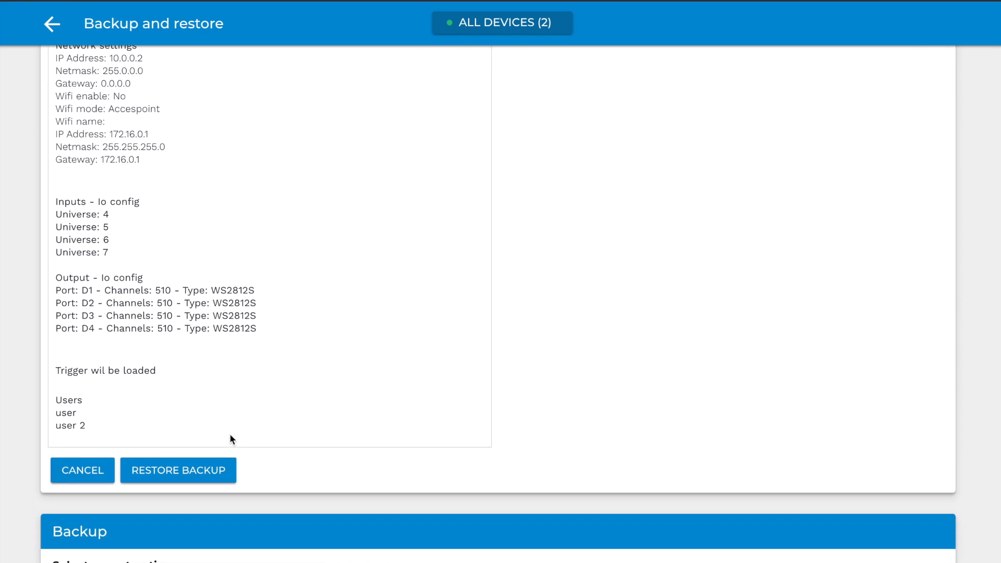
{"action": "left_click", "coordinate": [52, 24]}
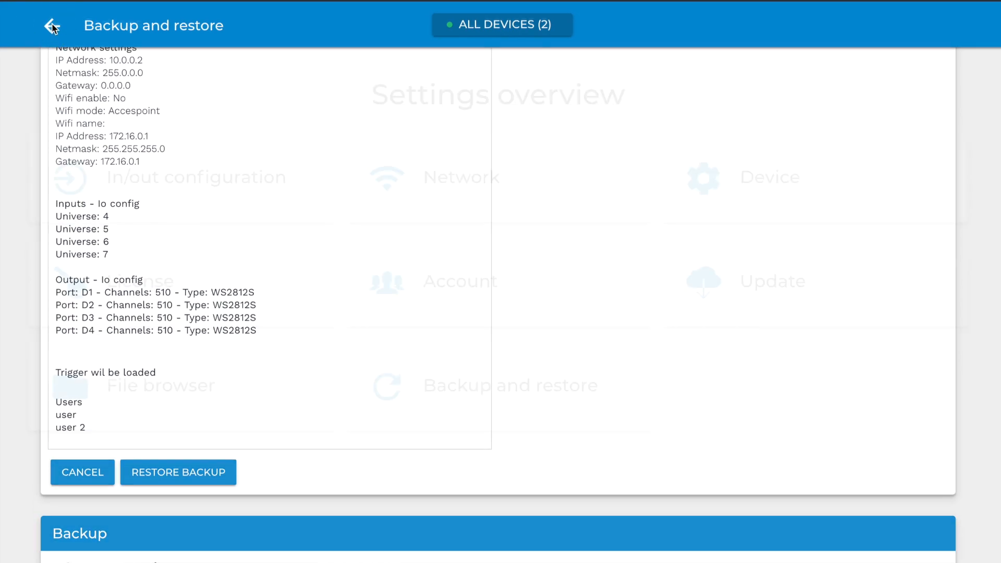
{"action": "left_click", "coordinate": [51, 26]}
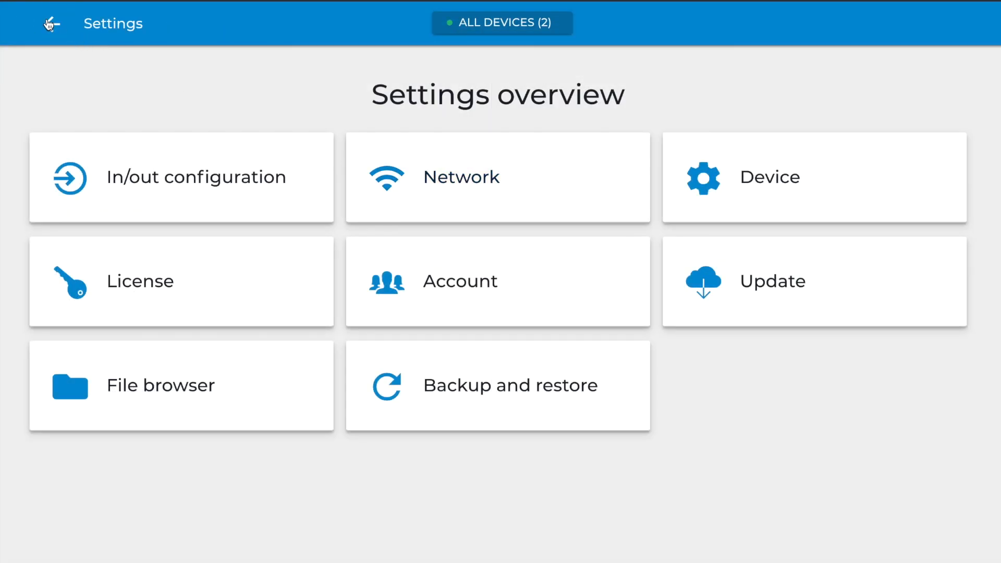
{"action": "left_click", "coordinate": [51, 23]}
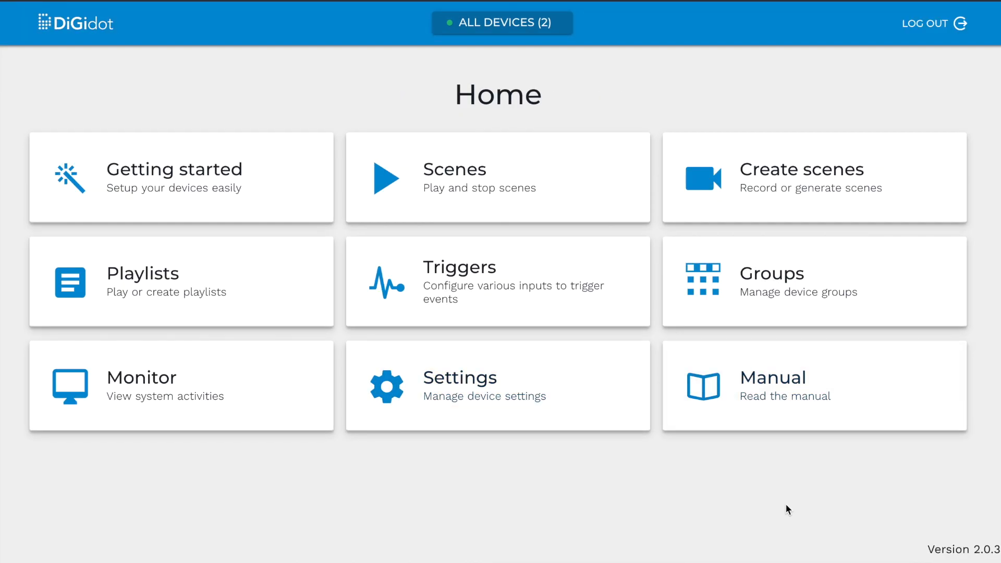